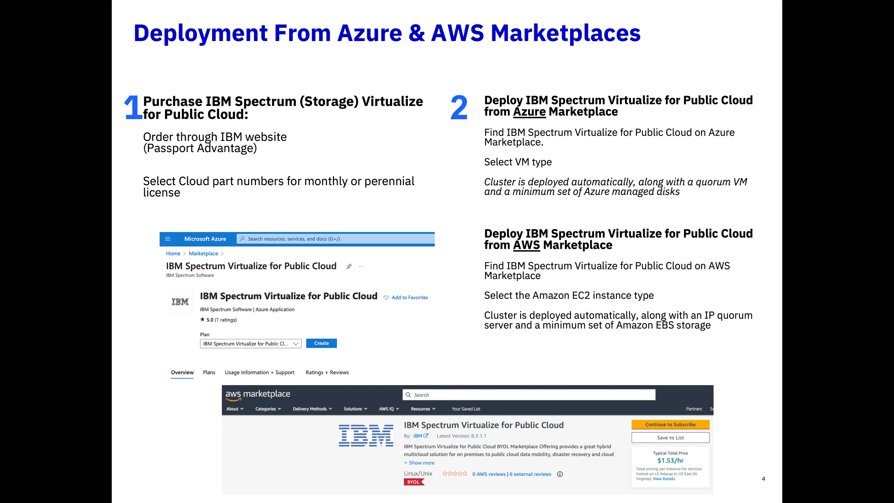
- Advance the slideshow past the marketplace deployment slide to the SVPC Virtual Machines slide
key("Right")
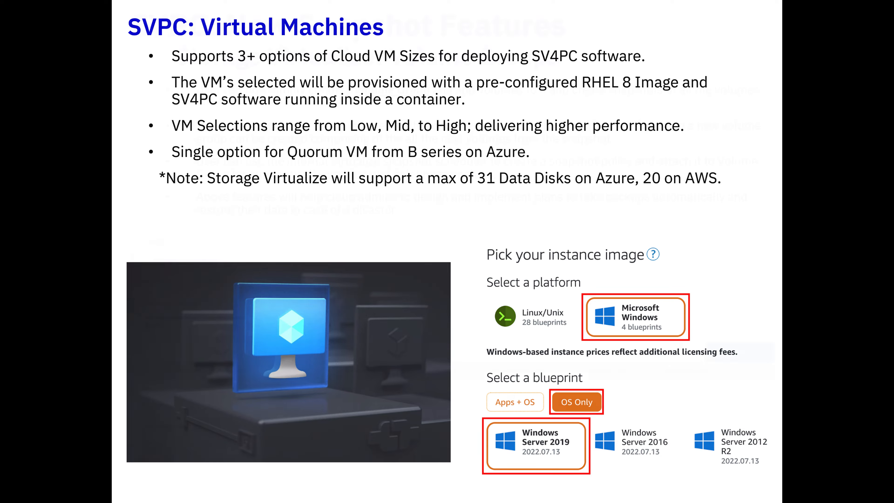
- Advance through the Volume Groups New Snapshot Features slide to the Safeguarded Copy slide
key("Right")
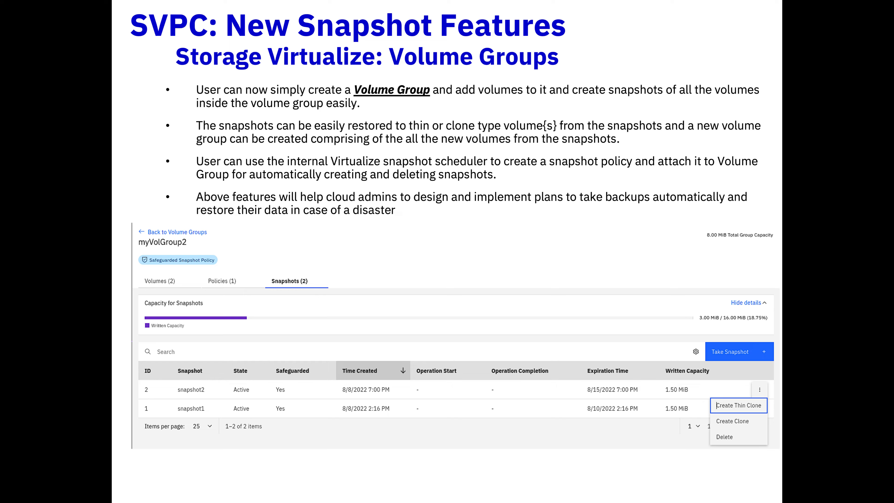
key("right")
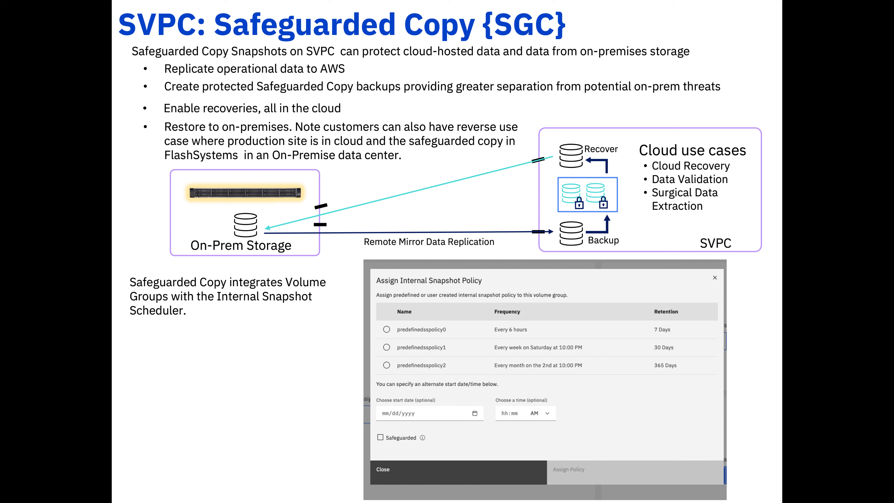
- Show the Multi-Factor Authentication slide, then advance past it to the demo install title card
key("right")
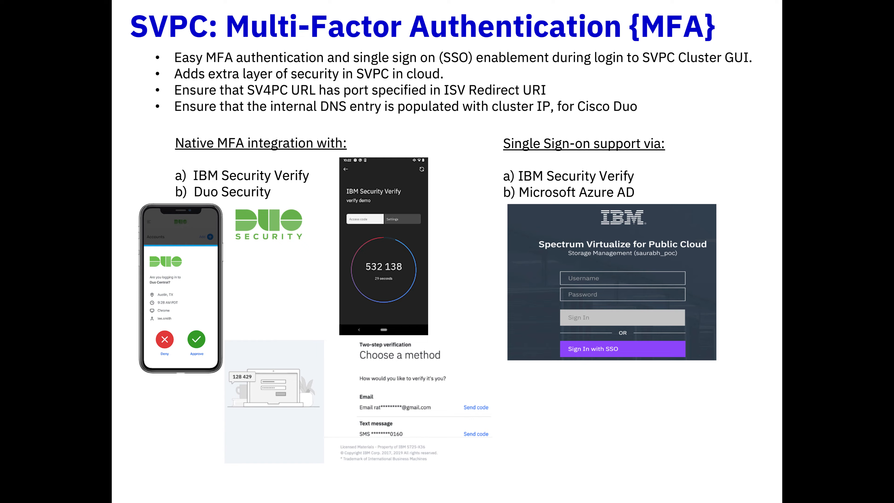
key("Right")
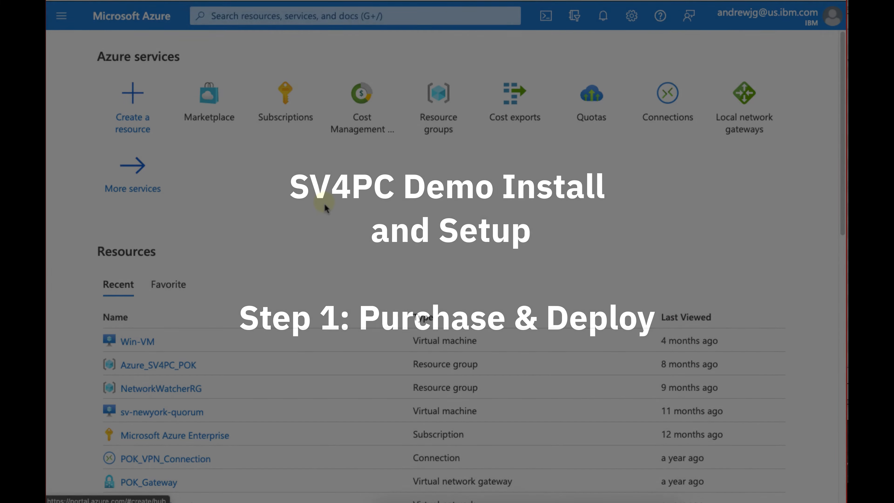
- From the Azure Marketplace, find IBM Spectrum Virtualize for Public Cloud and start its creation form
left_click(208, 92)
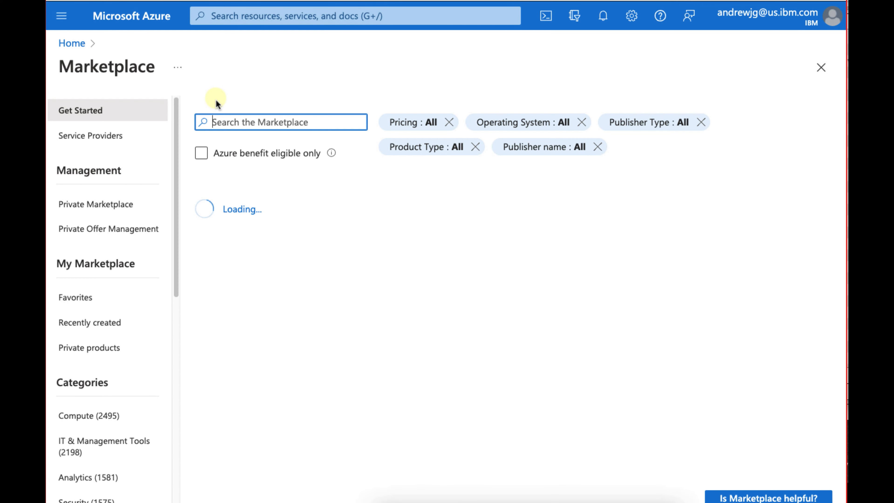
left_click(89, 347)
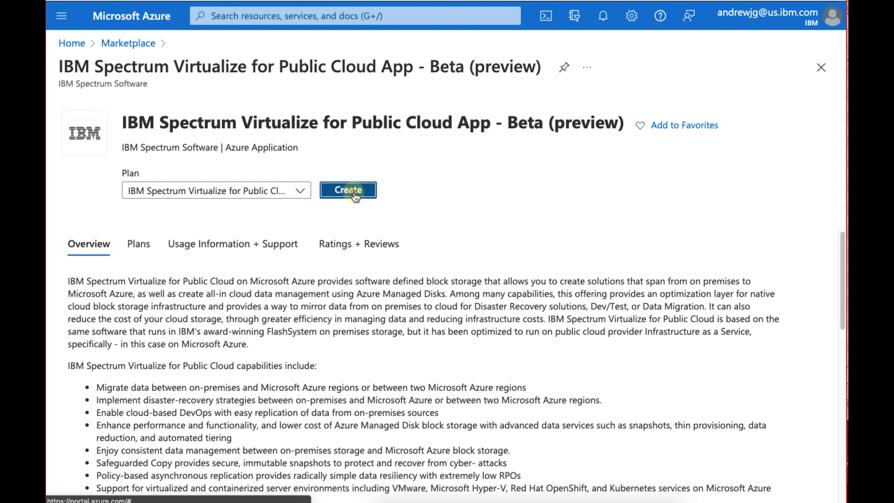
left_click(347, 190)
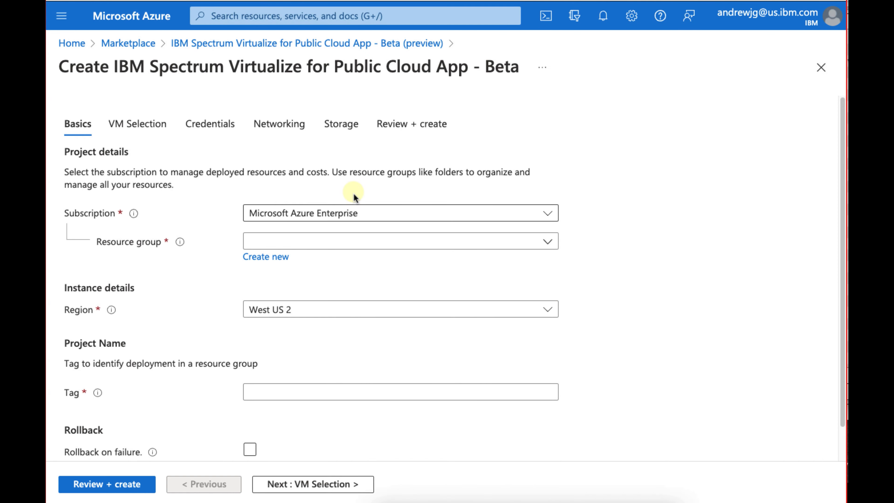
- Create a new resource group named Max5 for the deployment
left_click(264, 257)
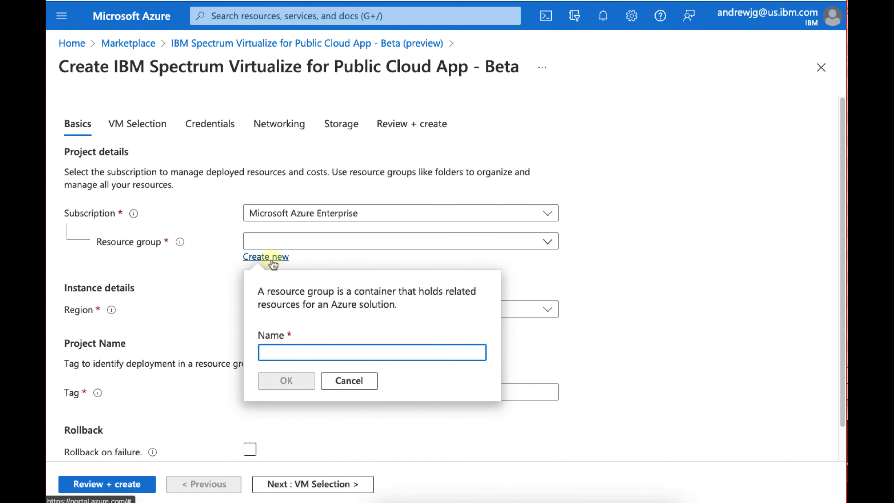
type("Ma")
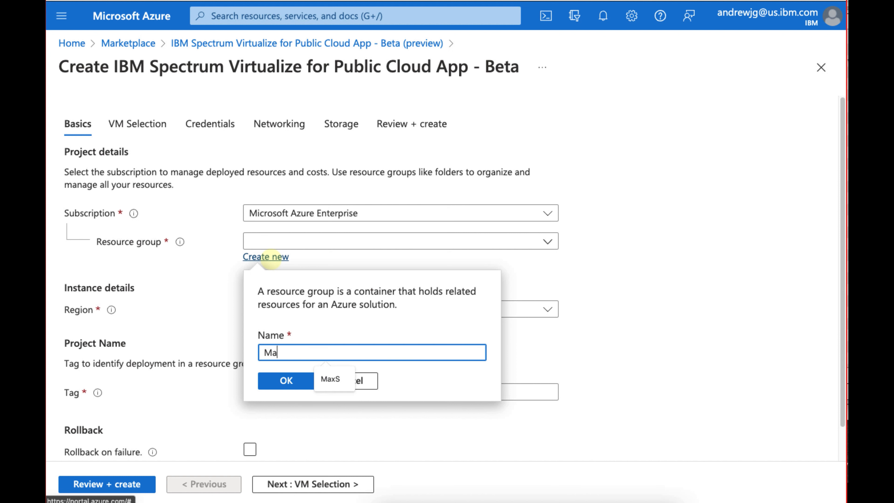
type("x5")
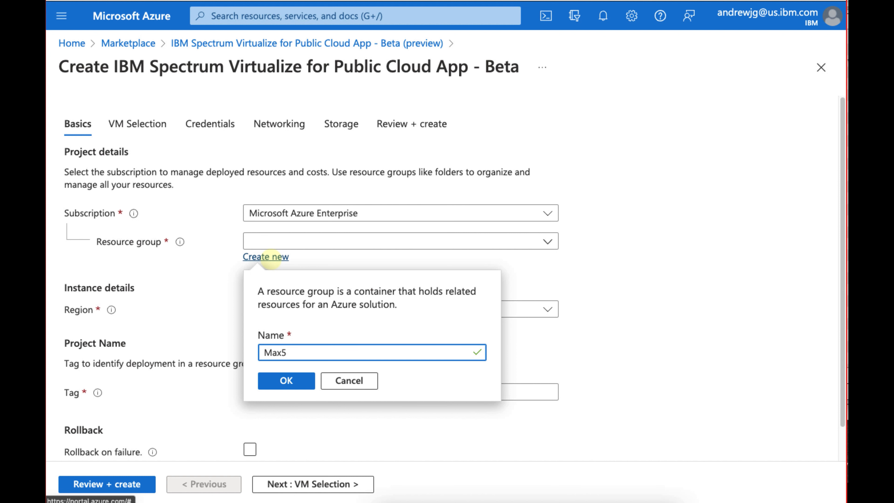
left_click(285, 380)
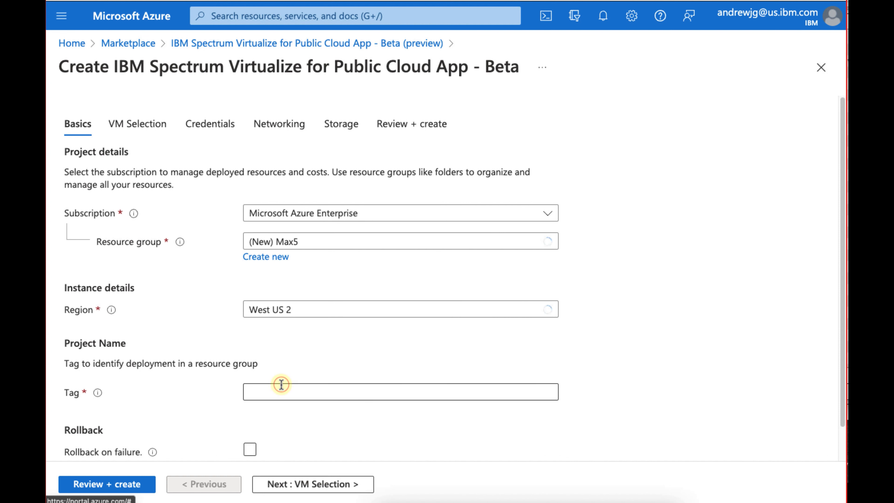
- Set the project tag to Peter5 and enable rollback on failure on the Basics step
scroll("up", 3)
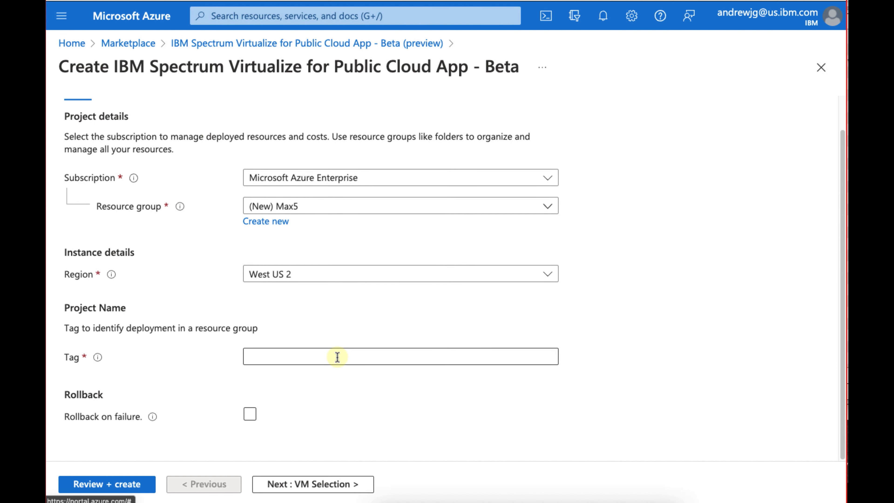
type("Peter")
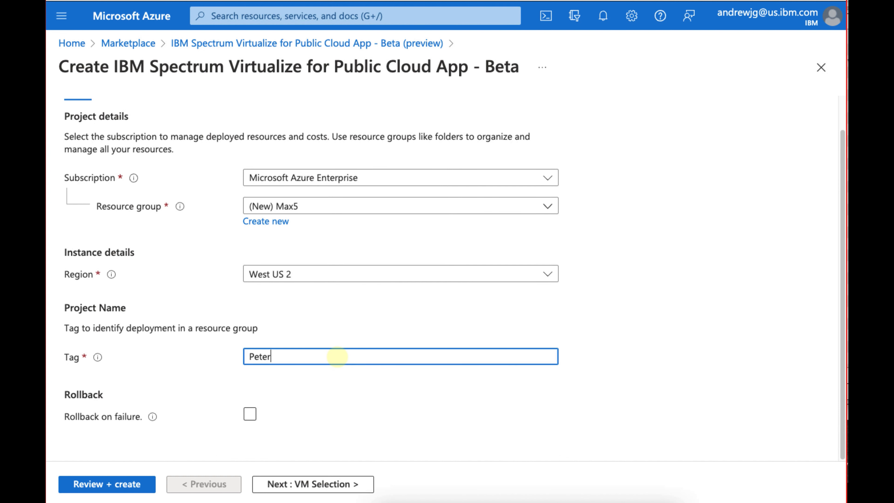
type("5")
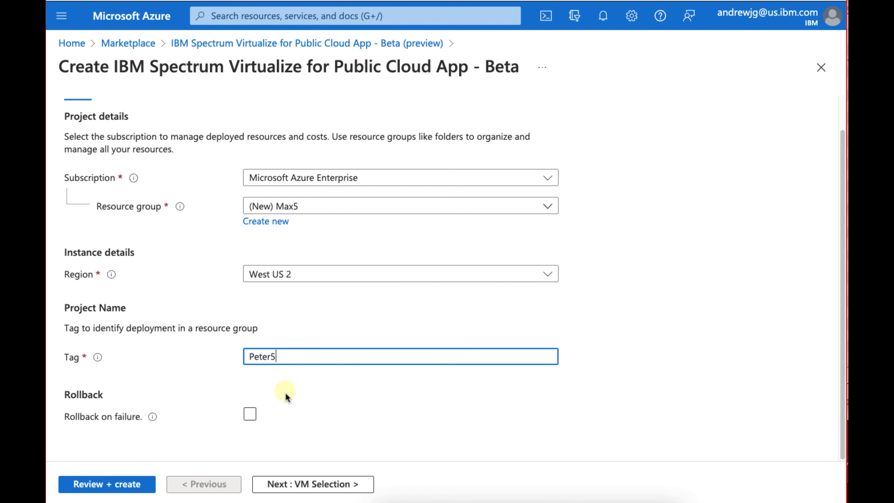
left_click(249, 414)
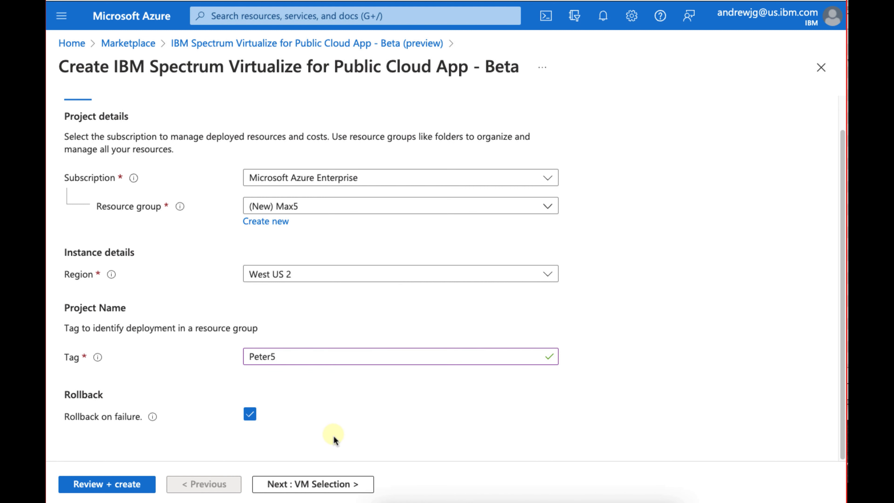
mouse_move(313, 484)
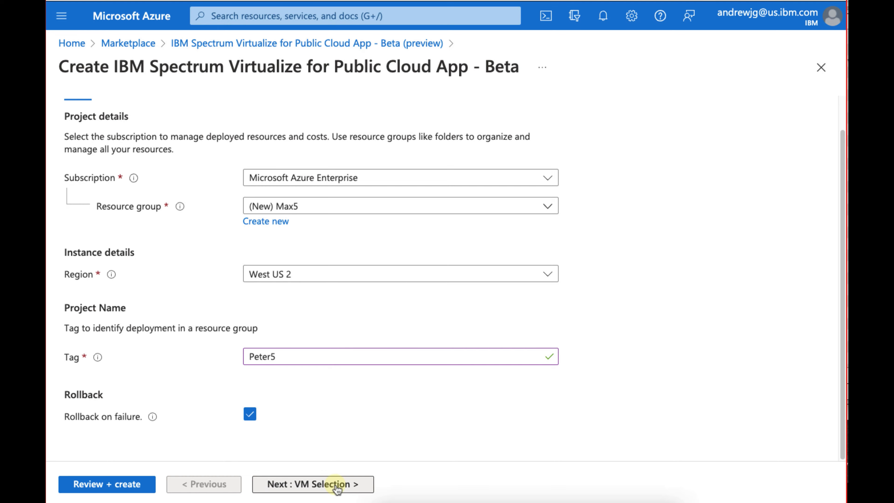
- Review VM Selection (2x Standard D16s v3 nodes, quorum node) and continue to Credentials
left_click(312, 484)
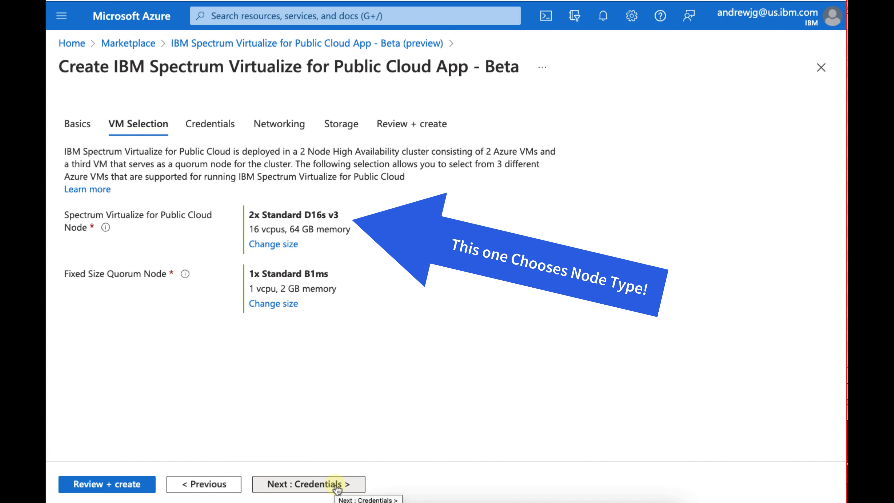
left_click(272, 244)
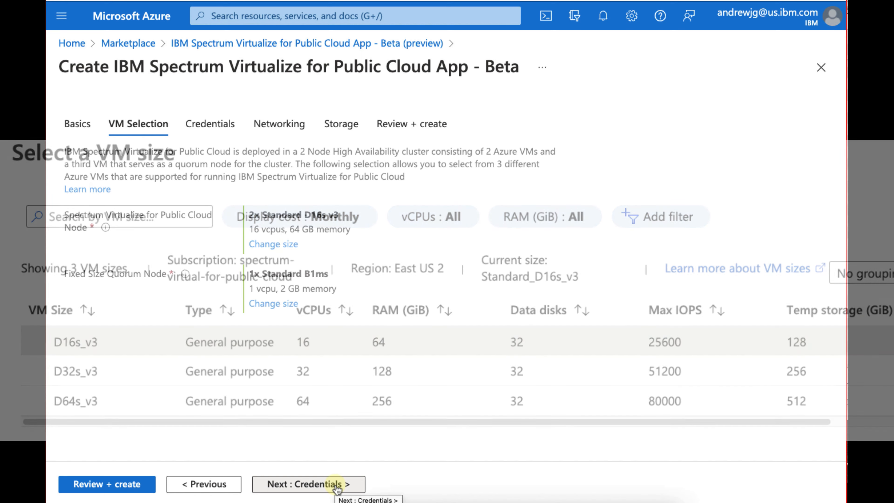
left_click(308, 484)
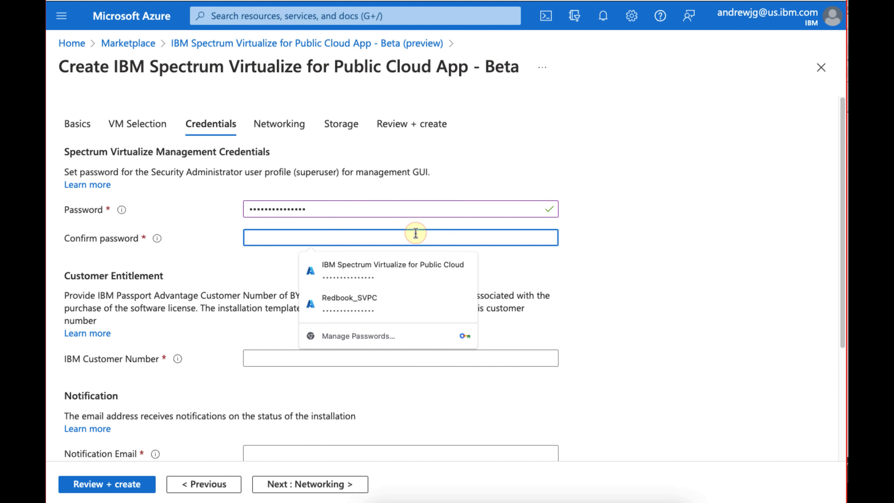
- Fill in the confirmation password, IBM customer number and notification email andrew...bm.com
left_click(392, 271)
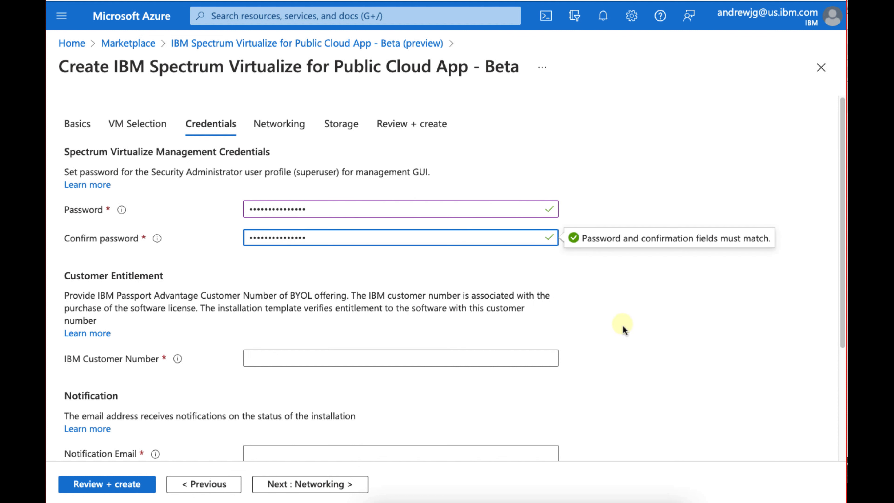
mouse_move(591, 327)
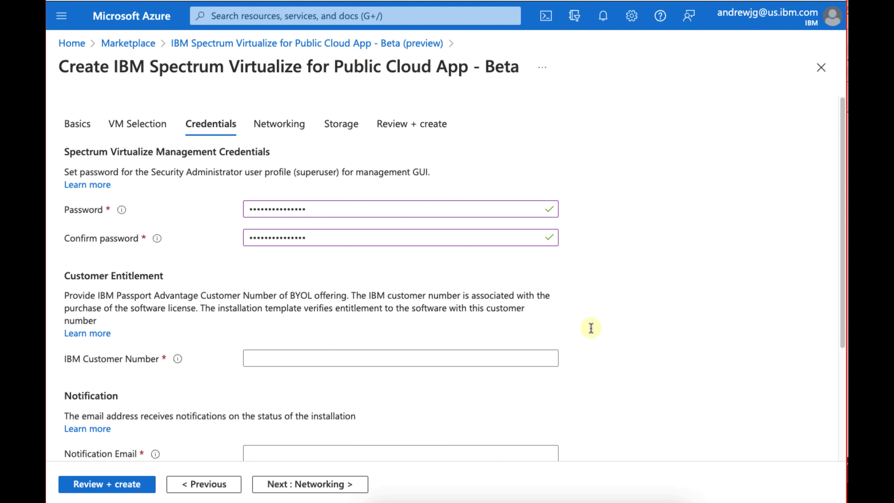
left_click(401, 358)
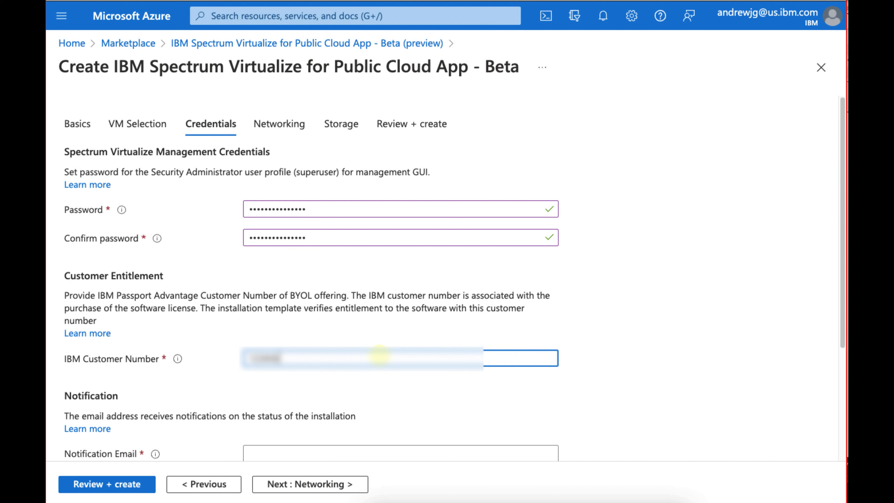
scroll("down", 3)
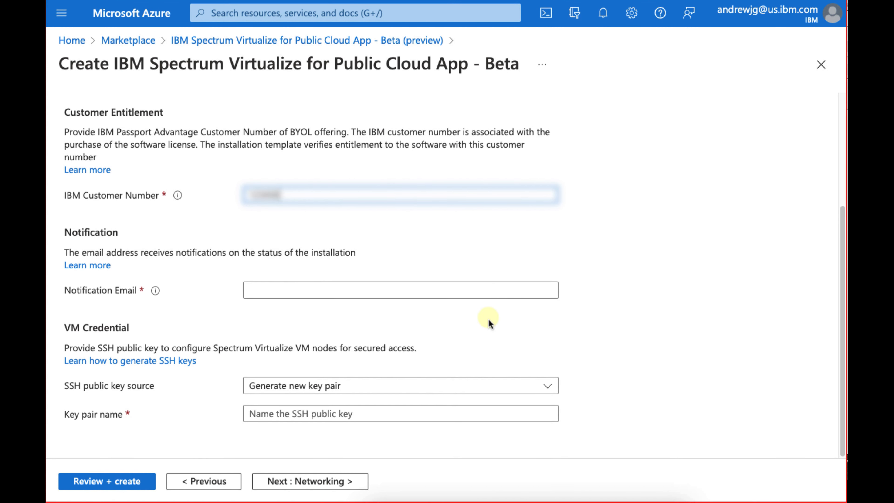
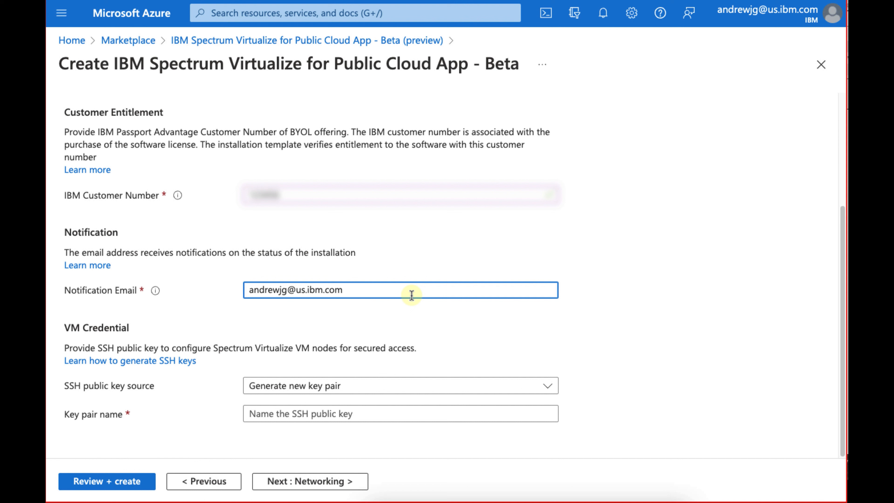
mouse_move(502, 406)
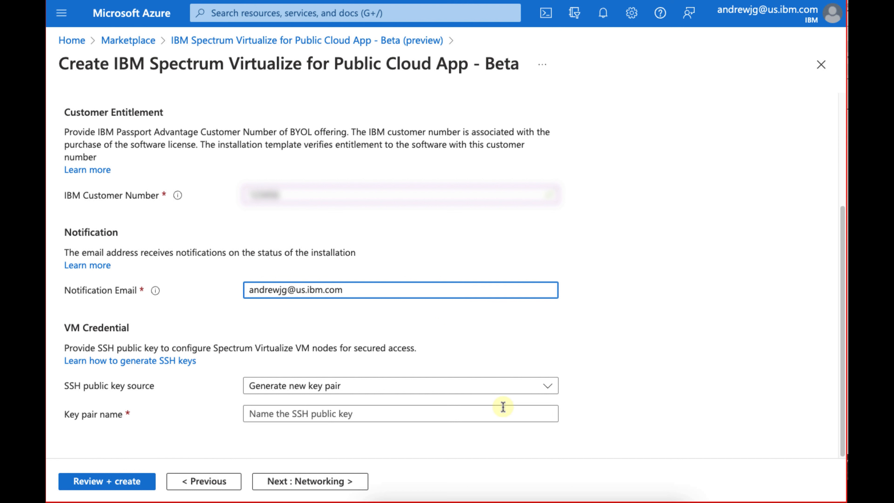
- Name the SSH key pair Max6KeyP and continue past Networking defaults to Storage
type("Max6K")
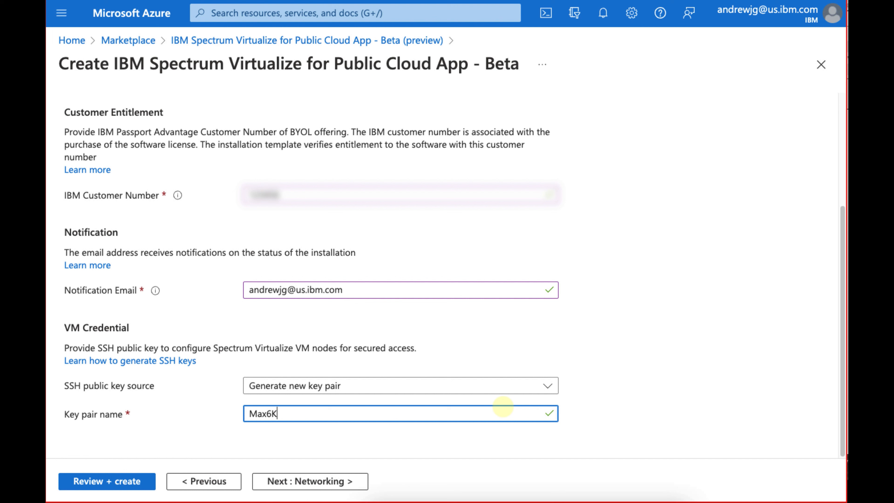
type("ey")
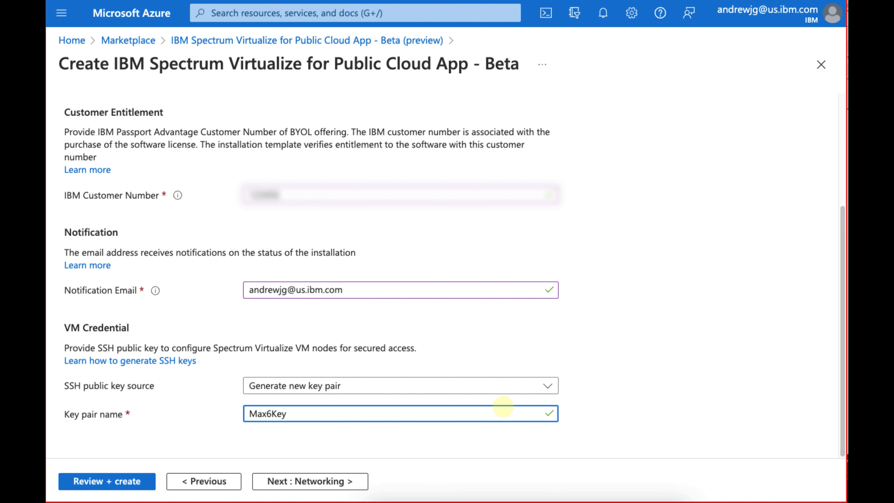
type("P")
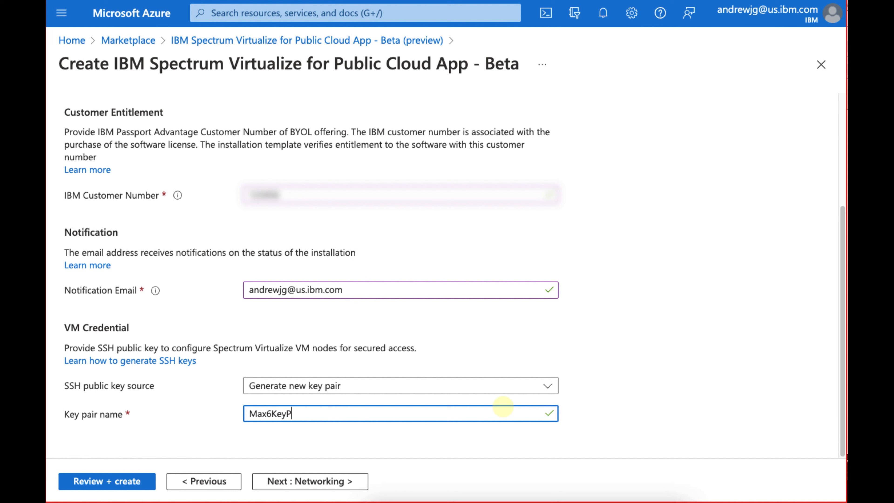
left_click(309, 480)
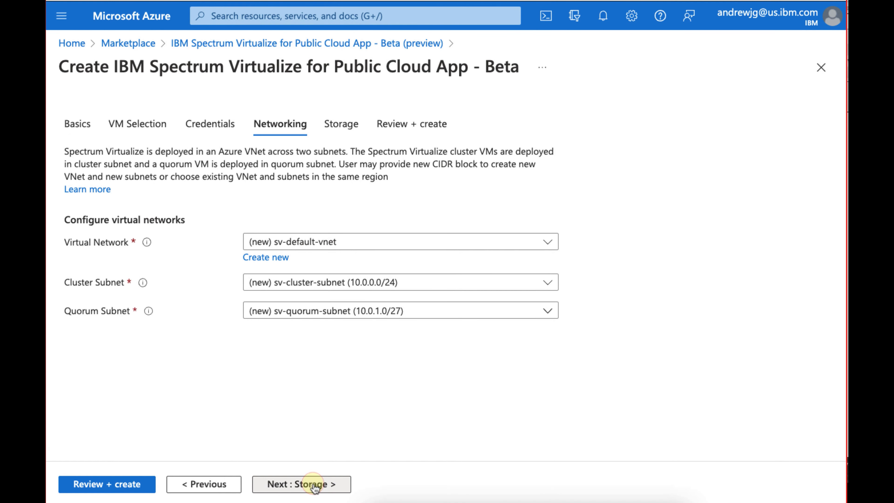
left_click(301, 484)
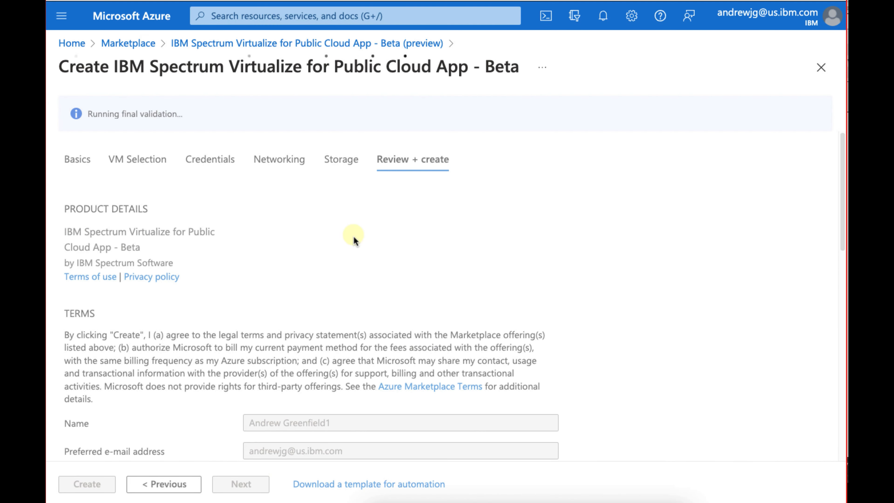
mouse_move(390, 206)
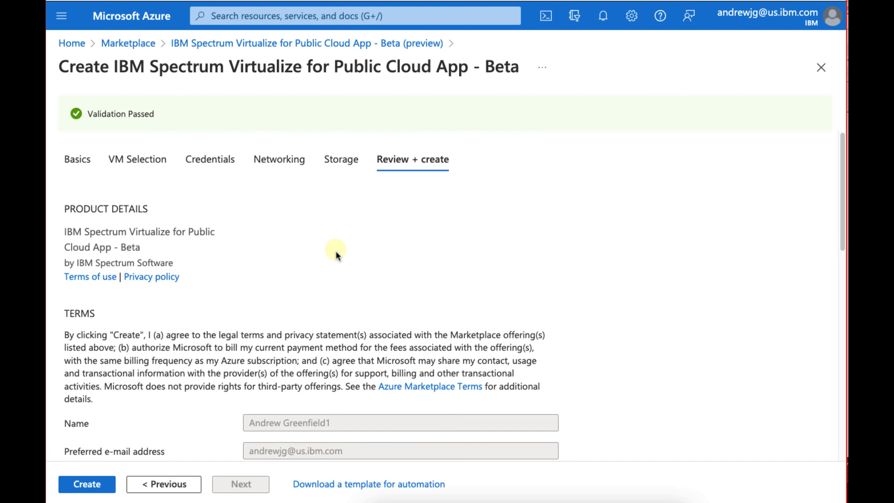
- Review the validated deployment summary and start creating it
scroll("down", 3)
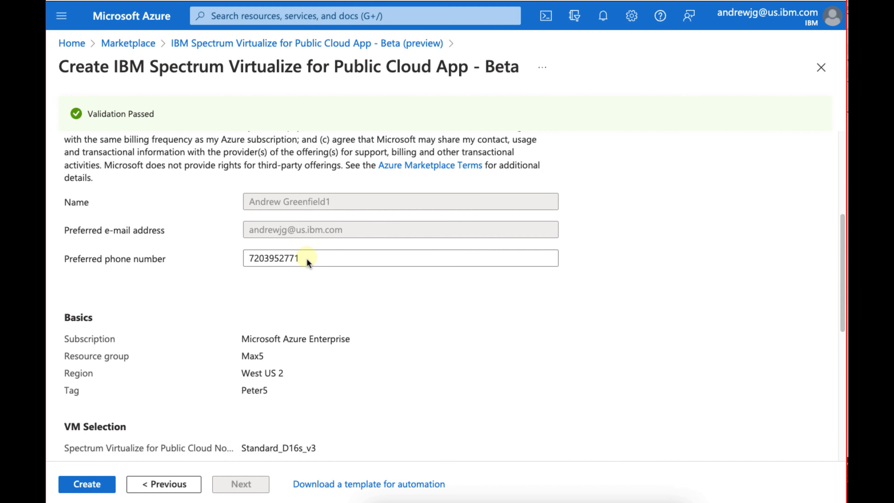
scroll("down", 3)
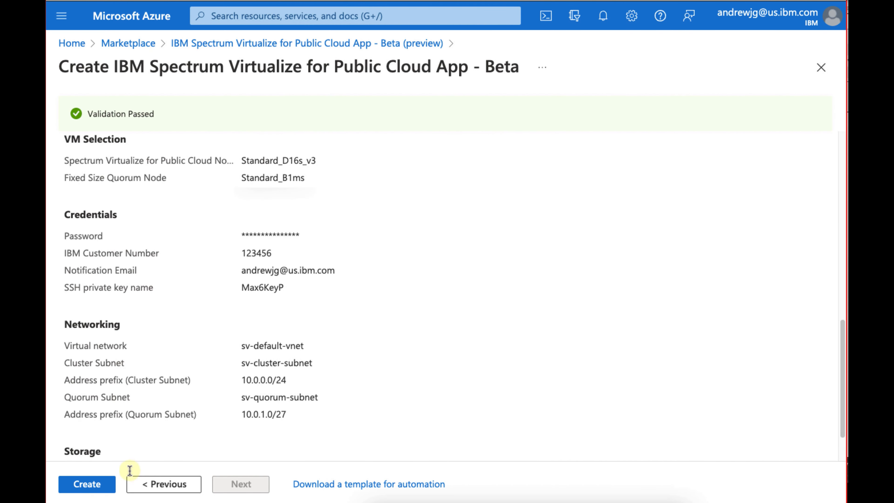
left_click(86, 484)
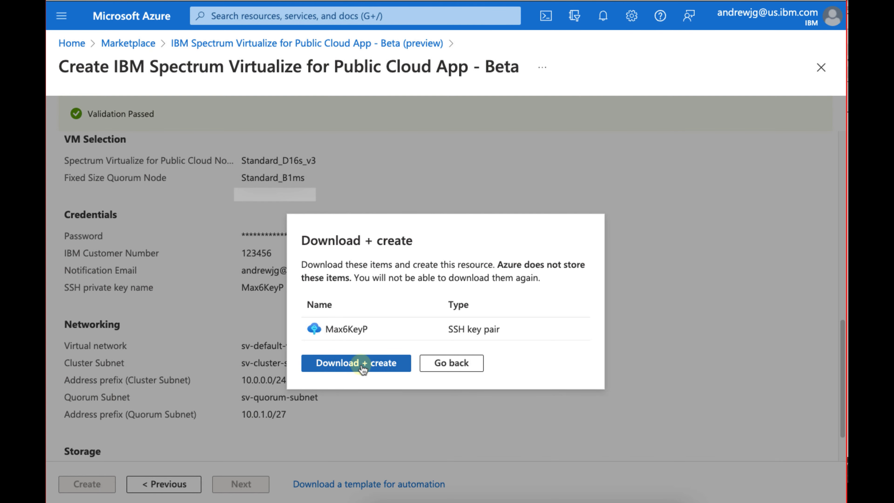
- Download the Max6KeyP private key, submit the deployment to Max5 and view its in-progress overview
left_click(356, 363)
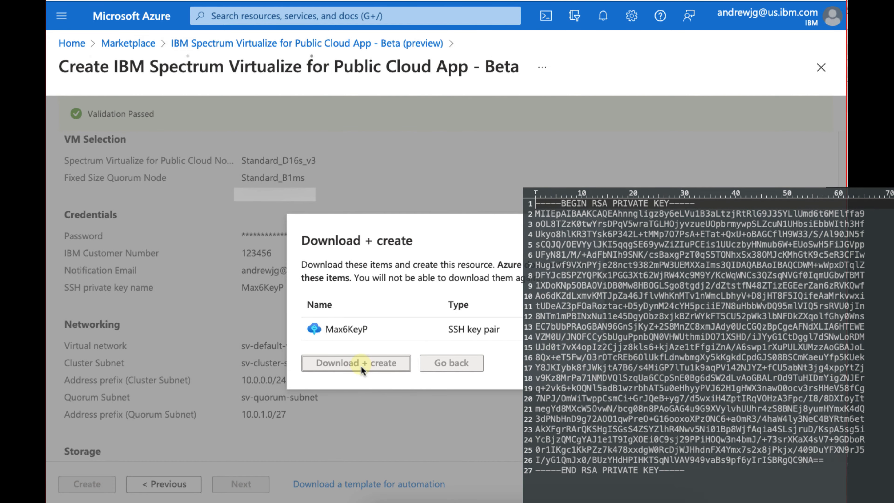
left_click(355, 363)
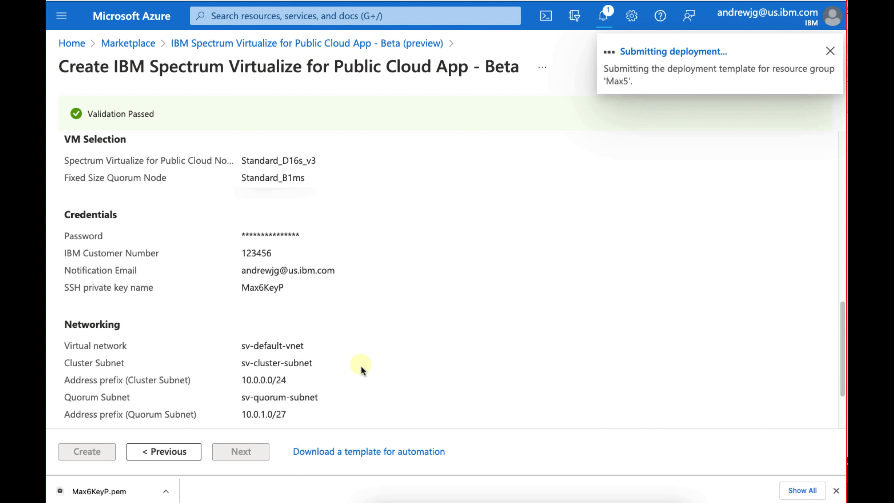
left_click(86, 451)
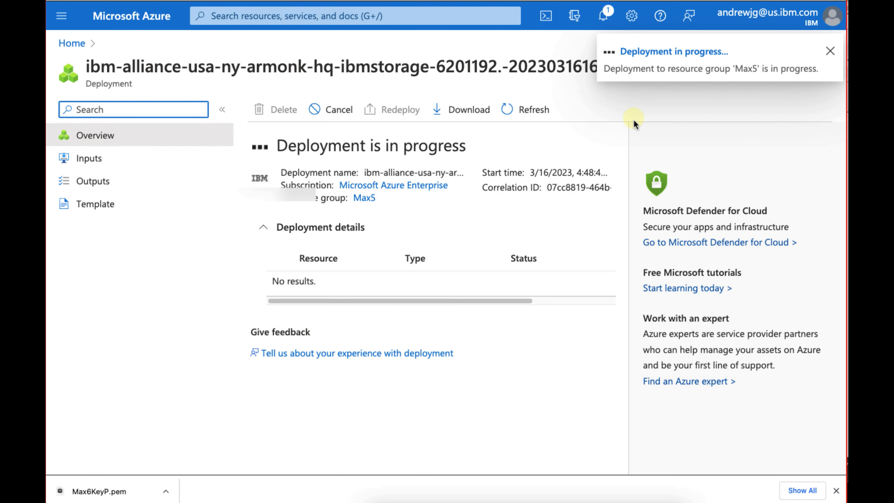
- Watch the Max5 deployments list, refreshing until the deployment succeeds
left_click(363, 198)
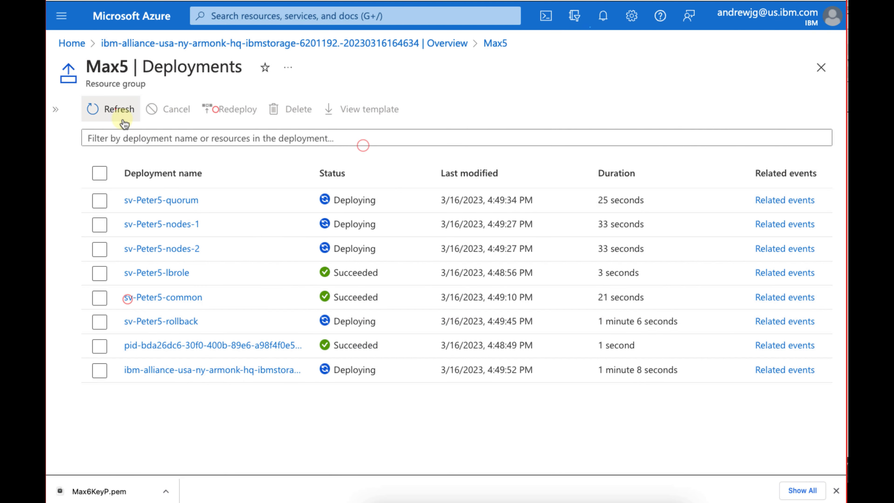
left_click(119, 109)
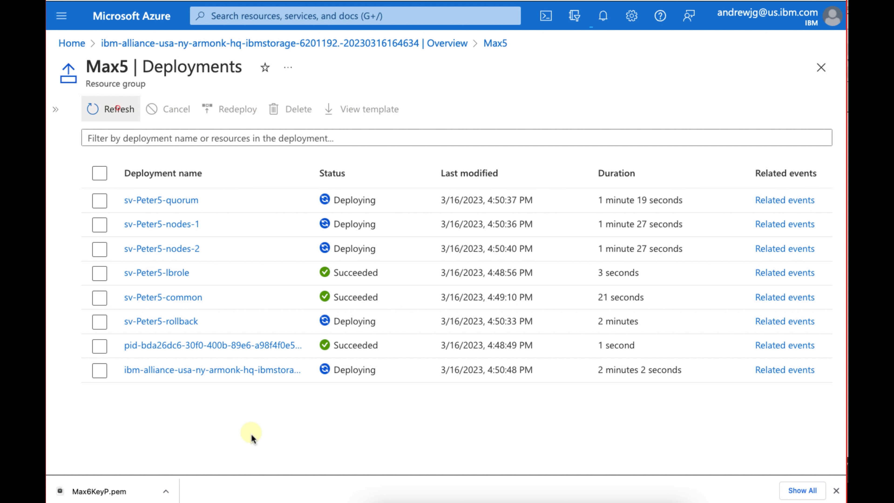
left_click(111, 109)
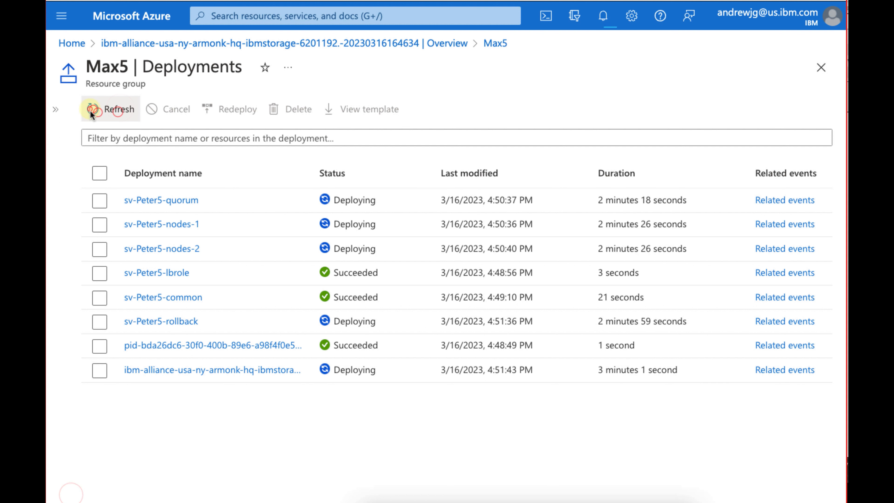
left_click(119, 109)
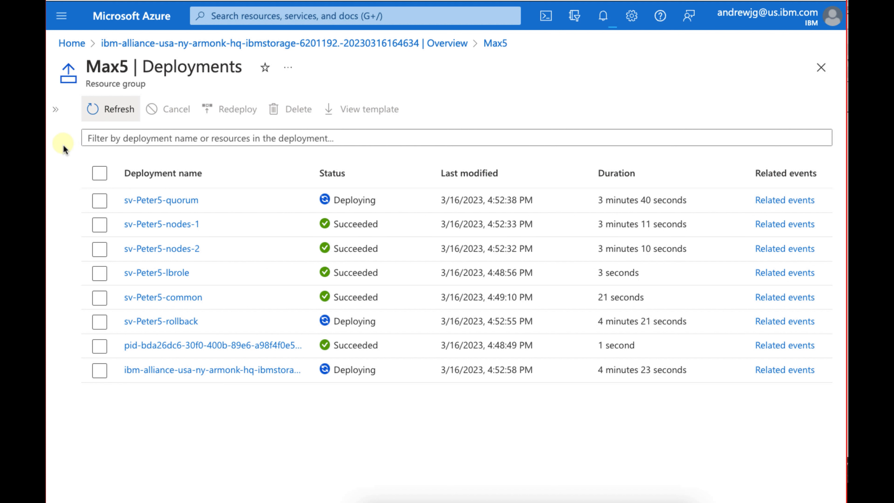
left_click(110, 109)
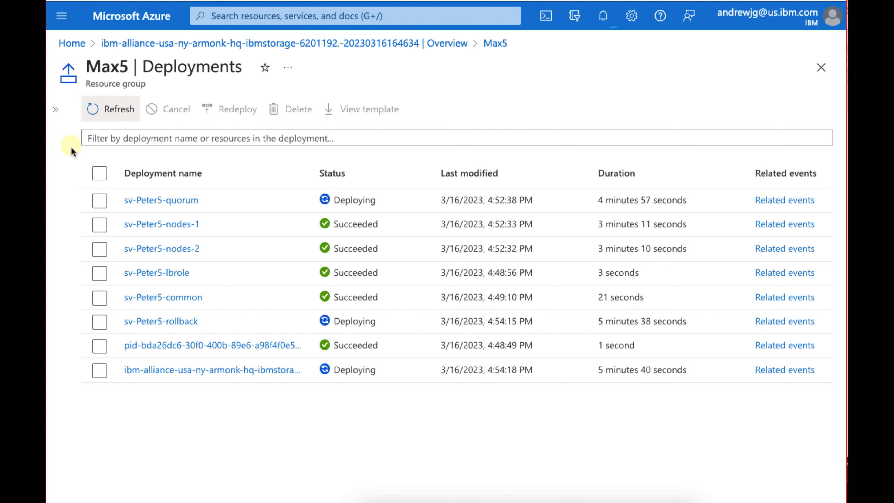
left_click(111, 109)
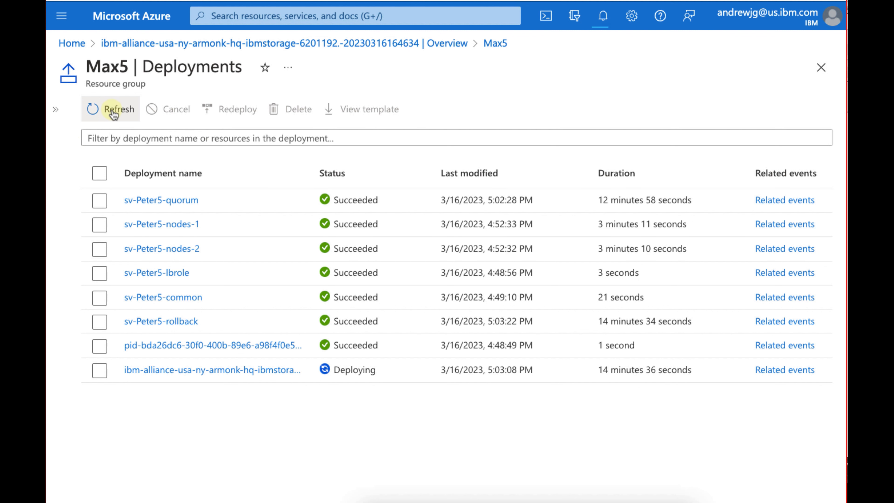
left_click(112, 109)
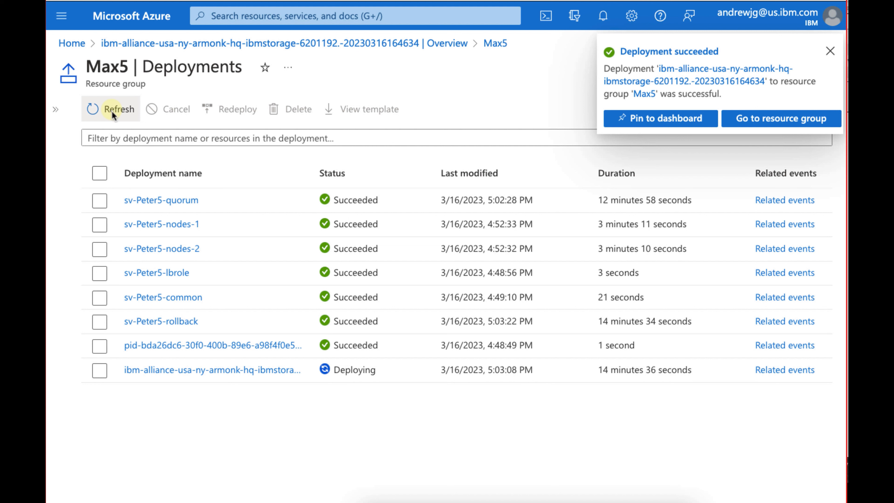
mouse_move(648, 117)
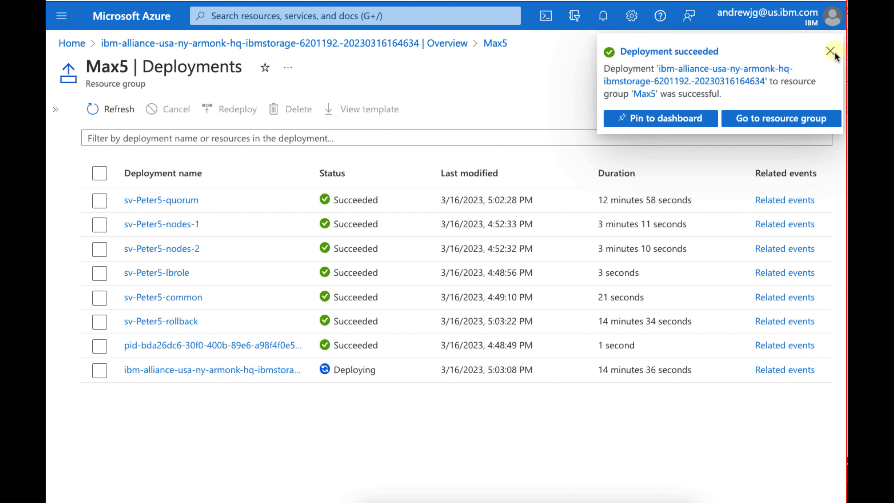
- Dismiss the deployment succeeded notice and view the Max5 resource group overview
left_click(832, 52)
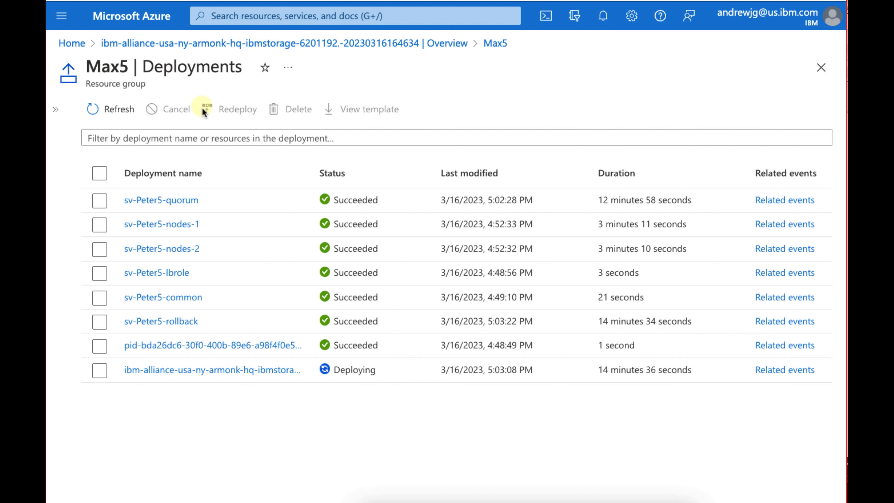
left_click(119, 109)
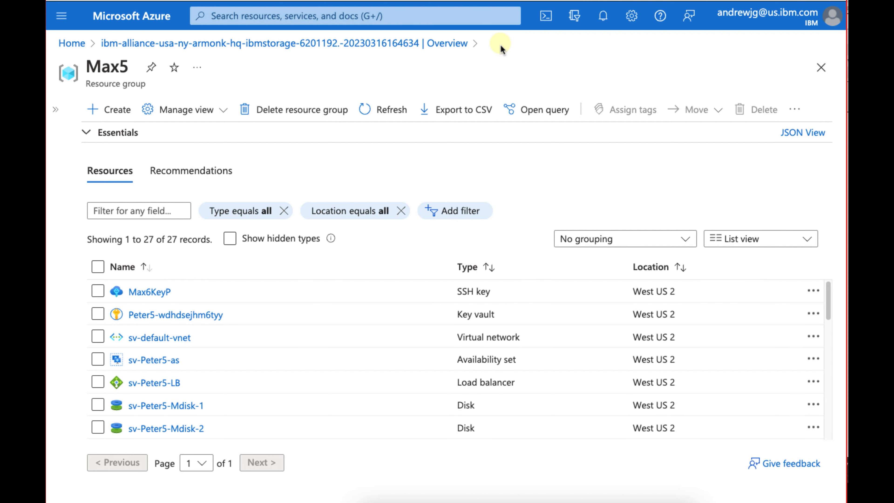
mouse_move(515, 144)
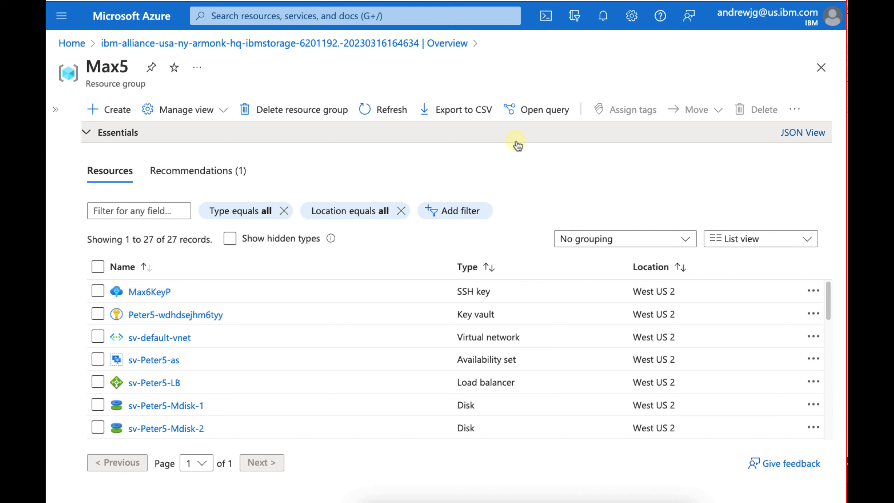
mouse_move(515, 144)
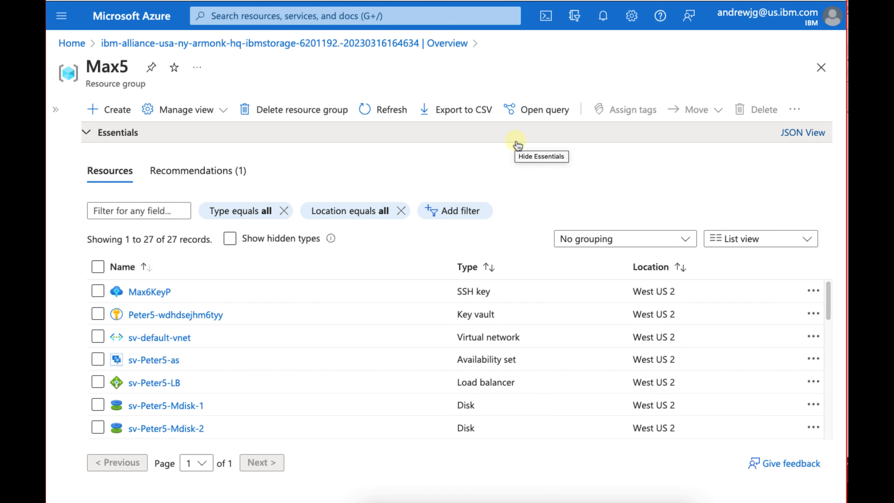
- Review the Max5 resource group's resources list
left_click(113, 109)
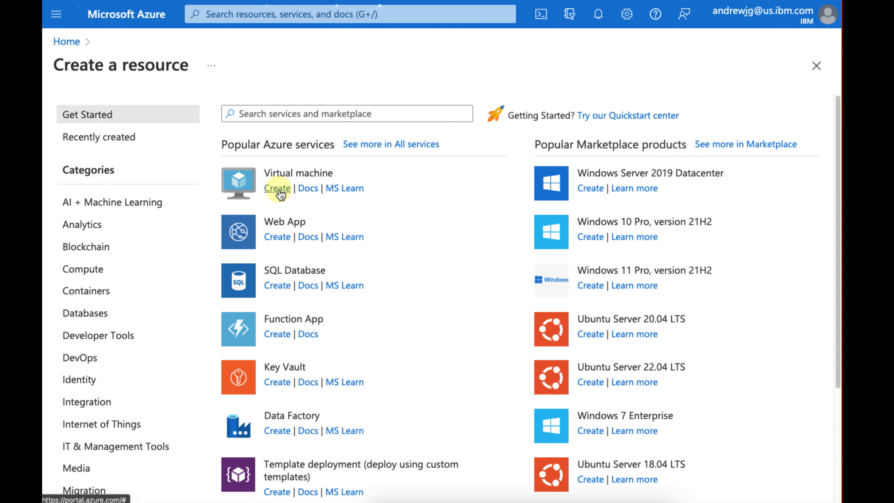
- Start a new virtual machine named Max6VM based on the Windows Server 2019 Datacenter image
left_click(277, 188)
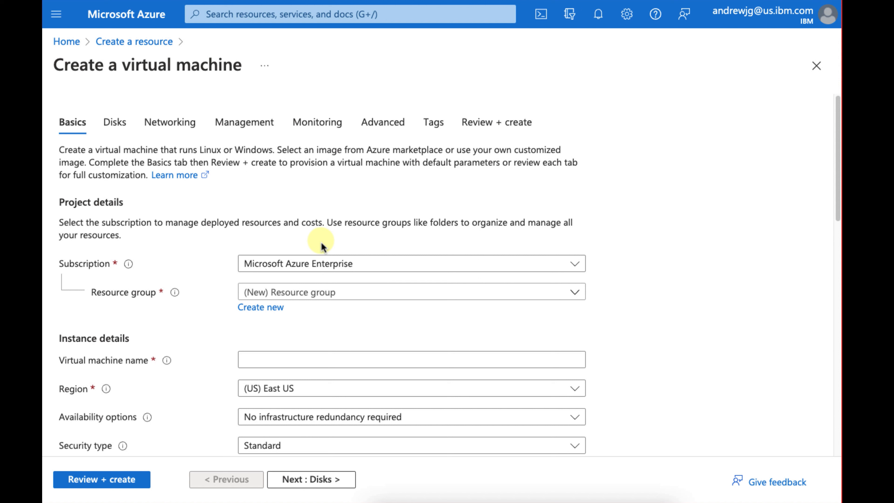
mouse_move(346, 292)
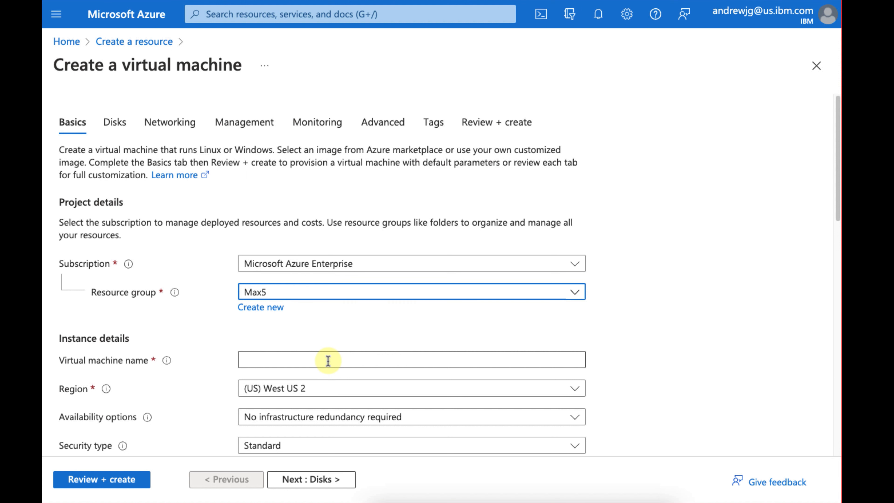
mouse_move(367, 421)
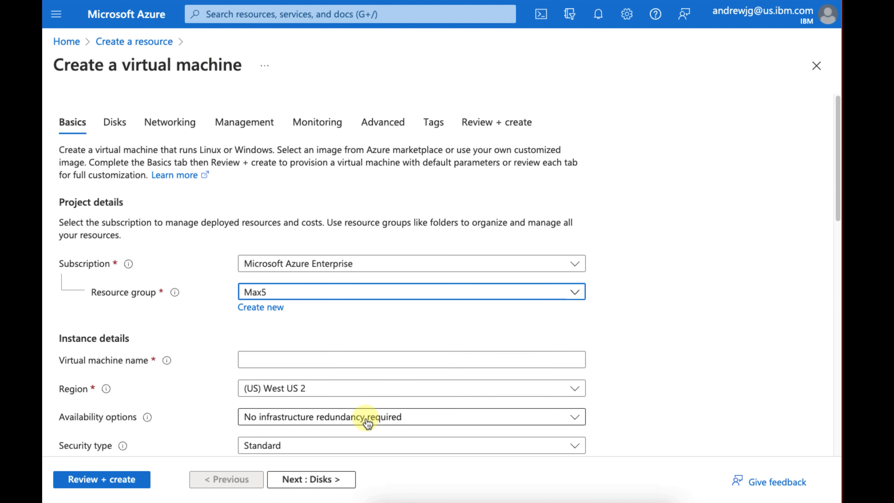
scroll("down", 3)
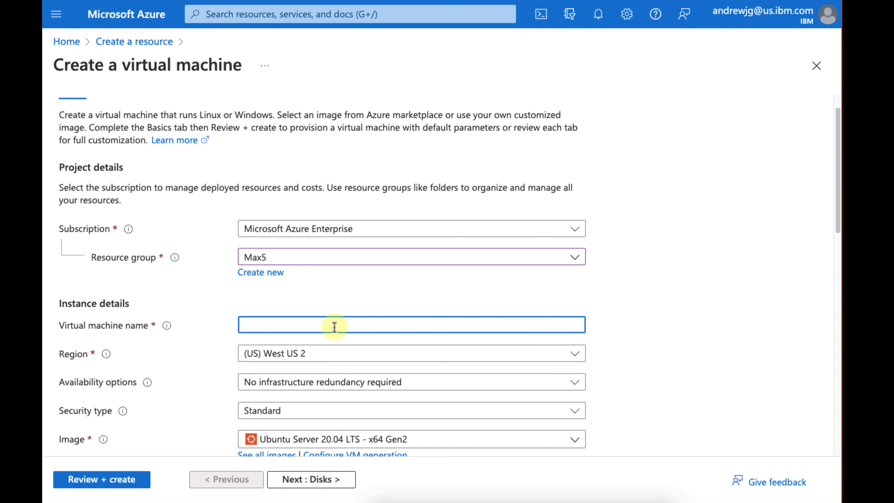
type("Max6VM")
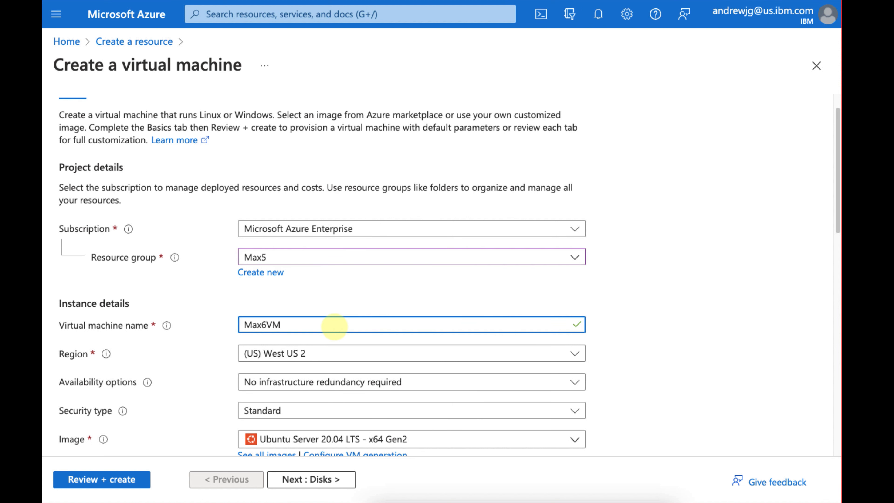
mouse_move(399, 353)
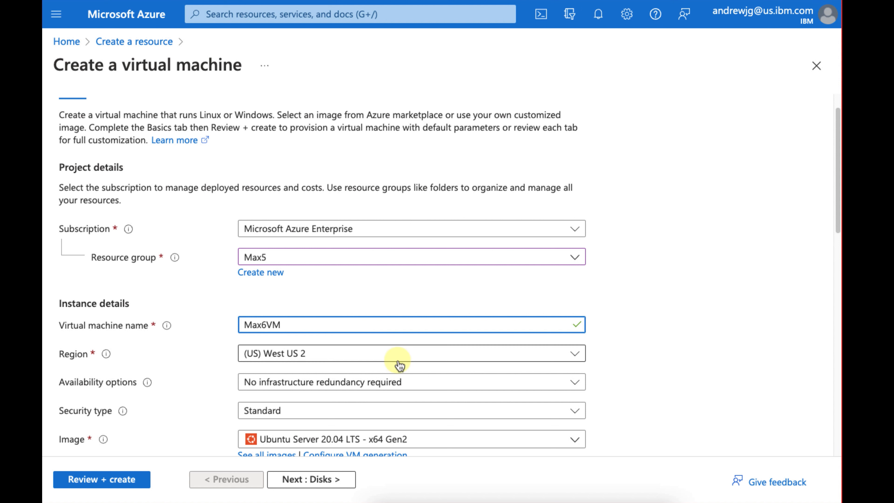
scroll("down", 3)
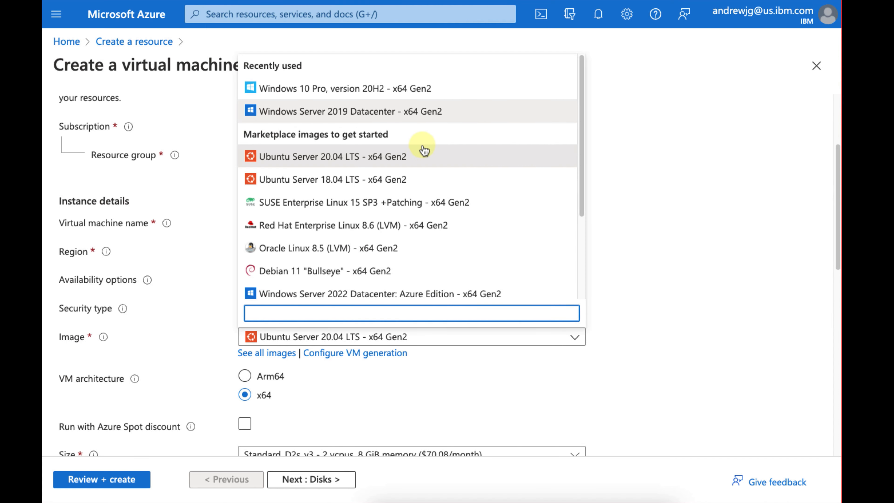
left_click(348, 111)
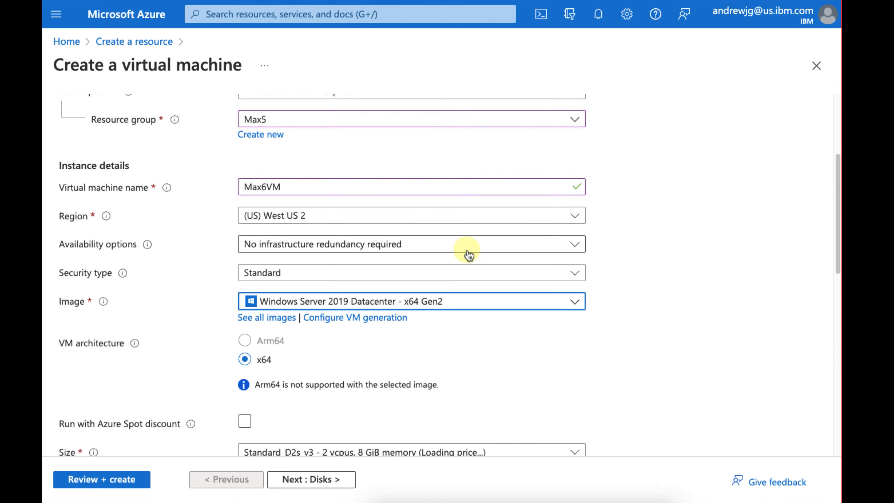
- Set the administrator username to superuser with its password
scroll("down", 3)
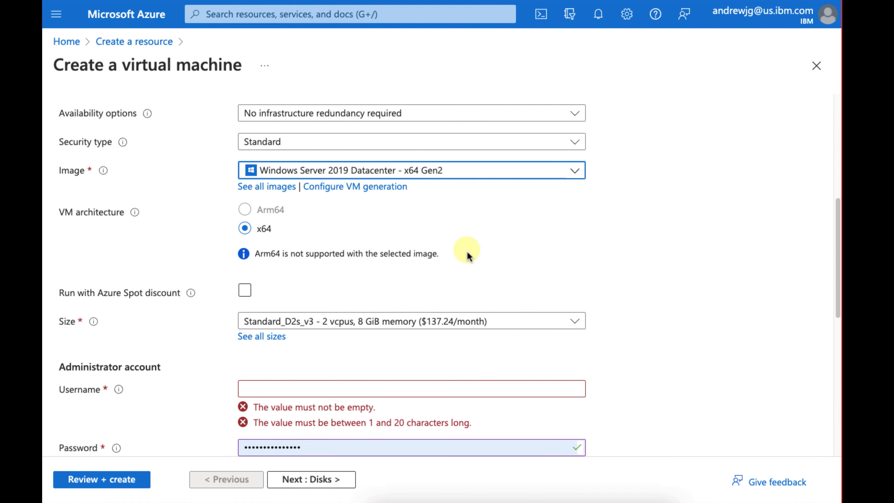
scroll("down", 3)
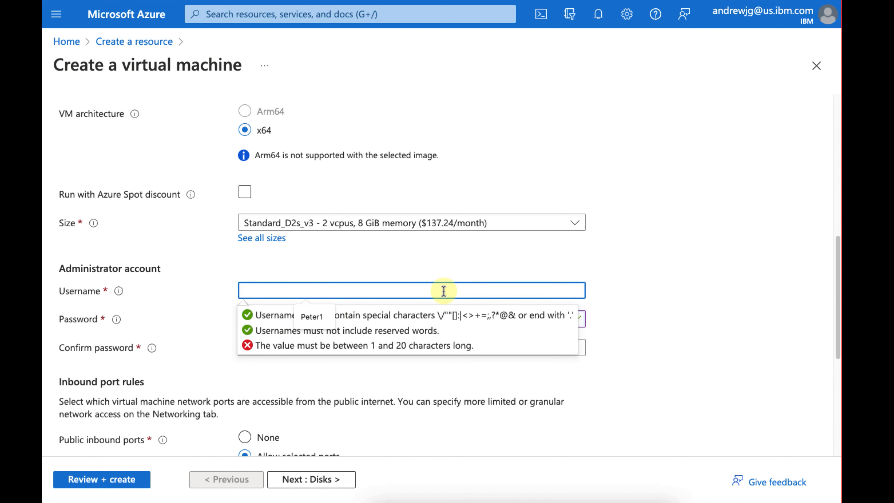
type("superus")
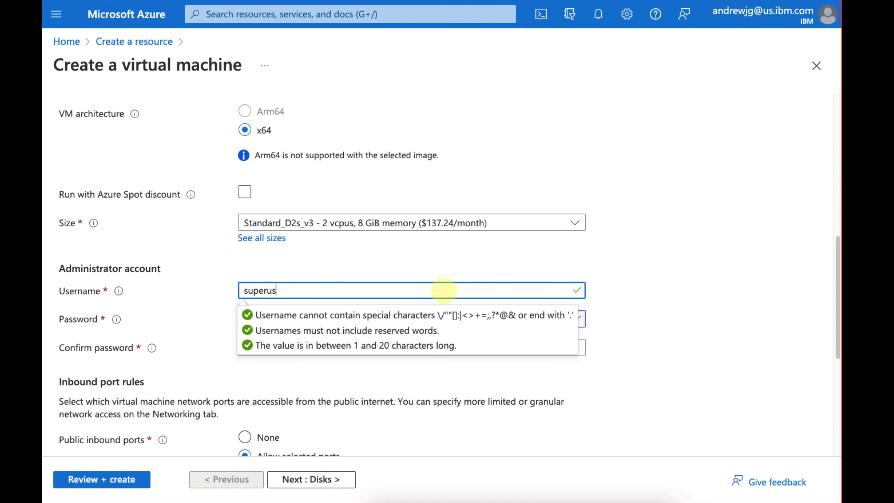
type("er")
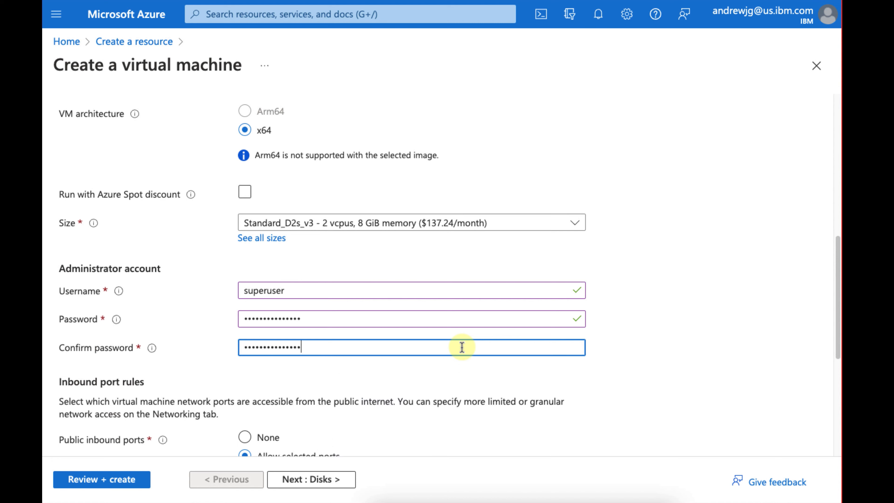
scroll("down", 3)
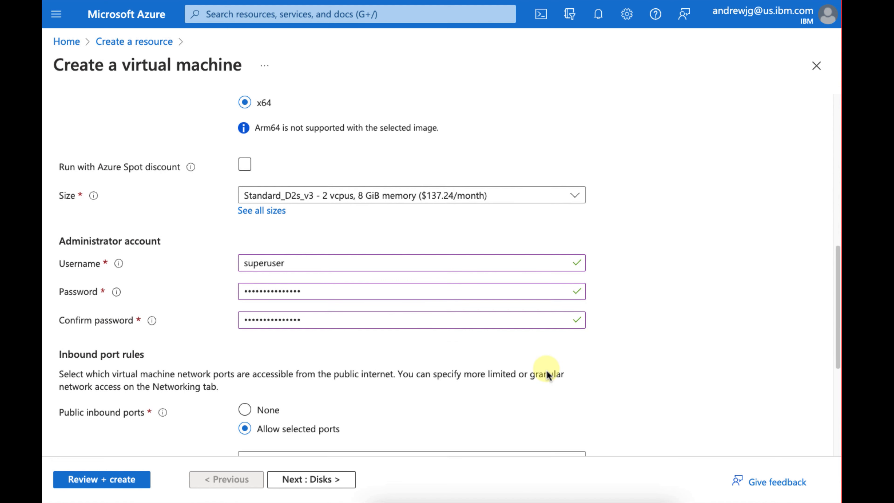
scroll("down", 3)
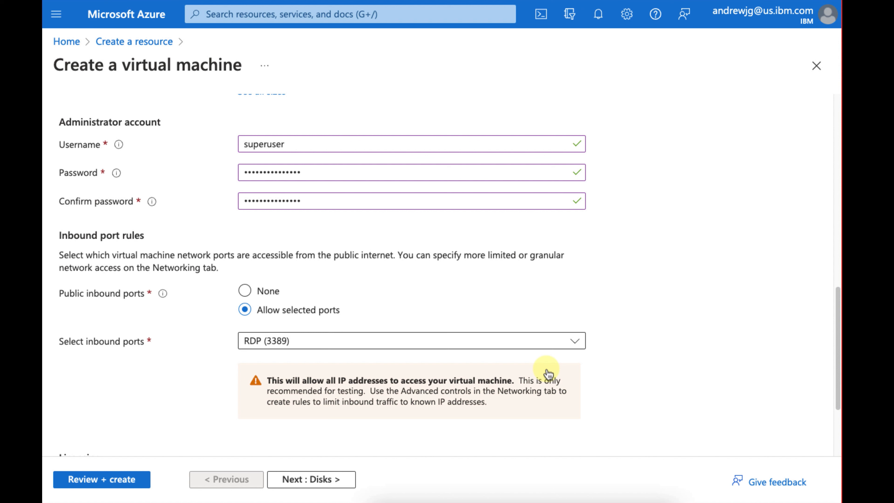
- Allow inbound HTTP (80) and HTTPS (443) traffic alongside RDP
left_click(576, 340)
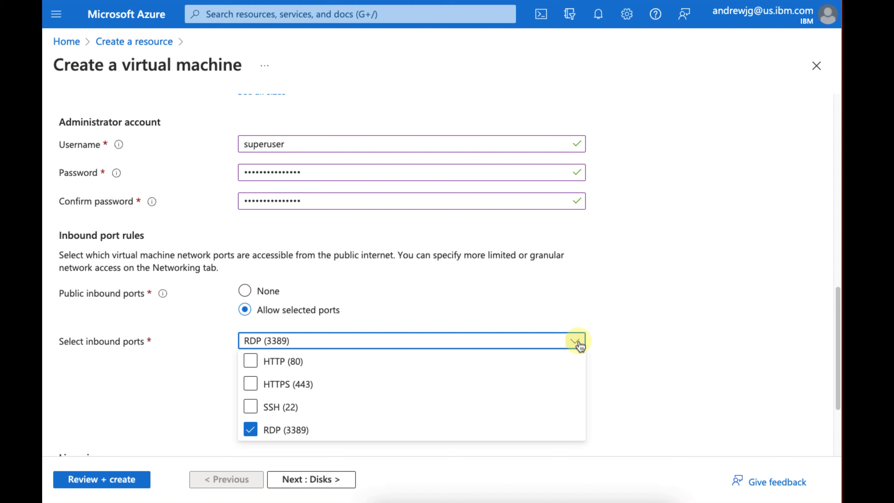
left_click(250, 360)
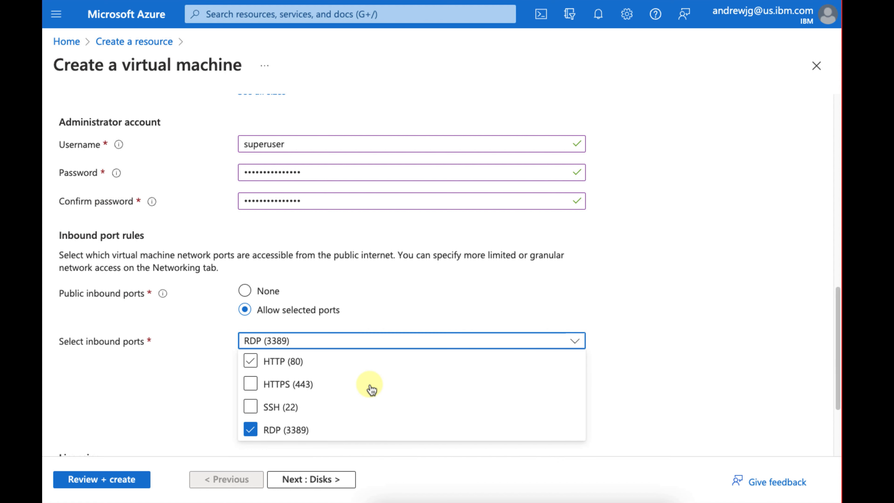
left_click(249, 361)
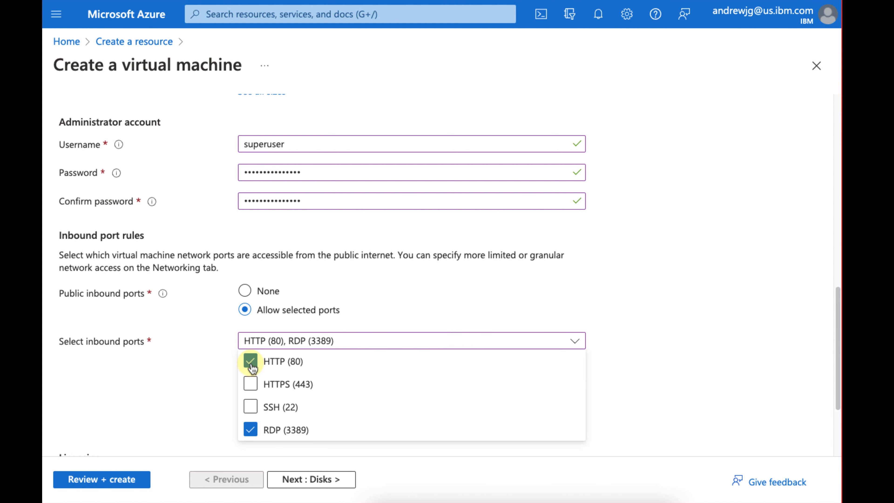
left_click(250, 383)
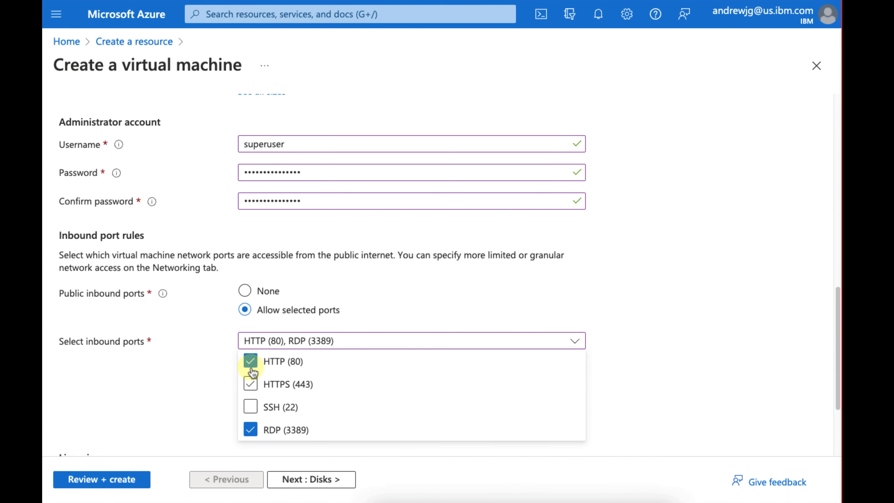
left_click(250, 383)
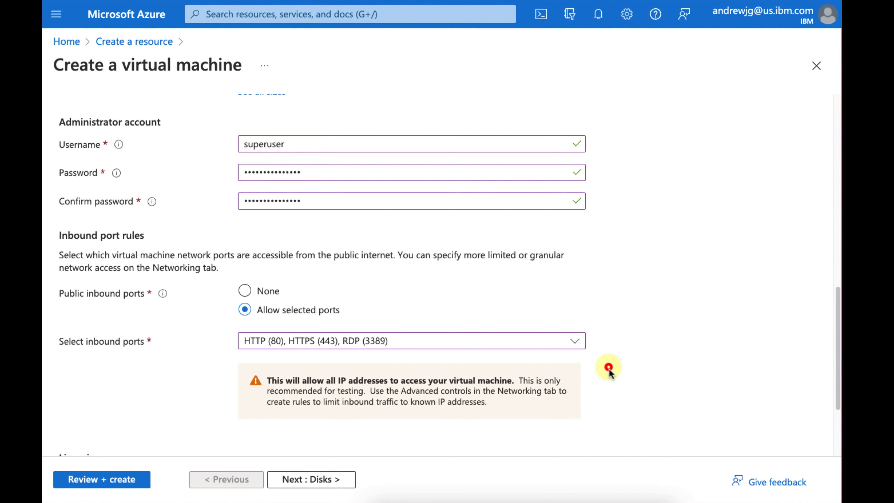
scroll("down", 3)
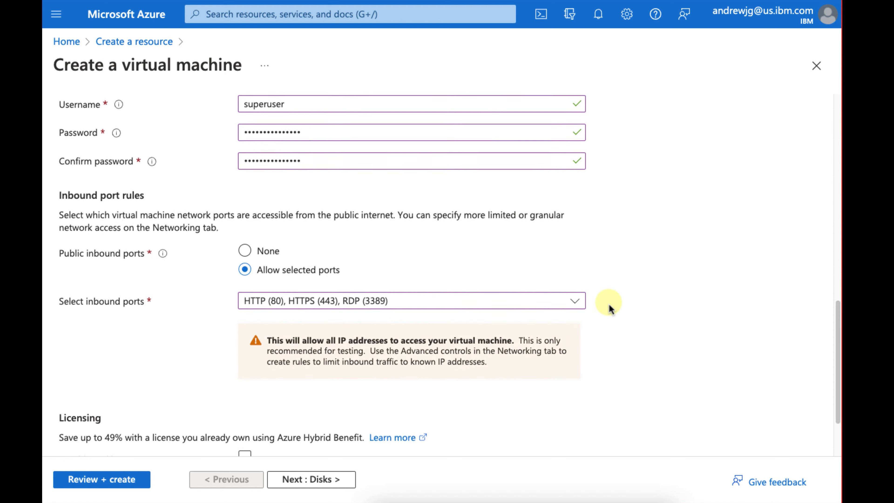
scroll("down", 3)
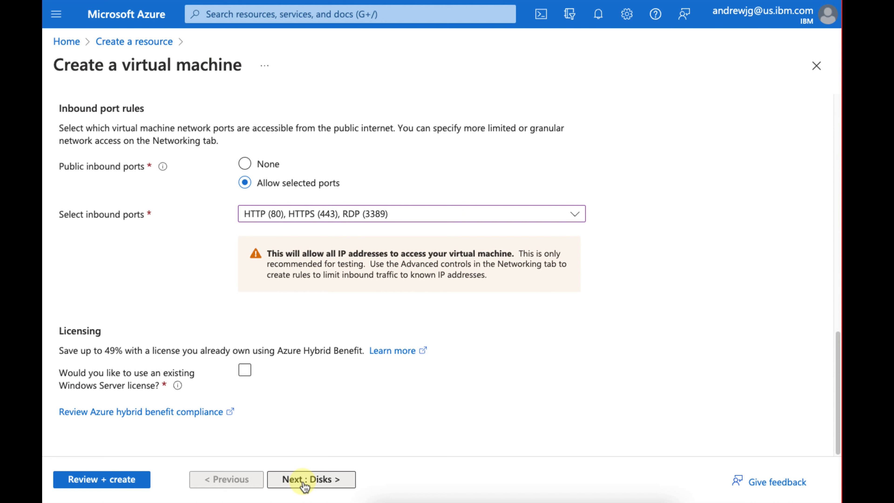
- Keep the disk defaults and continue to the Networking settings
left_click(310, 479)
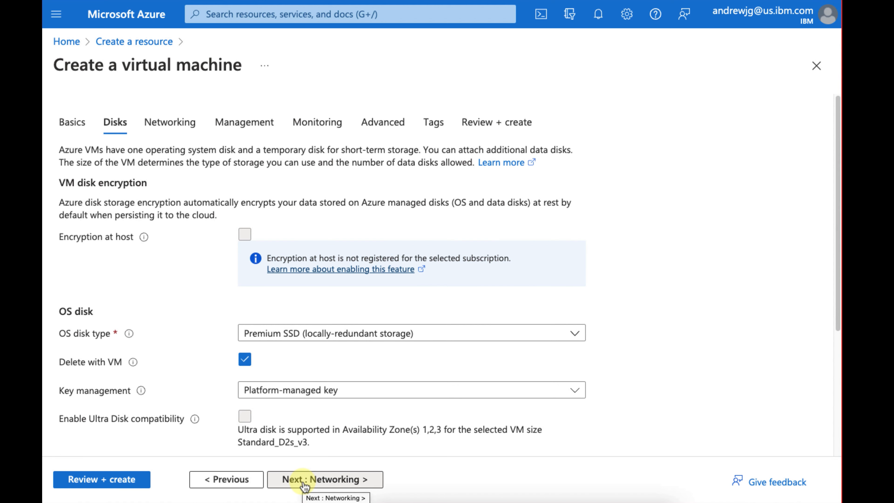
scroll("down", 3)
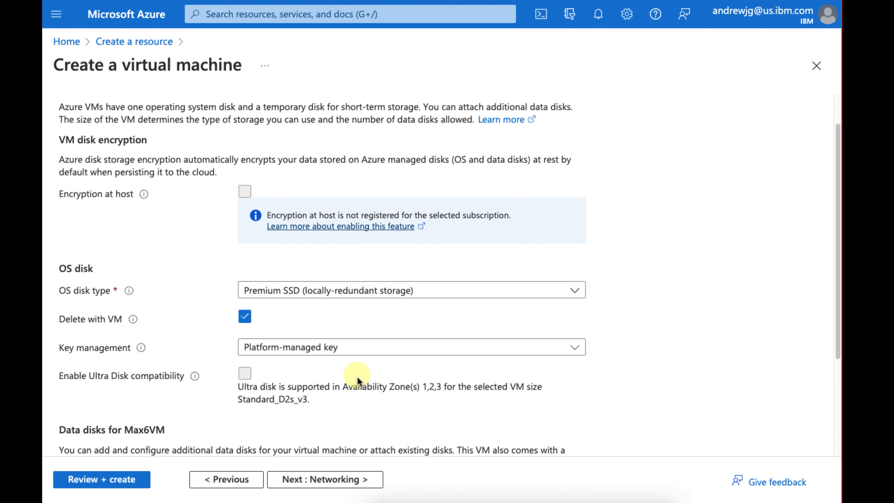
scroll("down", 3)
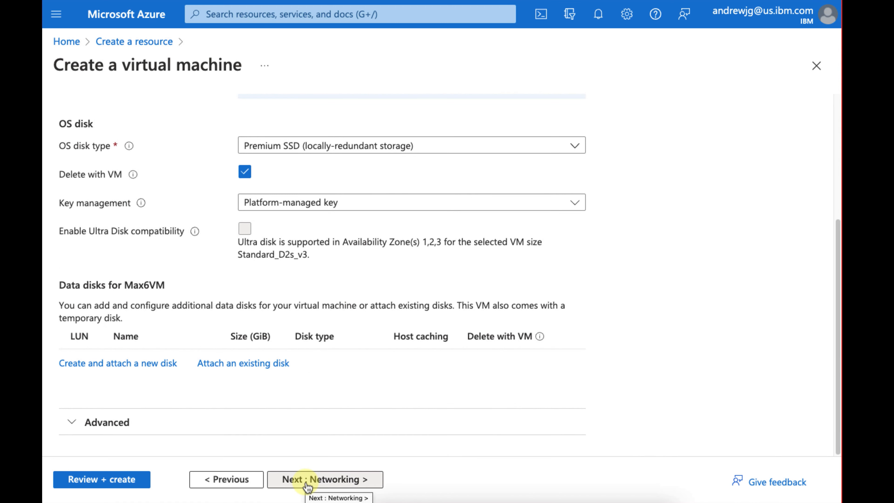
left_click(325, 479)
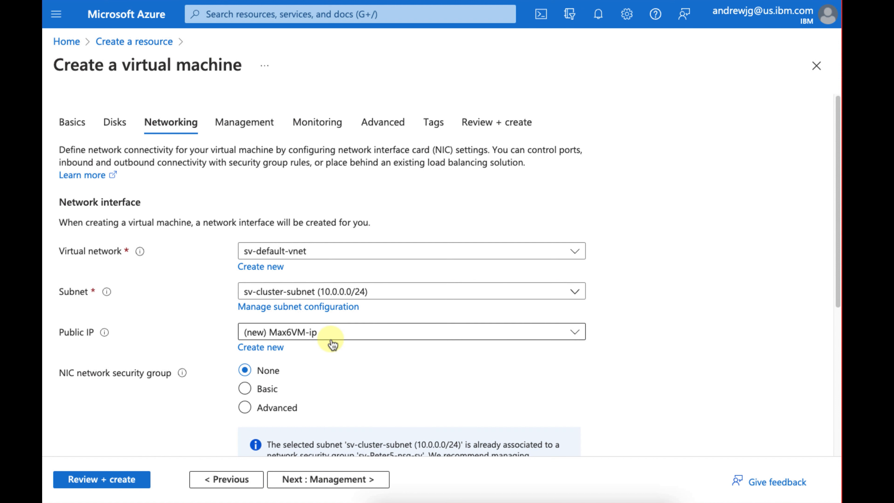
mouse_move(418, 394)
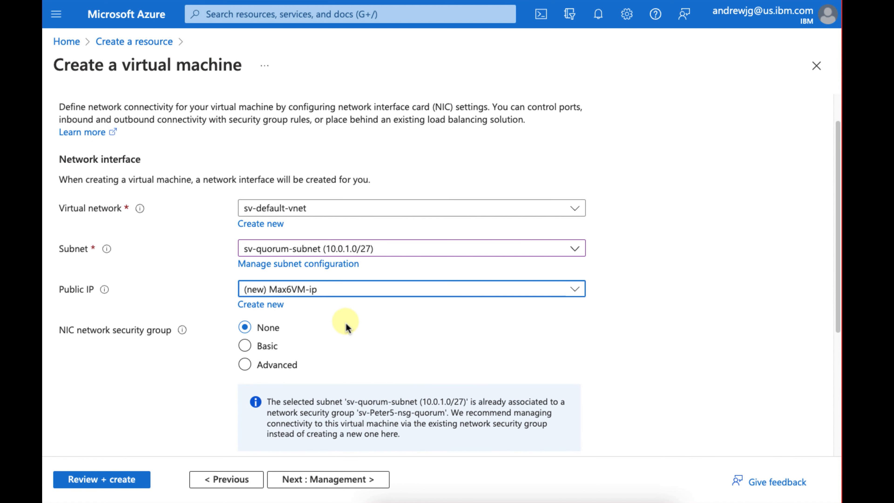
- Keep networking defaults, deleting public IP and NIC with the VM, and continue to Management
scroll("down", 3)
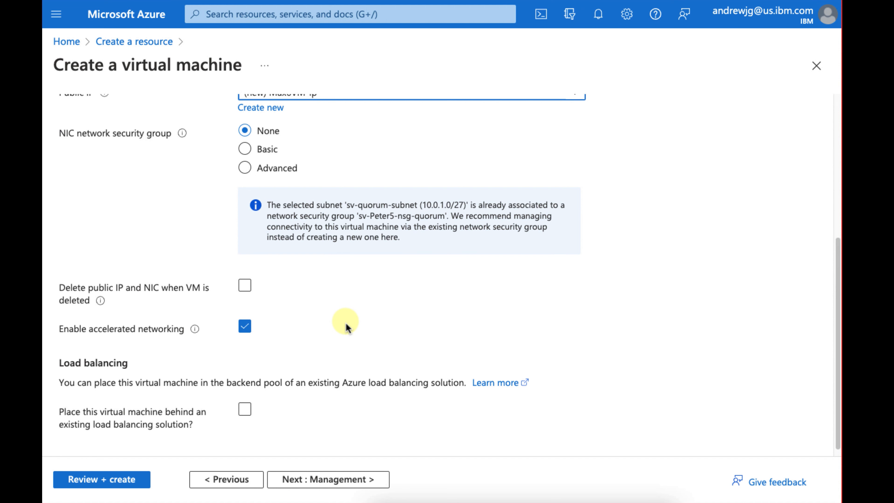
left_click(245, 284)
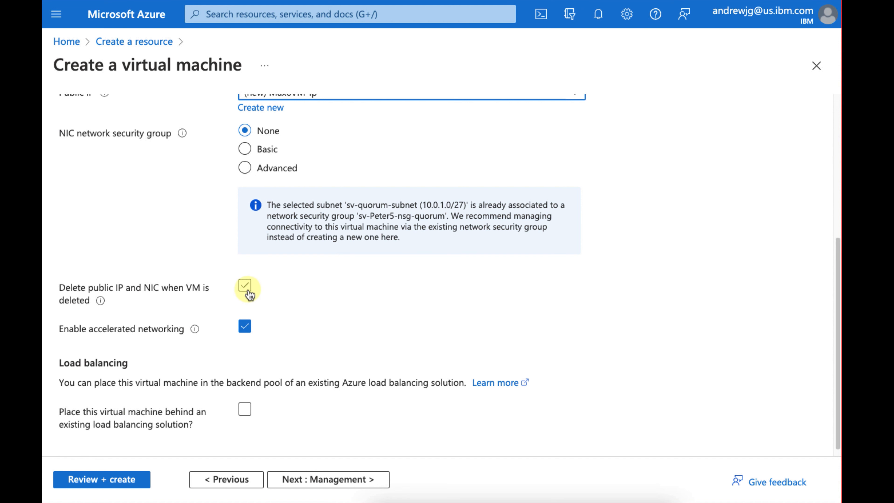
left_click(244, 285)
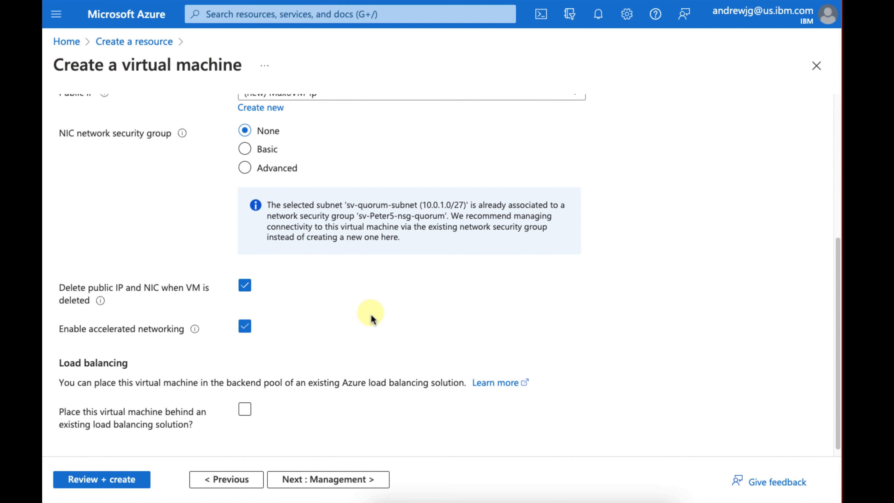
scroll("up", 3)
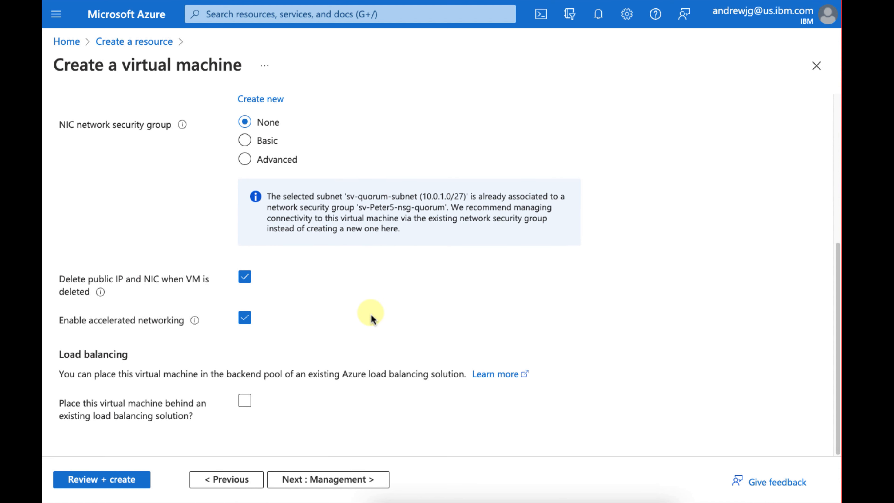
left_click(324, 479)
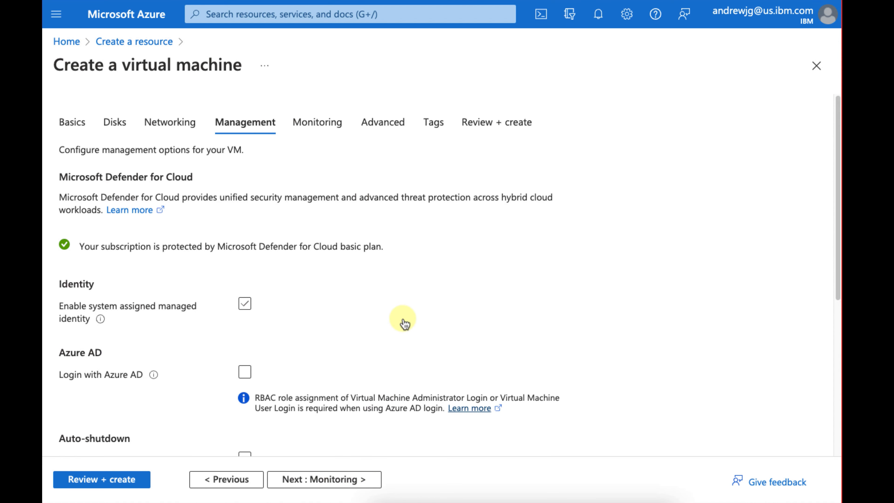
- Toggle disaster recovery on and back off on Management, then continue to Monitoring
scroll("down", 3)
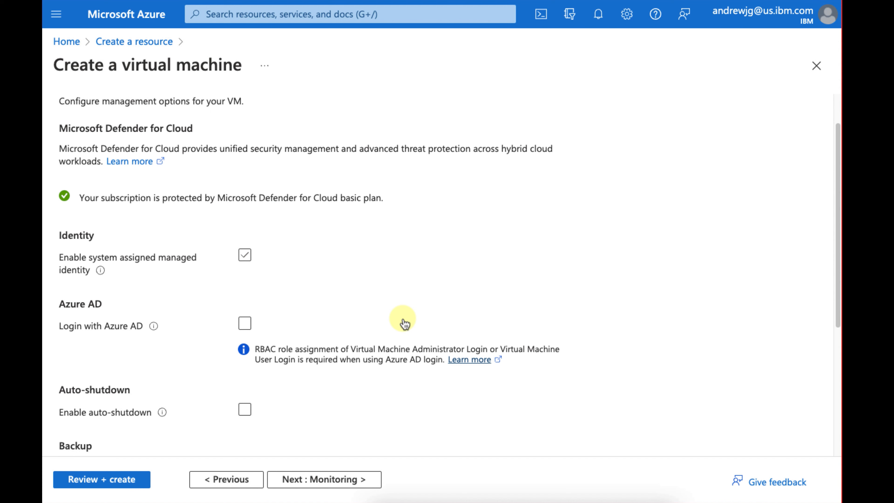
scroll("down", 3)
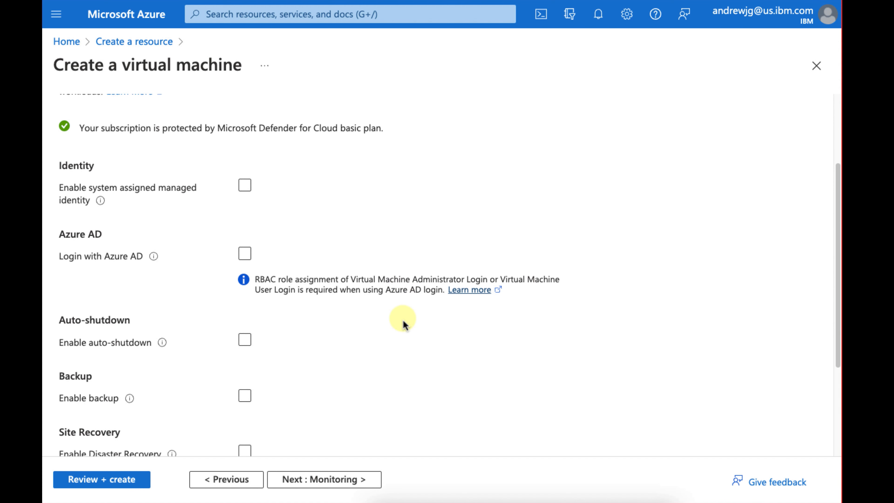
scroll("down", 3)
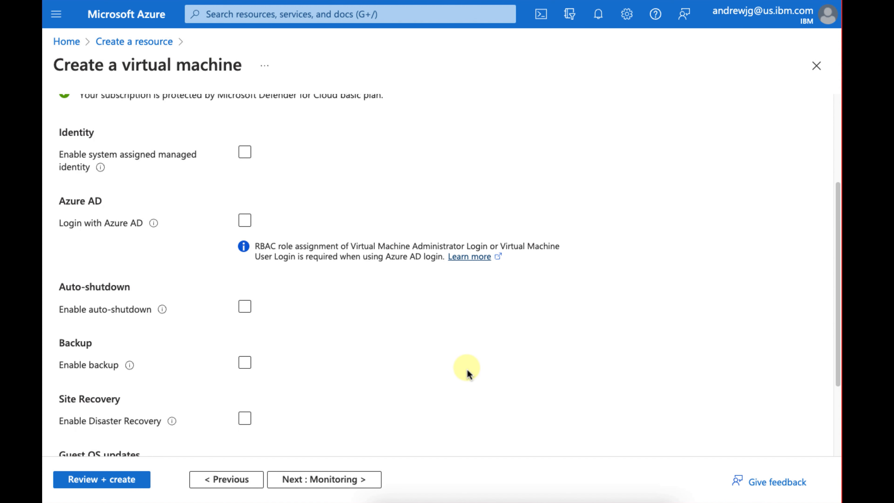
left_click(244, 417)
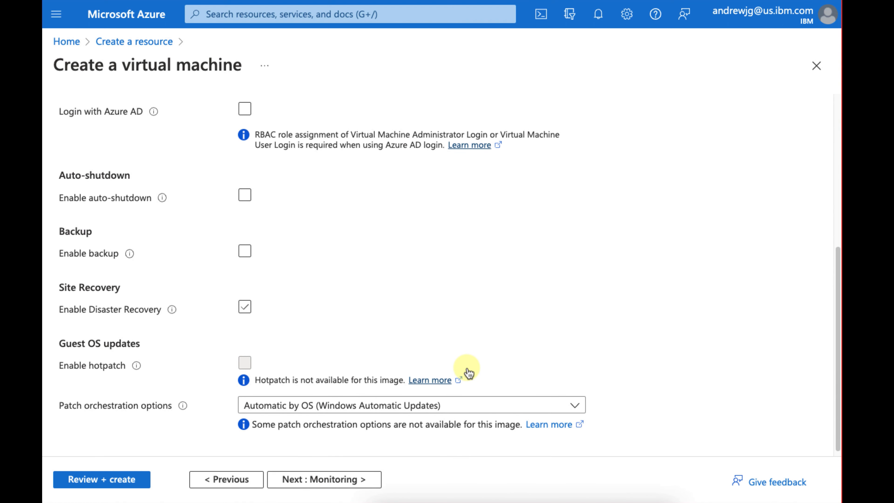
left_click(244, 307)
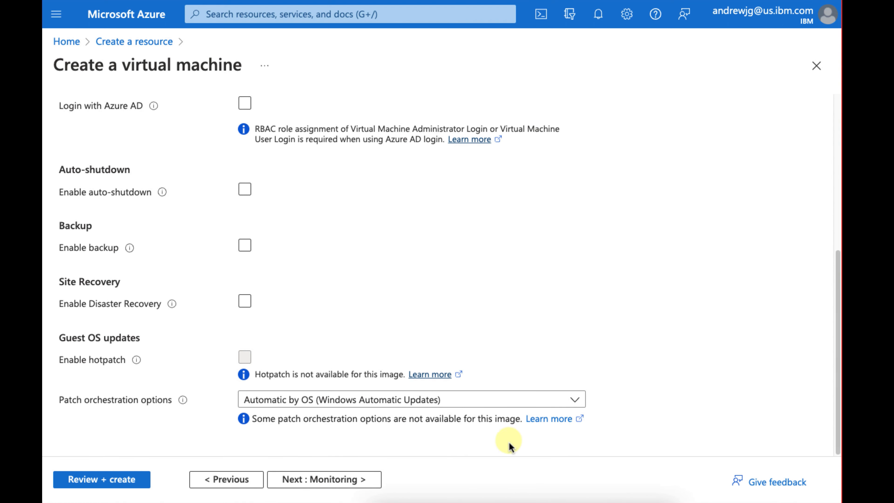
left_click(323, 479)
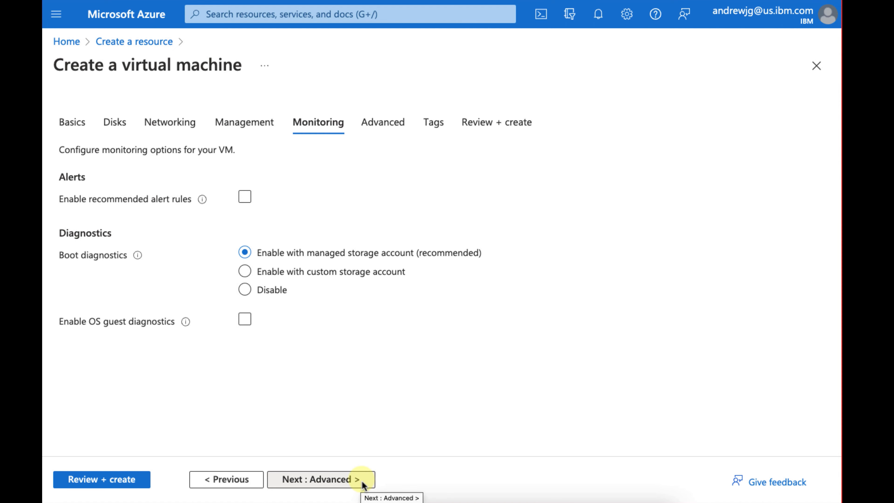
- Keep Monitoring and Advanced defaults and continue to the Tags settings
left_click(320, 478)
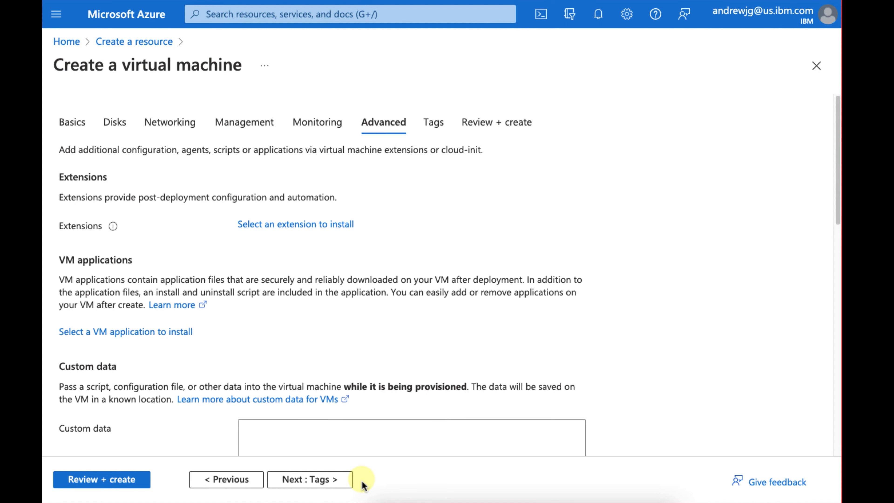
scroll("down", 3)
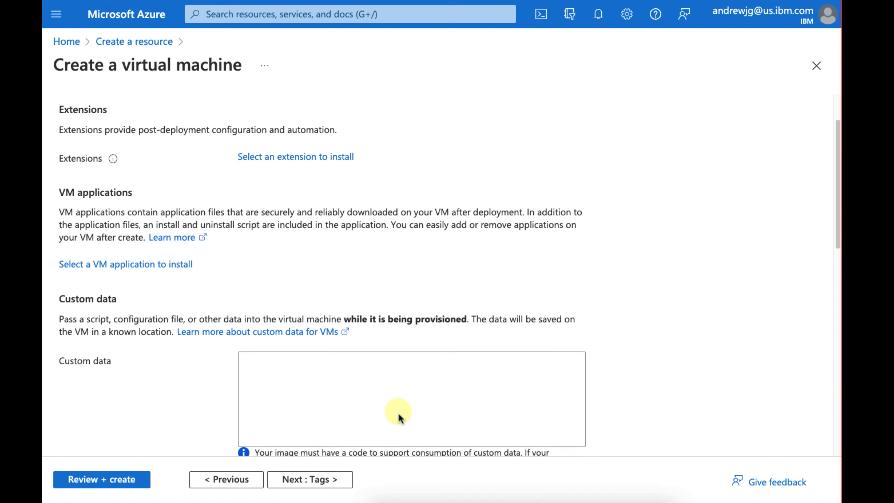
scroll("down", 3)
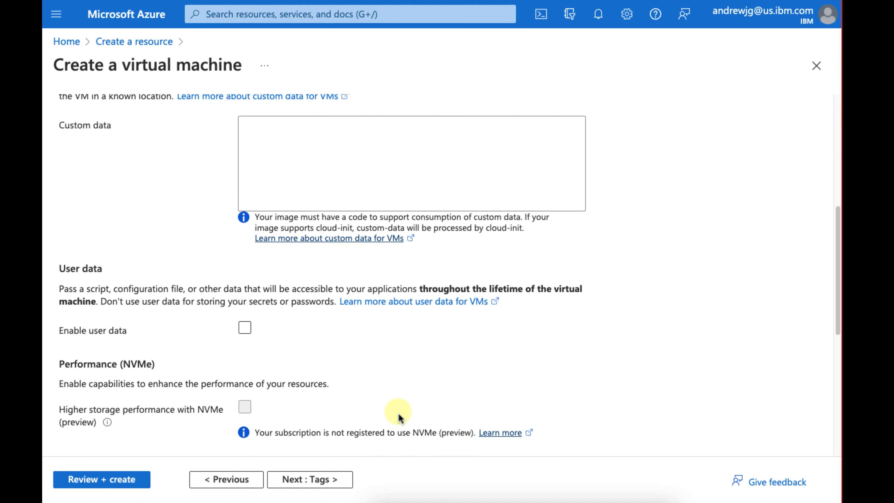
scroll("down", 3)
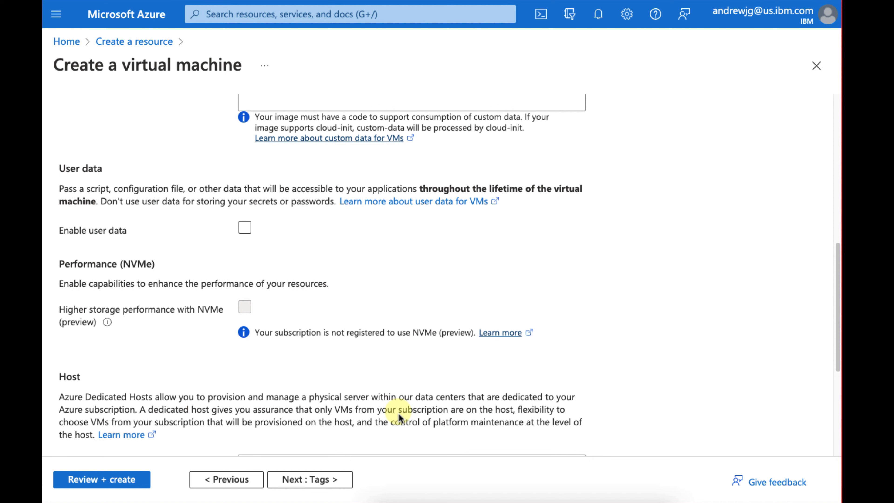
scroll("down", 3)
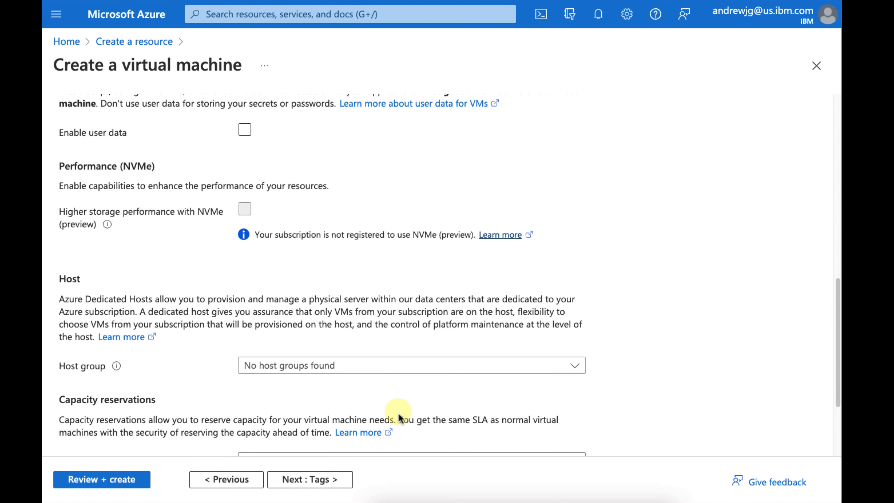
scroll("down", 3)
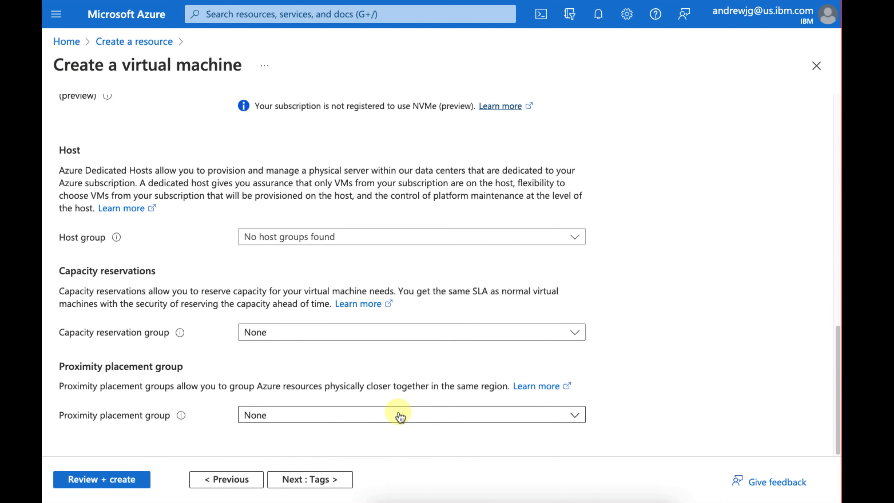
left_click(310, 479)
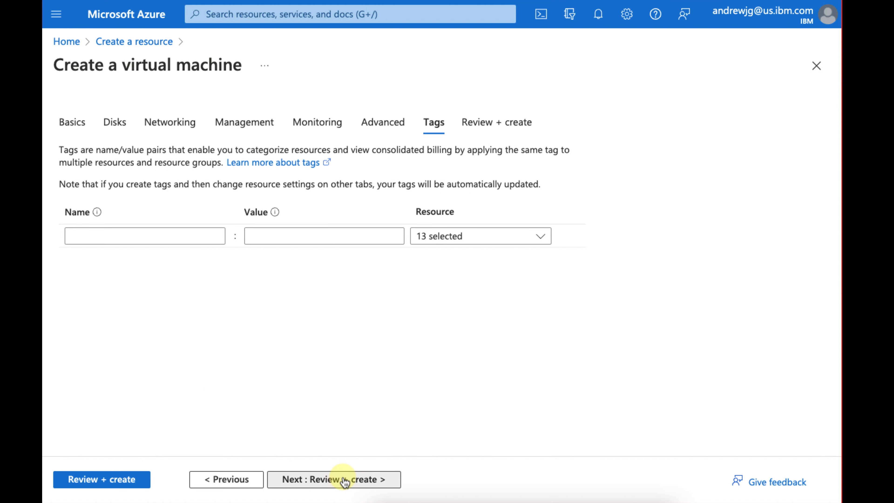
mouse_move(333, 479)
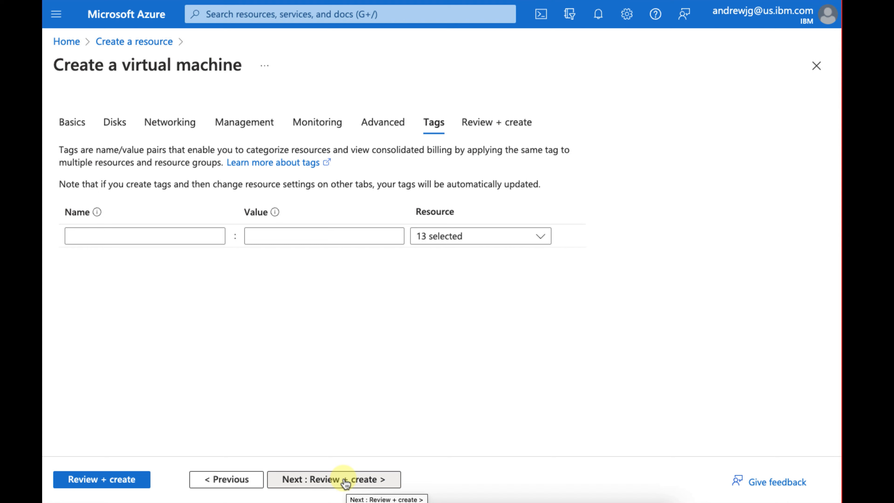
- Validate the Max6VM configuration, review its summary and create the virtual machine
left_click(332, 479)
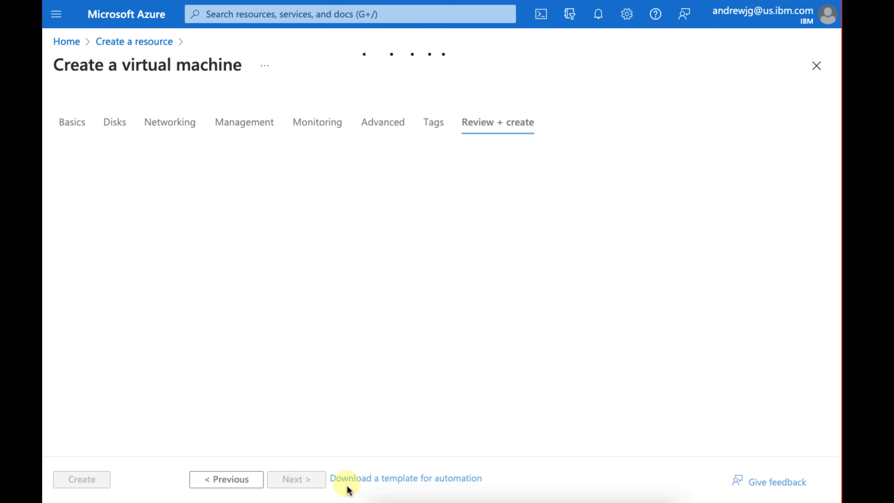
left_click(496, 122)
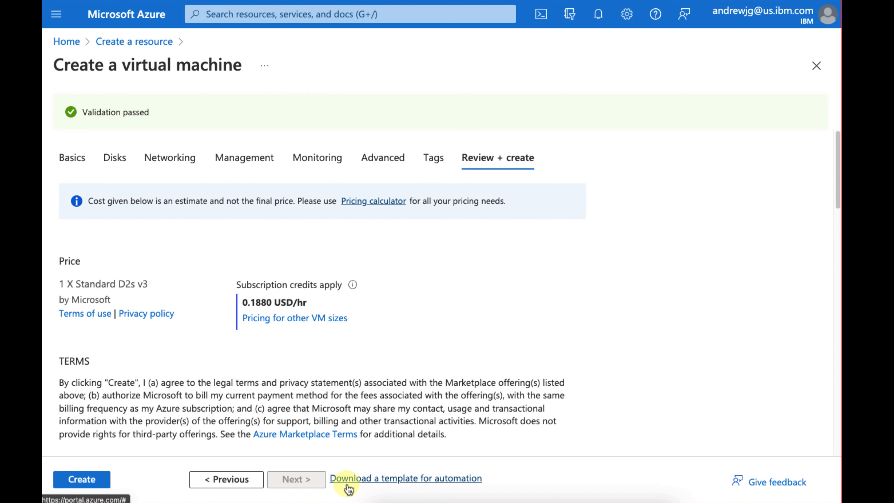
scroll("down", 3)
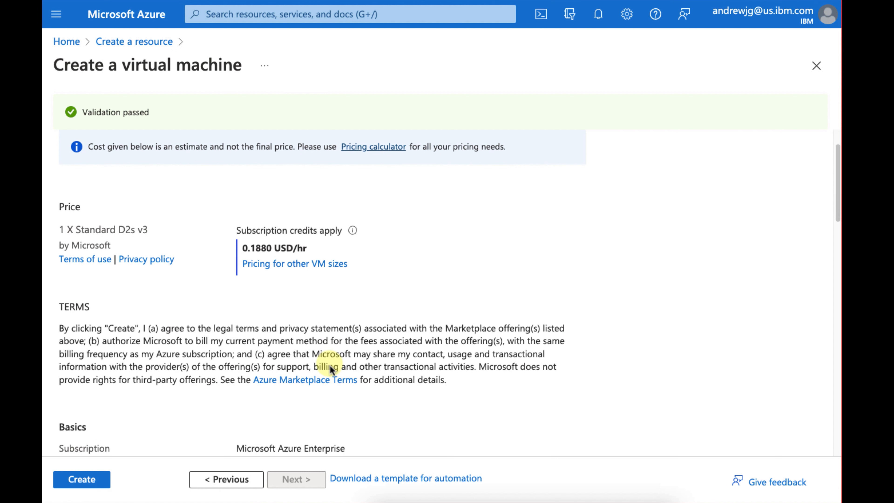
scroll("down", 3)
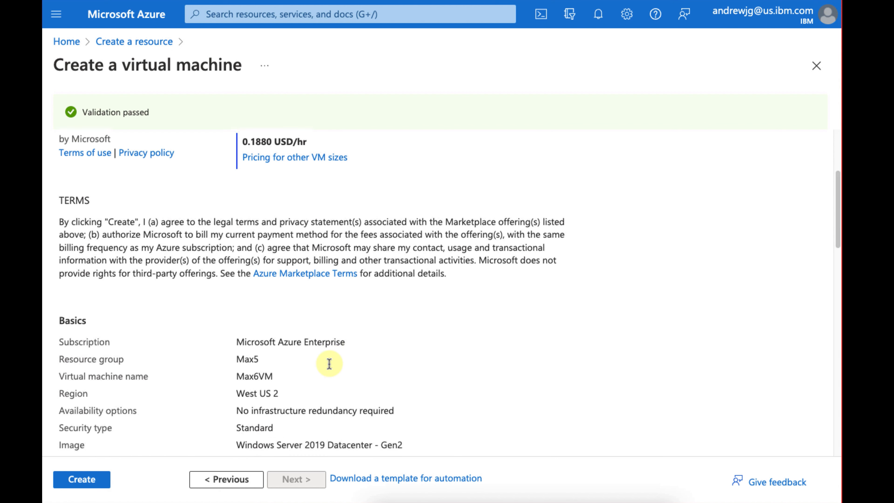
scroll("down", 3)
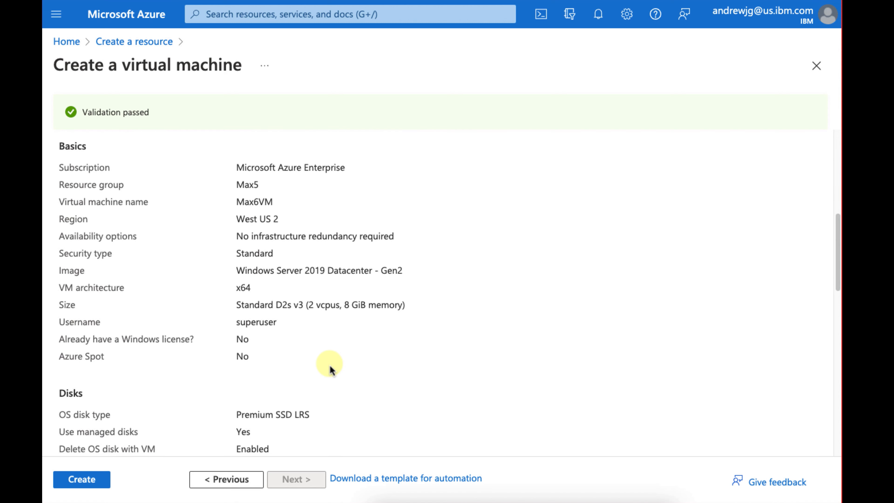
scroll("down", 3)
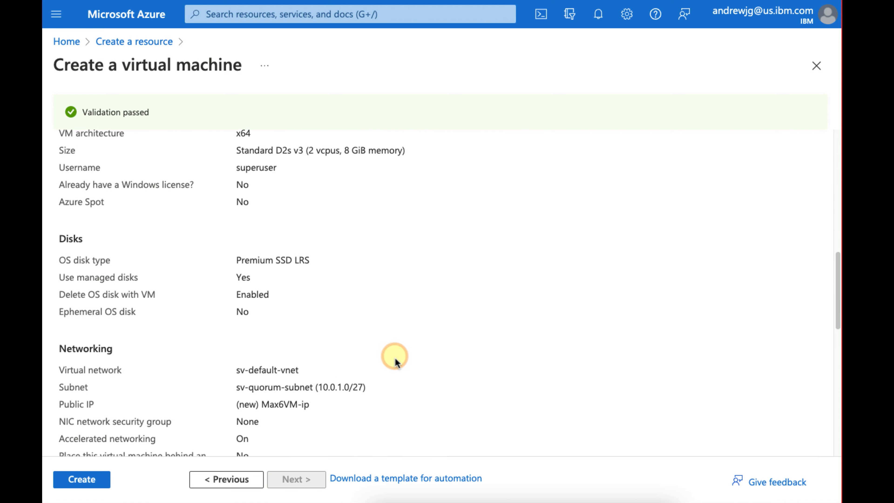
scroll("down", 3)
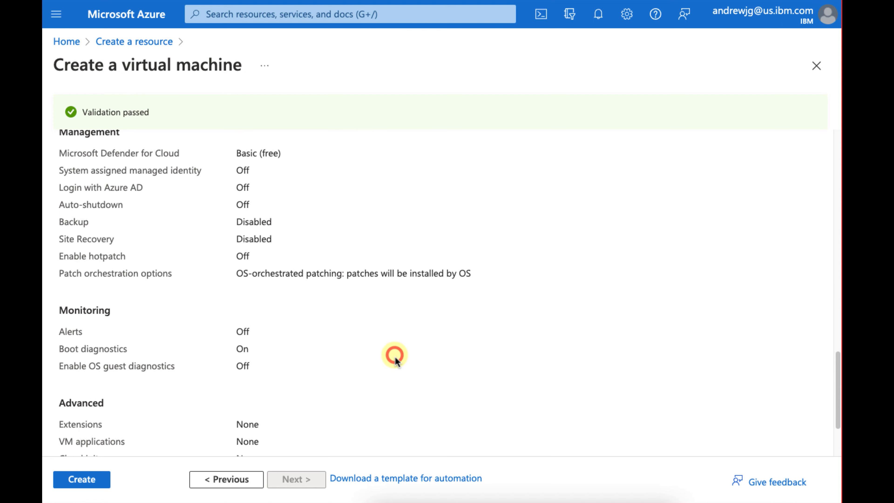
scroll("down", 3)
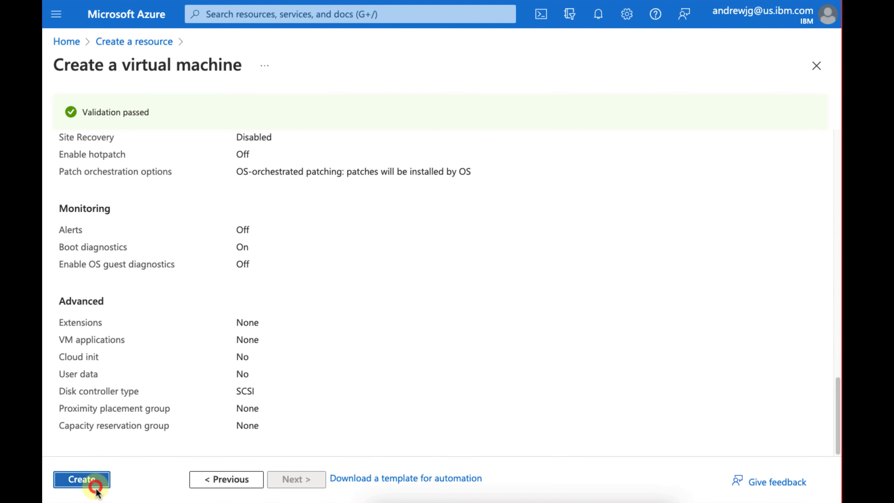
left_click(81, 479)
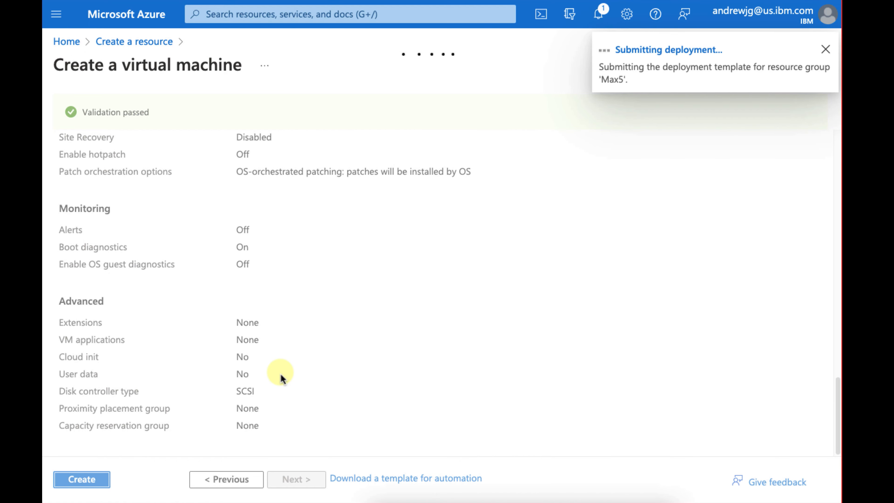
- Follow the Max6VM deployment in the Max5 resource group until it succeeds and open the VM
left_click(81, 479)
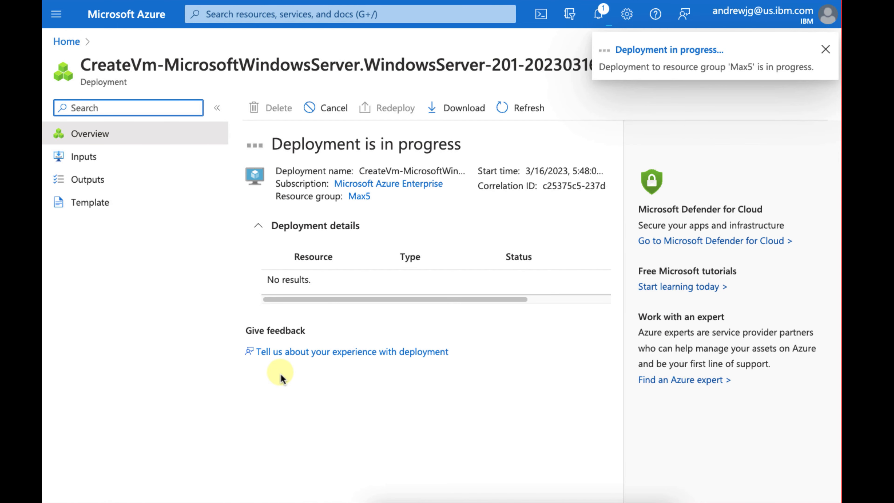
left_click(825, 49)
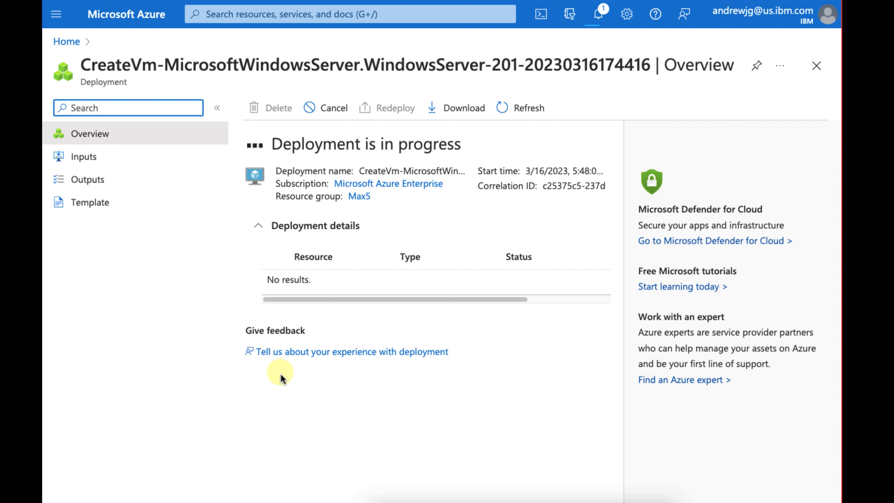
left_click(359, 196)
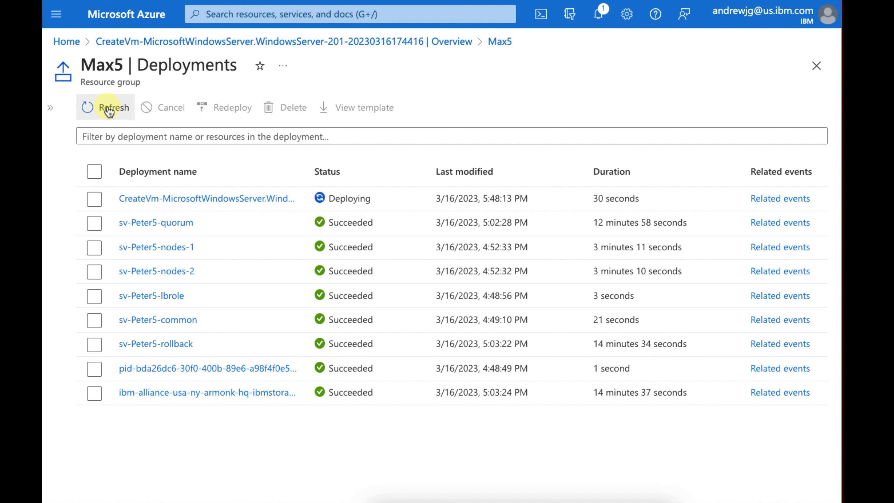
mouse_move(77, 67)
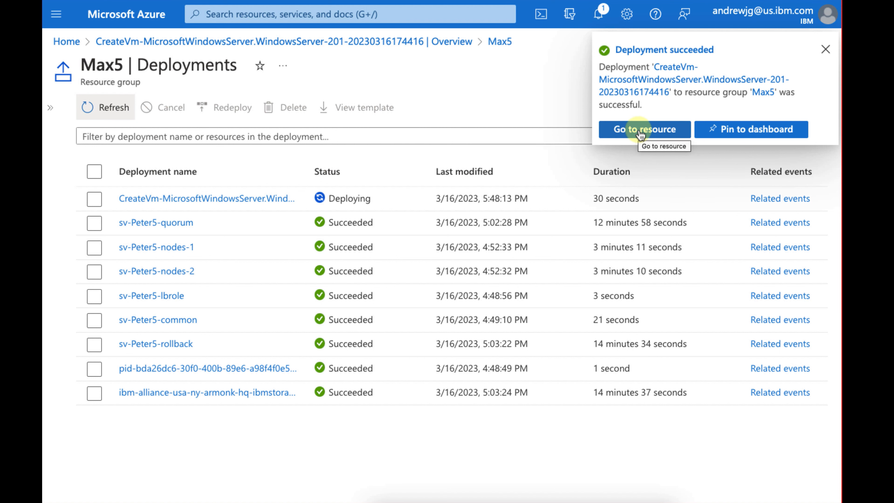
left_click(644, 129)
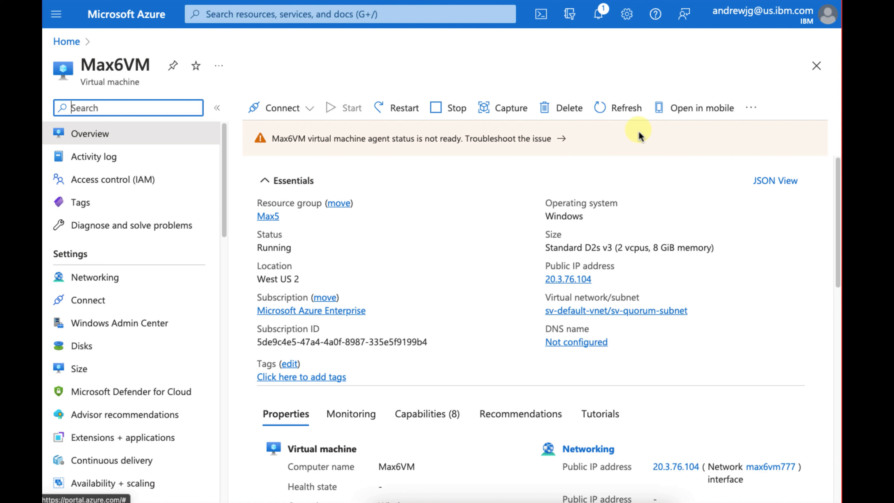
mouse_move(600, 273)
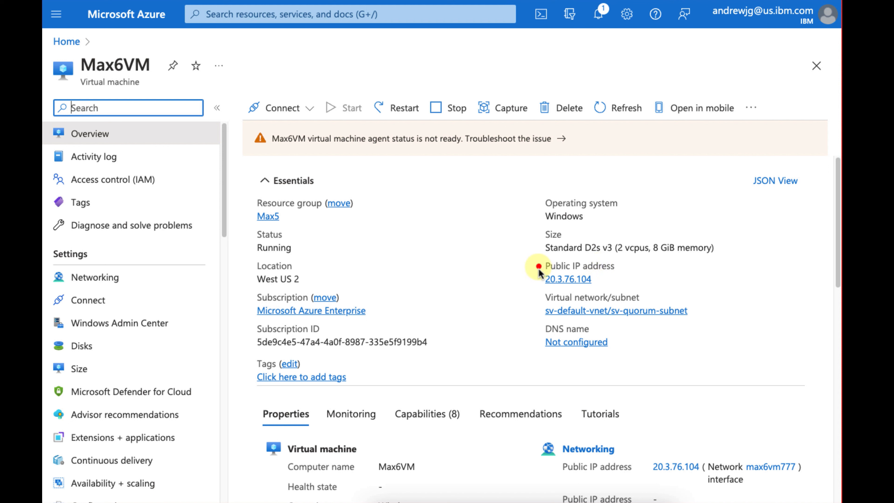
mouse_move(678, 279)
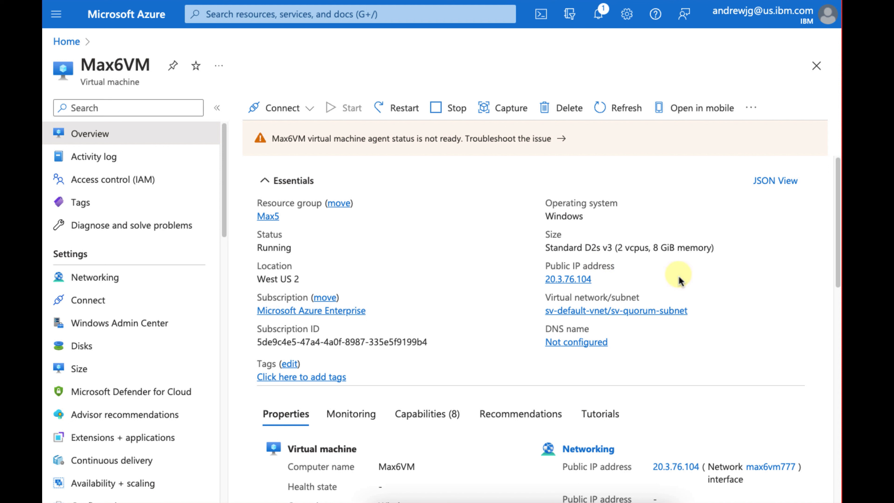
mouse_move(672, 278)
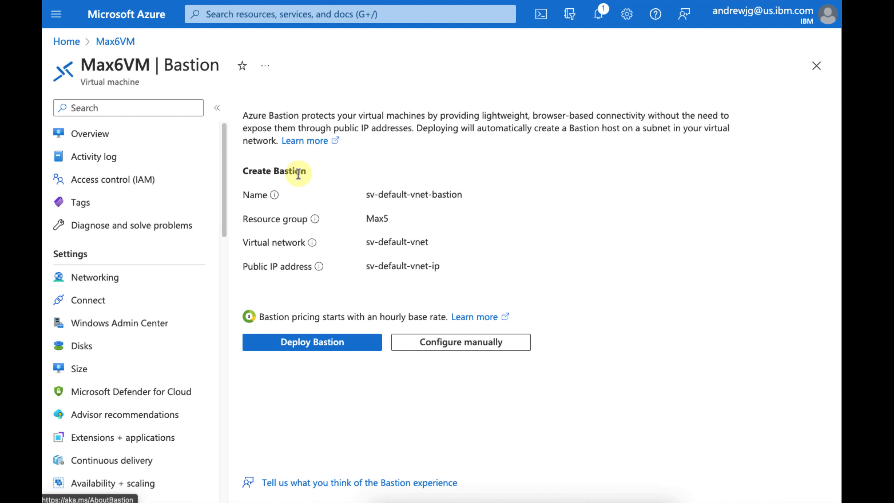
mouse_move(319, 290)
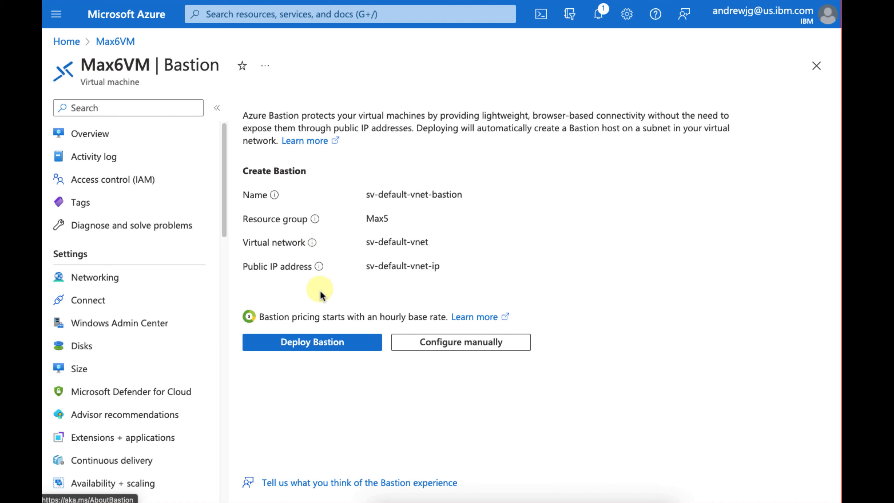
mouse_move(330, 346)
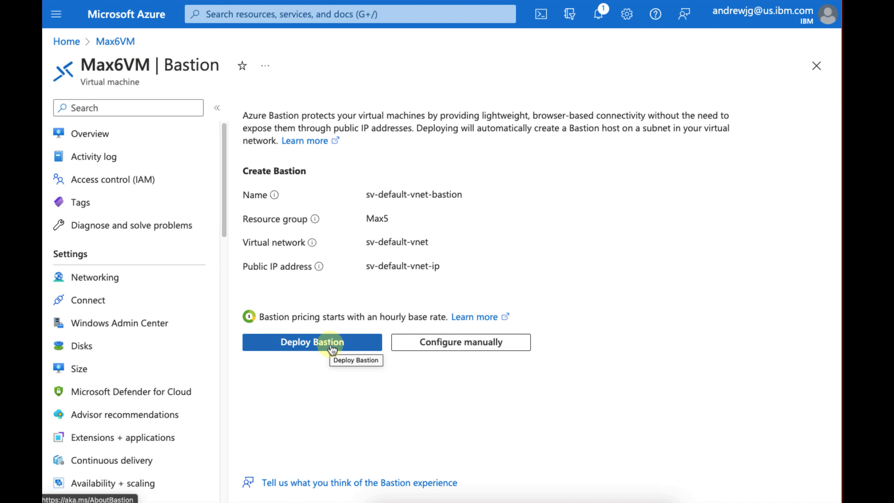
- Deploy the sv-default-vnet-bastion Bastion host, check its notification, and return to the portal home
left_click(312, 342)
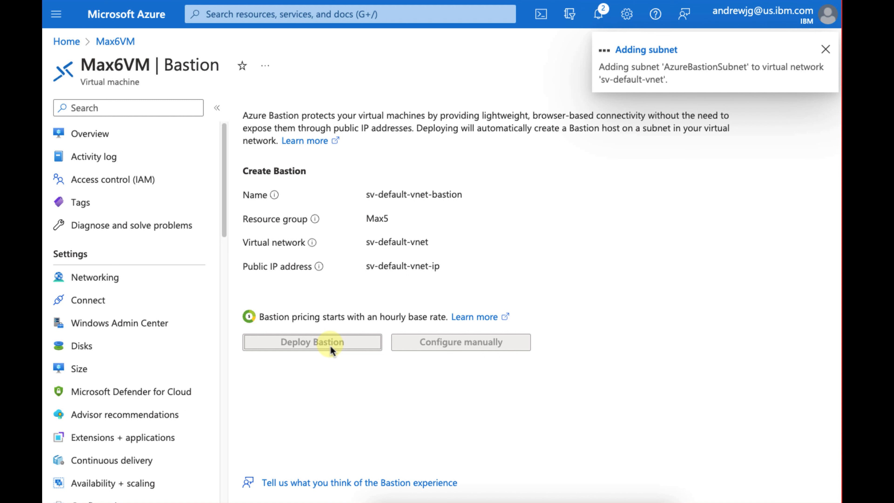
left_click(312, 341)
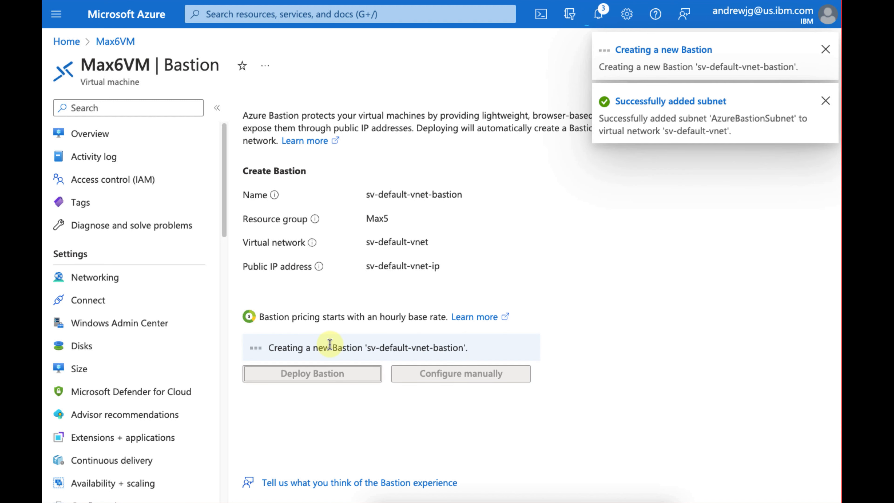
left_click(598, 15)
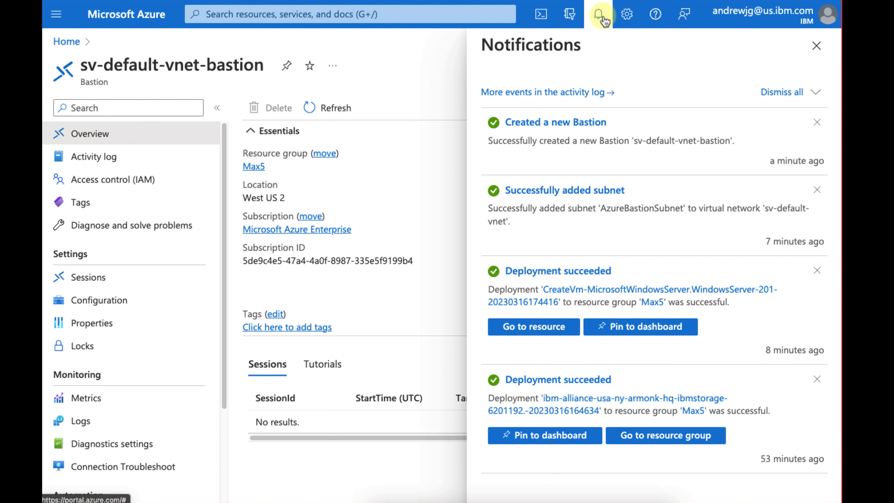
left_click(816, 46)
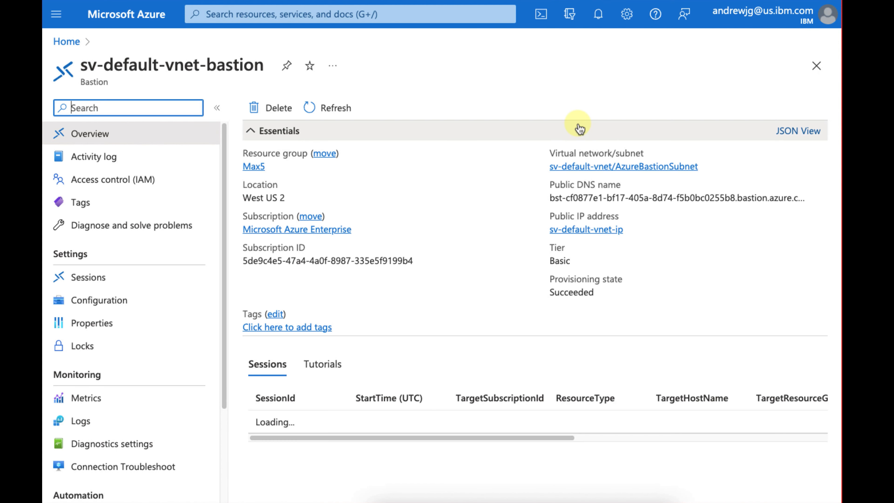
mouse_move(546, 280)
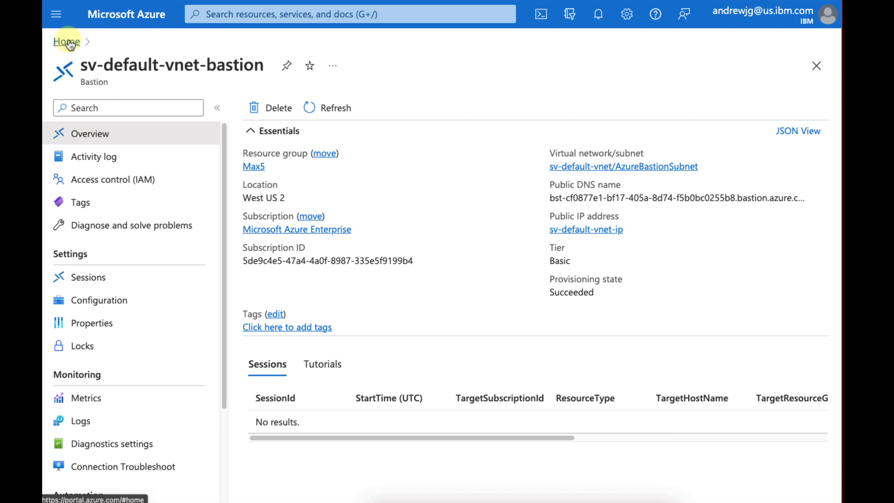
left_click(66, 41)
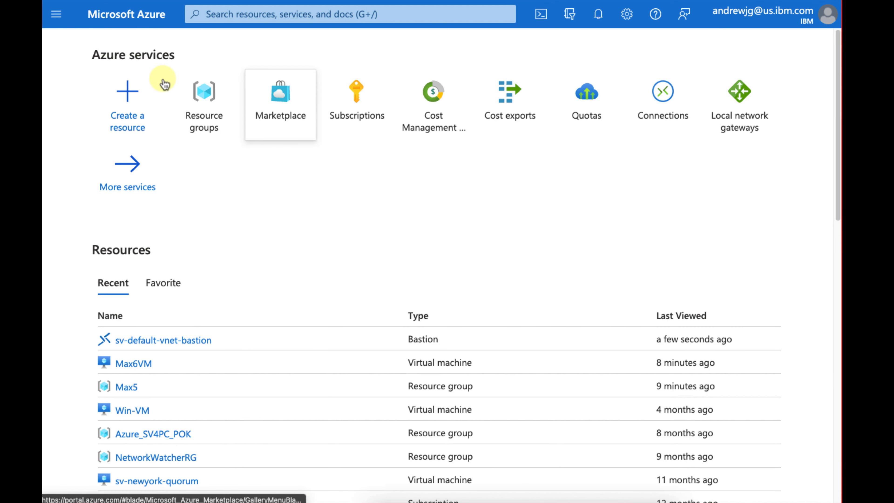
- Reach Max6VM through the Max5 resource group and choose to connect via Bastion
left_click(204, 91)
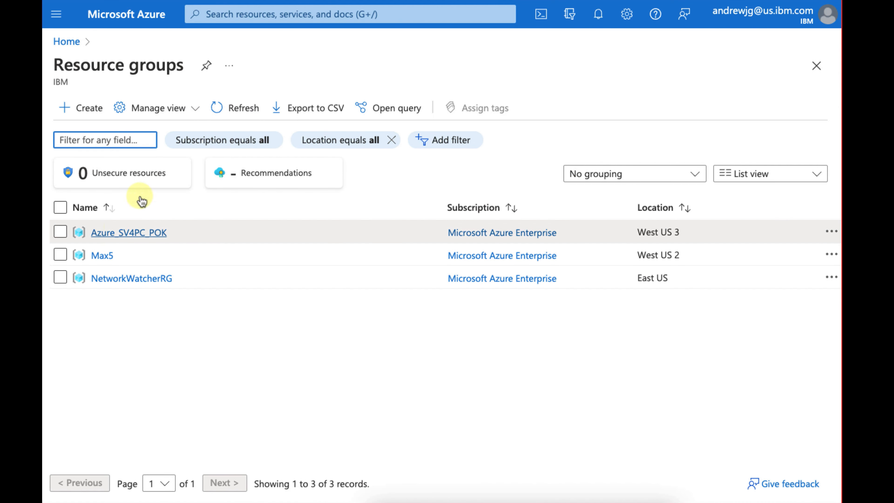
left_click(102, 255)
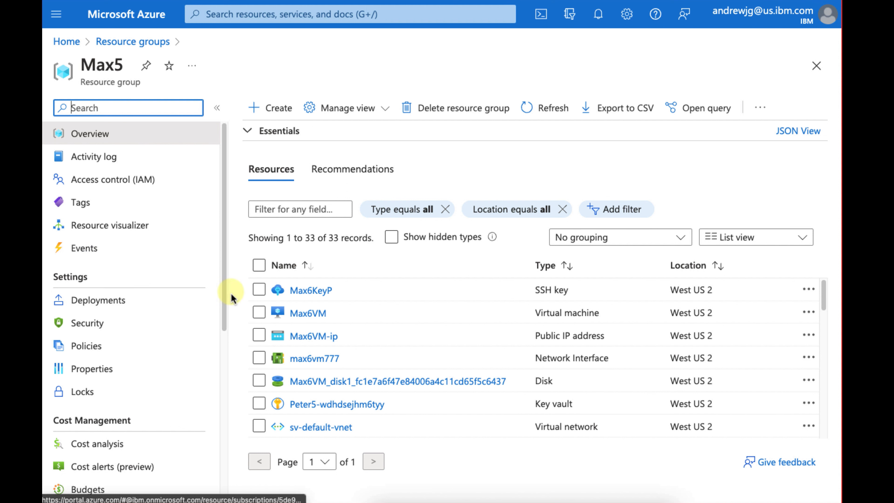
left_click(307, 312)
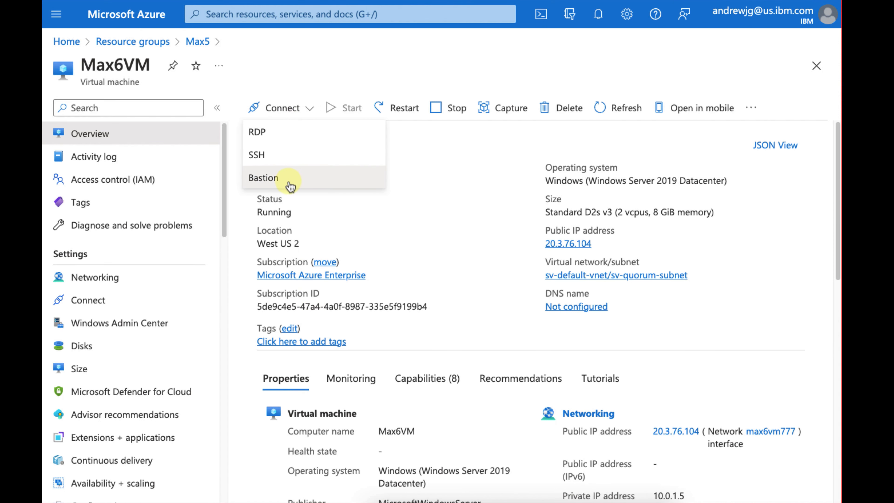
left_click(263, 178)
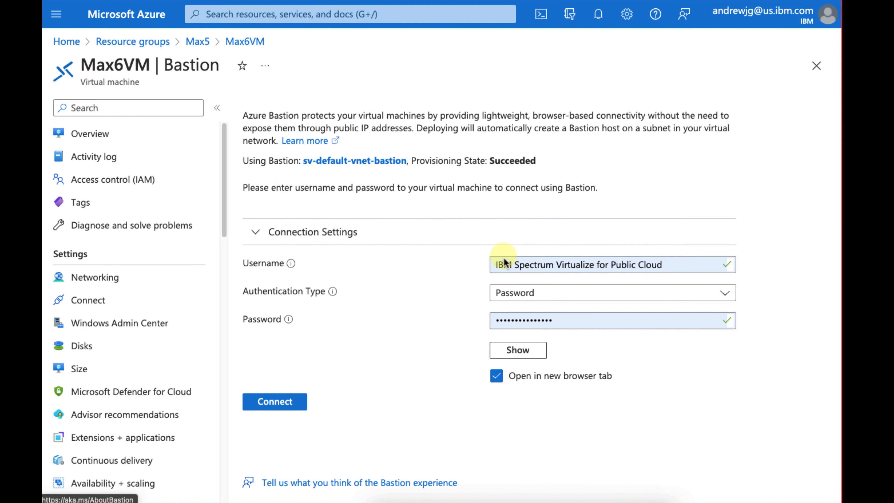
mouse_move(715, 272)
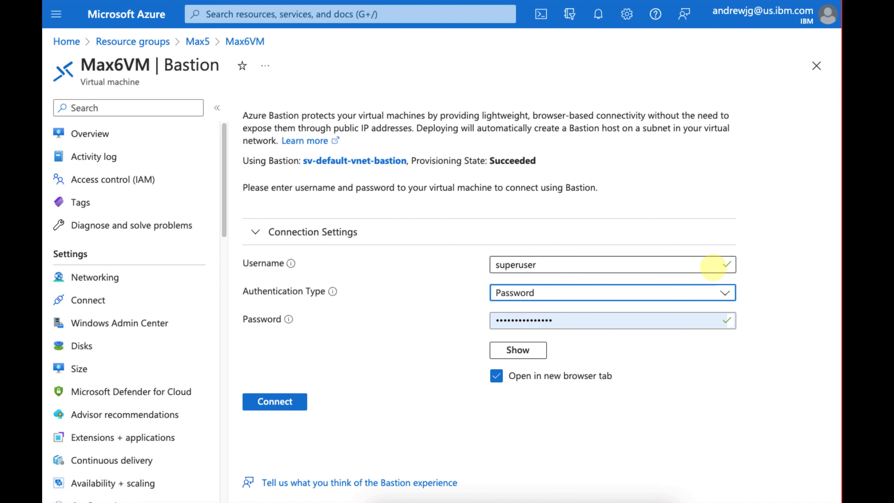
mouse_move(682, 285)
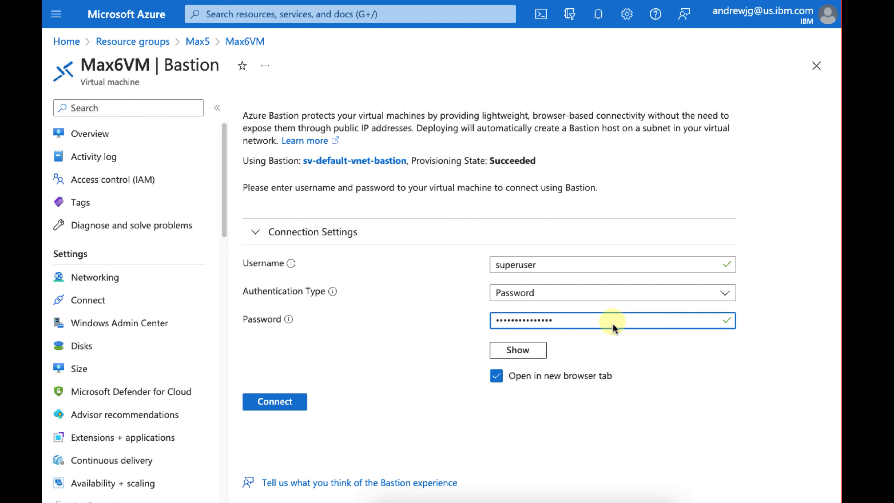
mouse_move(274, 402)
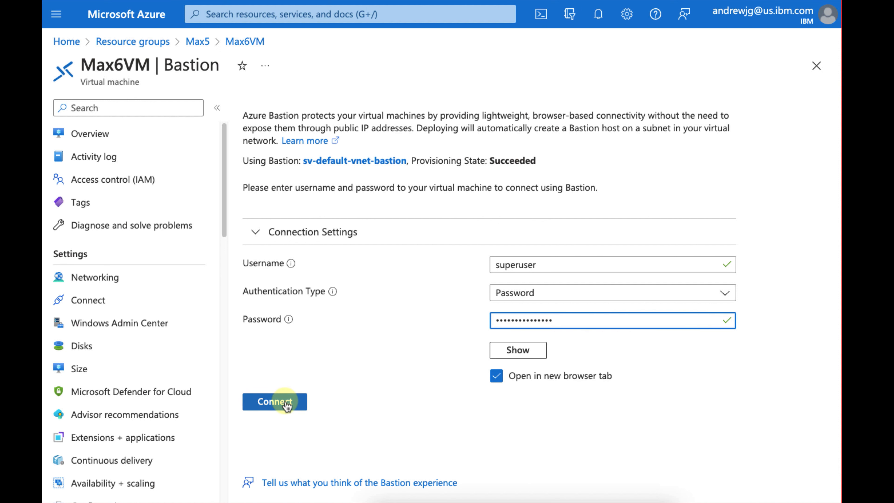
- Start the Bastion remote session to Max6VM as superuser with its password
left_click(274, 401)
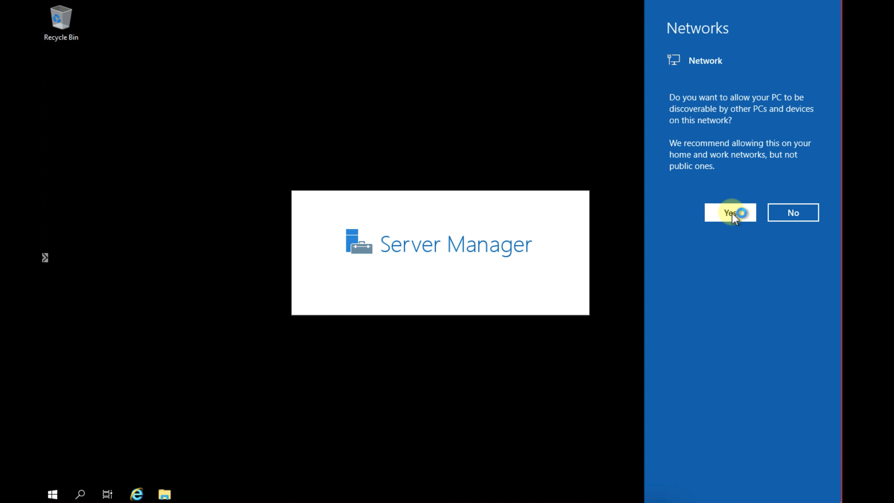
- Allow the VM to be discoverable on the network in the Windows Server session
left_click(52, 493)
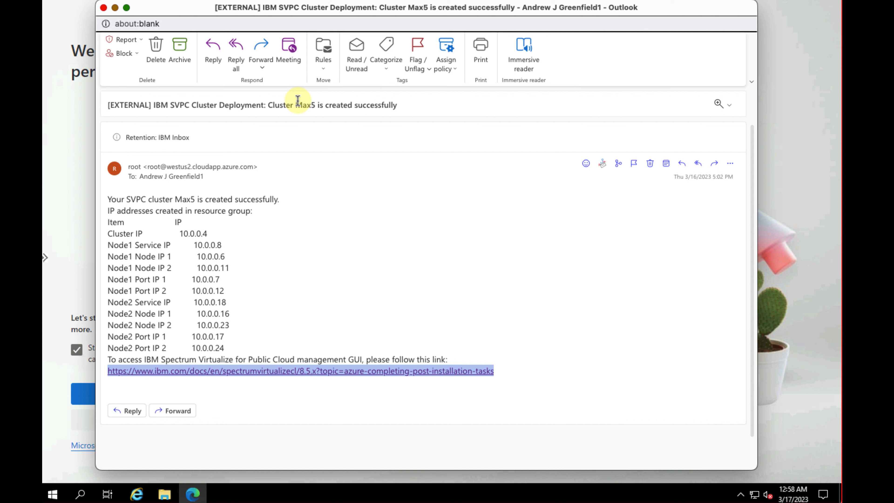
mouse_move(290, 244)
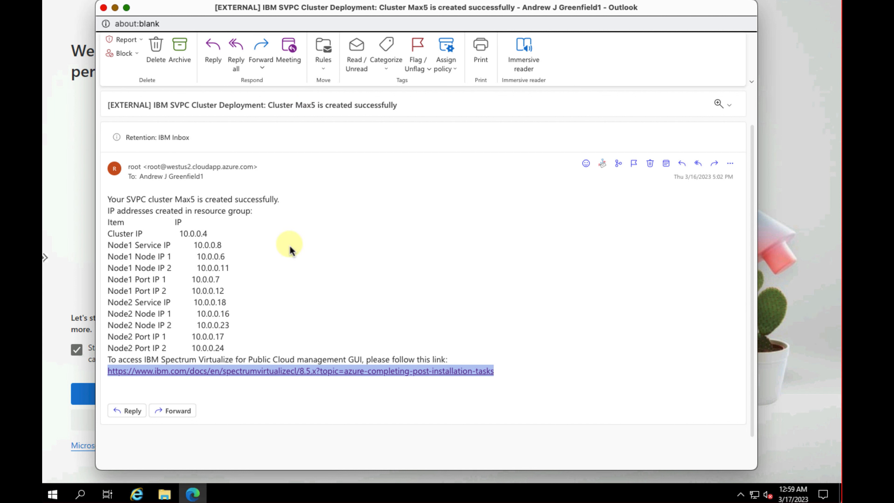
mouse_move(278, 287)
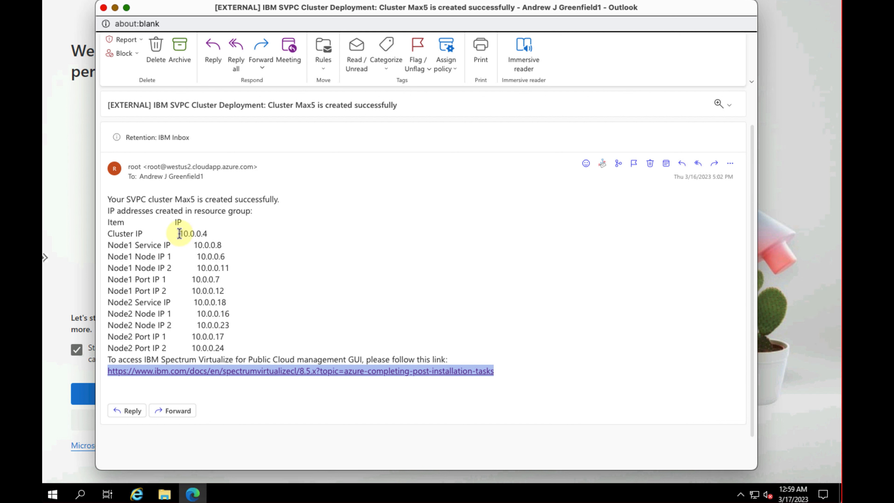
- Select the cluster IP address 10.0.0.4 in the Cluster Max5 success email
double_click(192, 233)
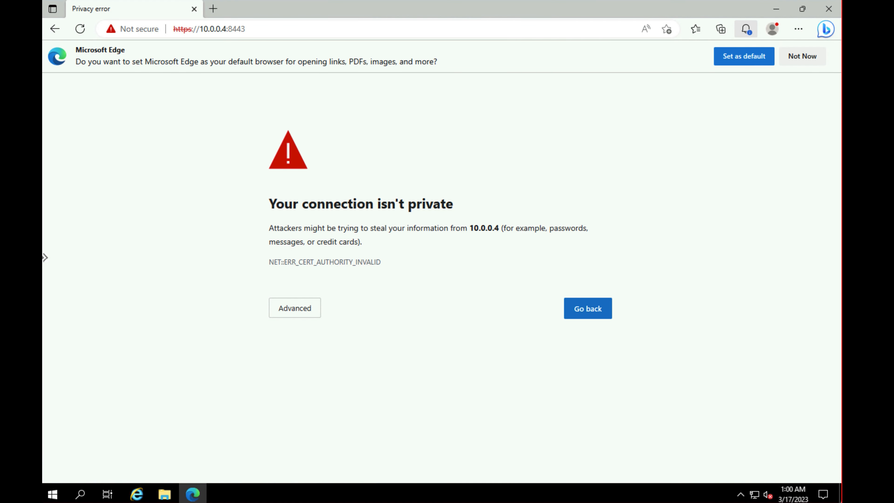
- Bypass the certificate warning via Advanced and continue to 10.0.0.4 (unsafe)
left_click(801, 56)
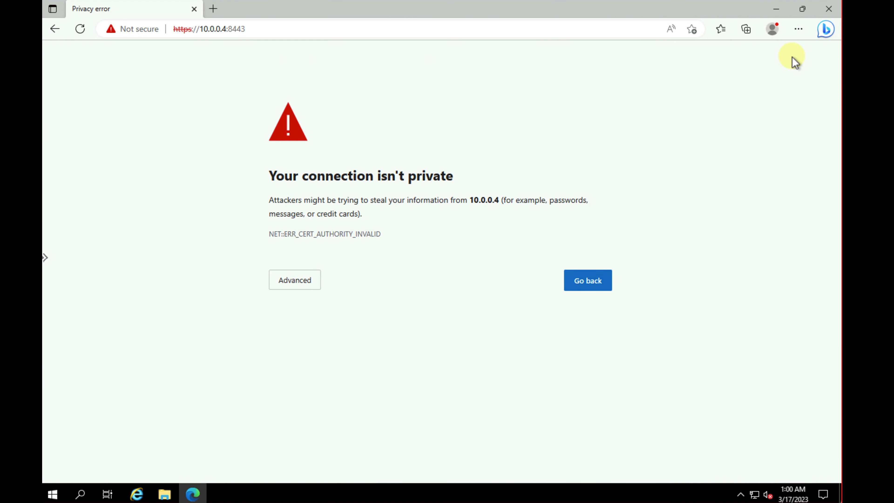
left_click(294, 279)
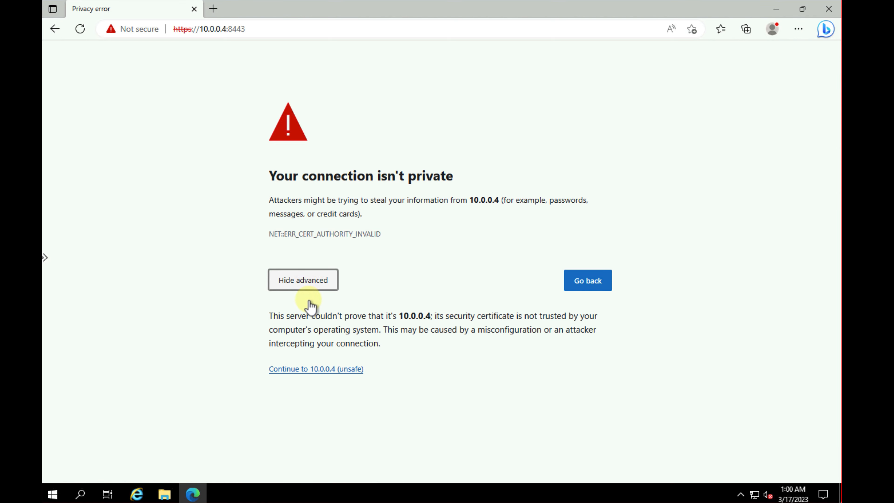
left_click(315, 369)
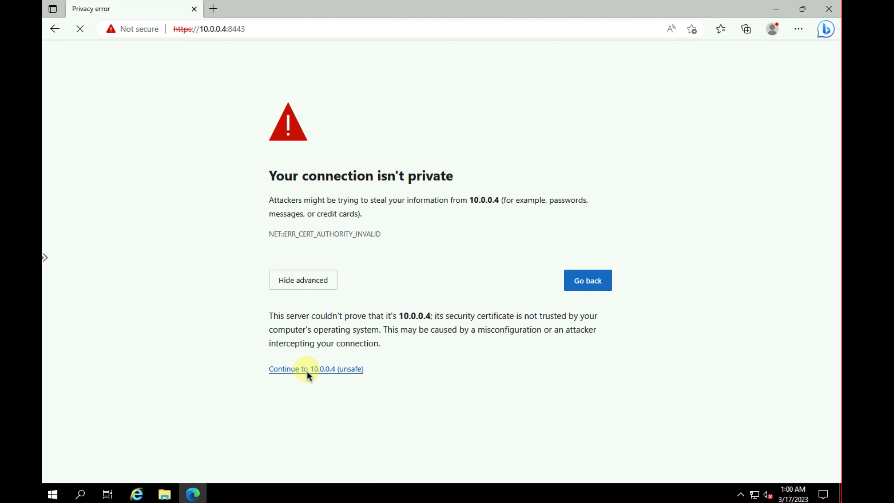
left_click(316, 368)
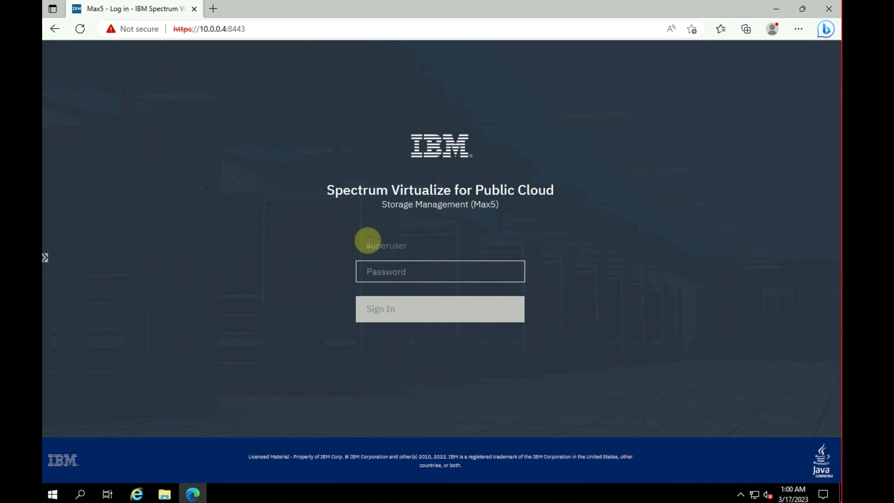
- Sign in as superuser with the password and move past the System Setup Welcome page
left_click(439, 271)
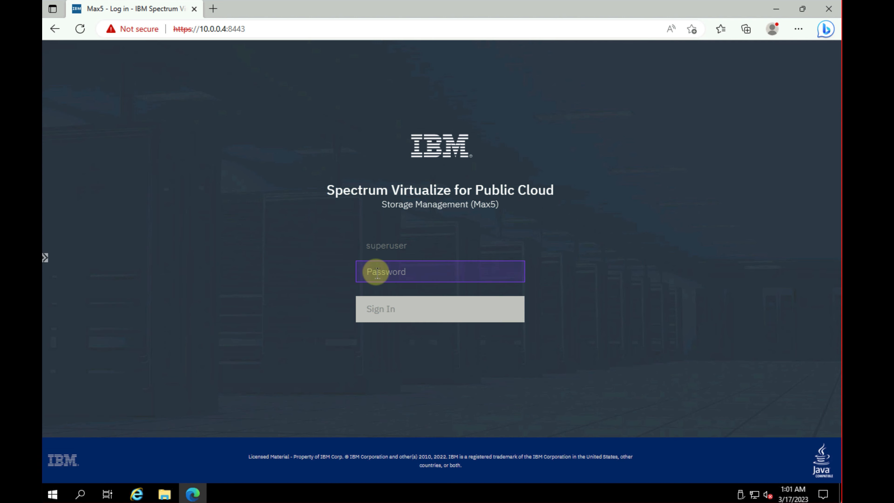
type("•")
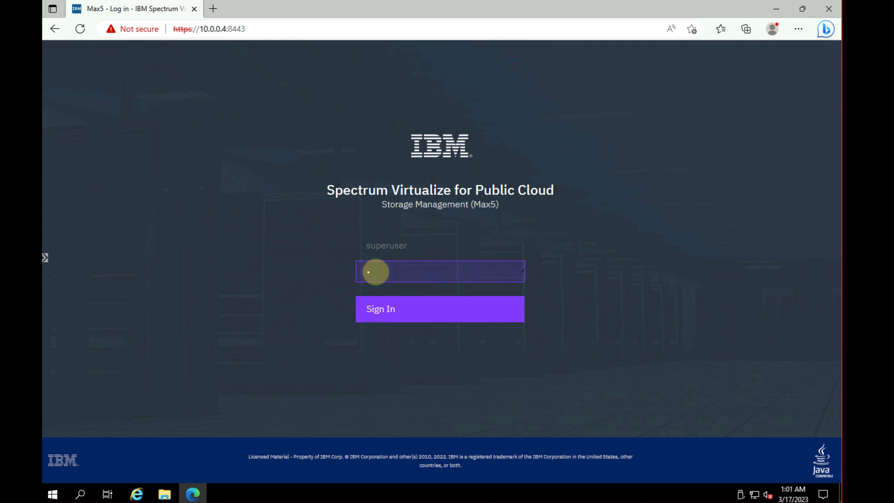
type("password")
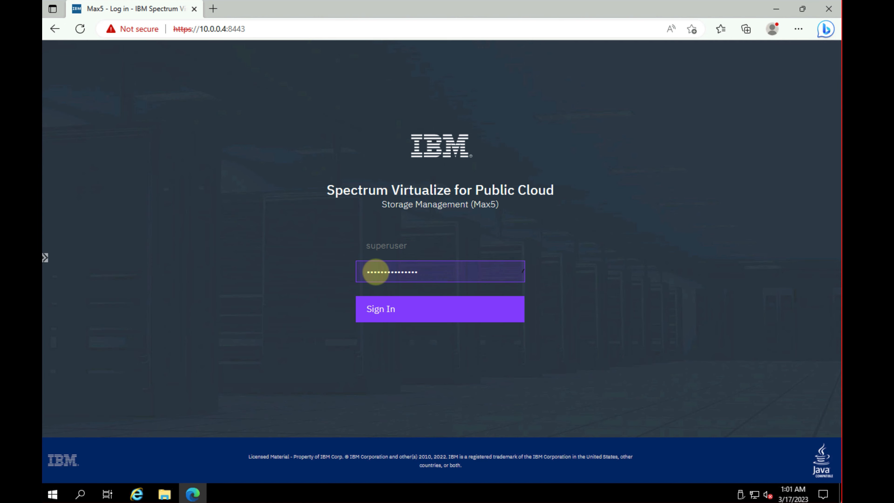
left_click(403, 308)
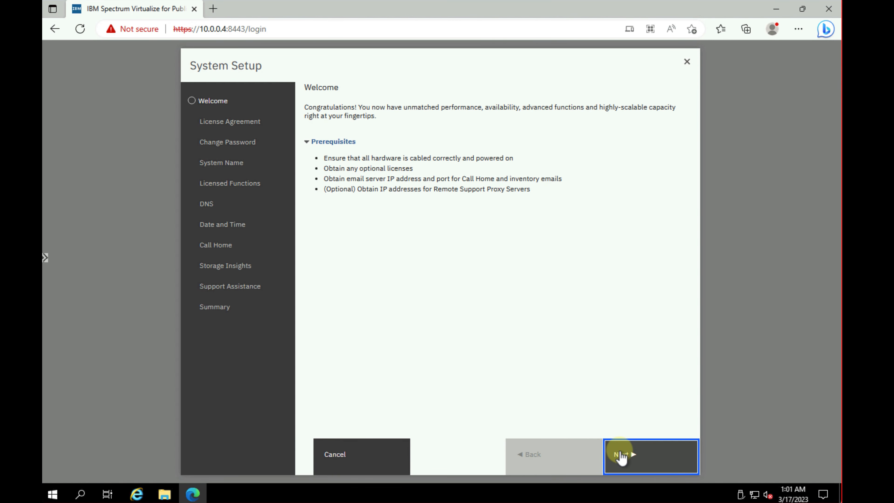
left_click(649, 456)
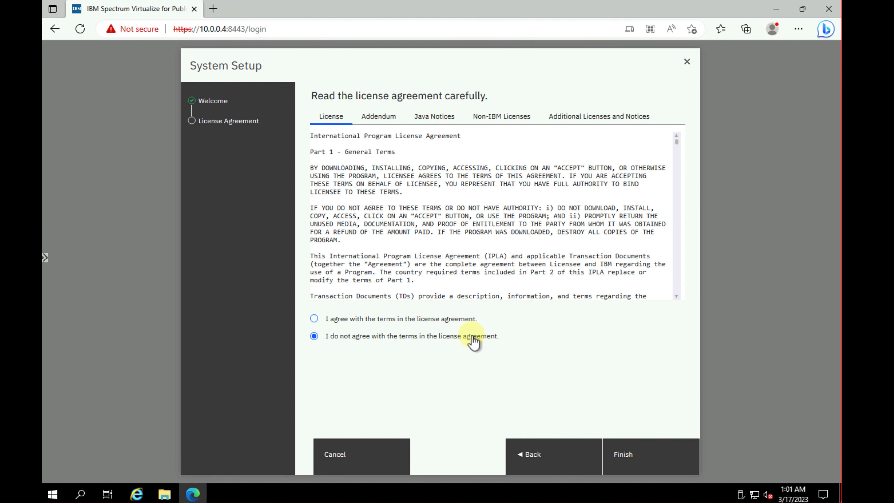
- Accept the license agreement and apply the new superuser password in both fields
left_click(649, 454)
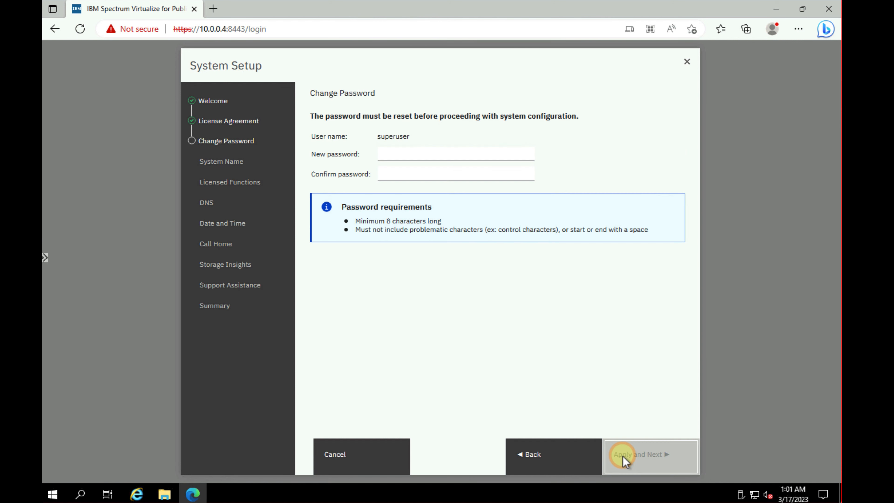
mouse_move(424, 158)
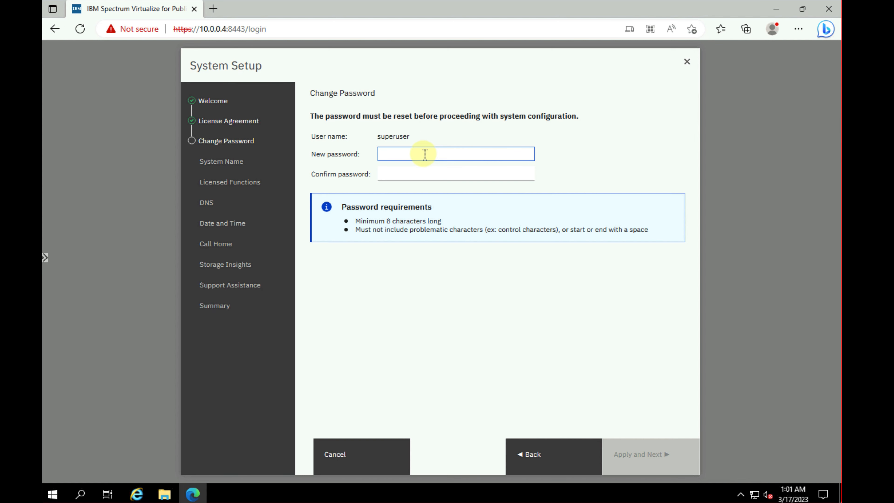
type("•")
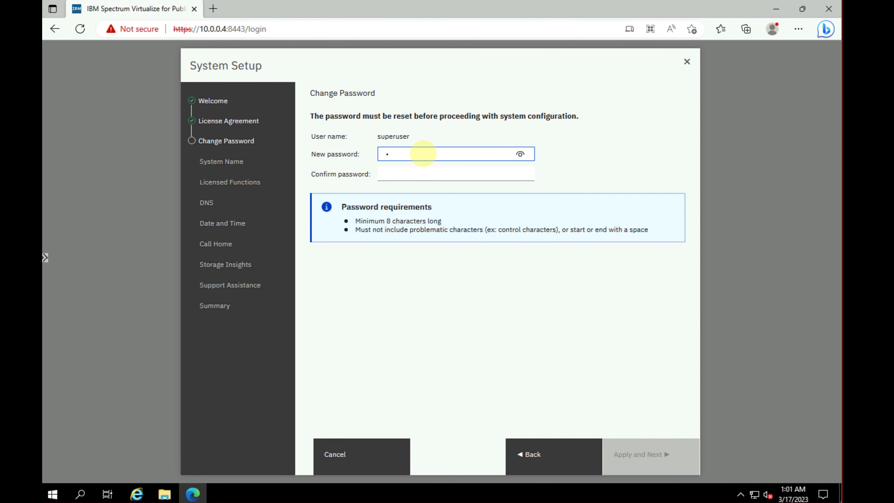
type("password")
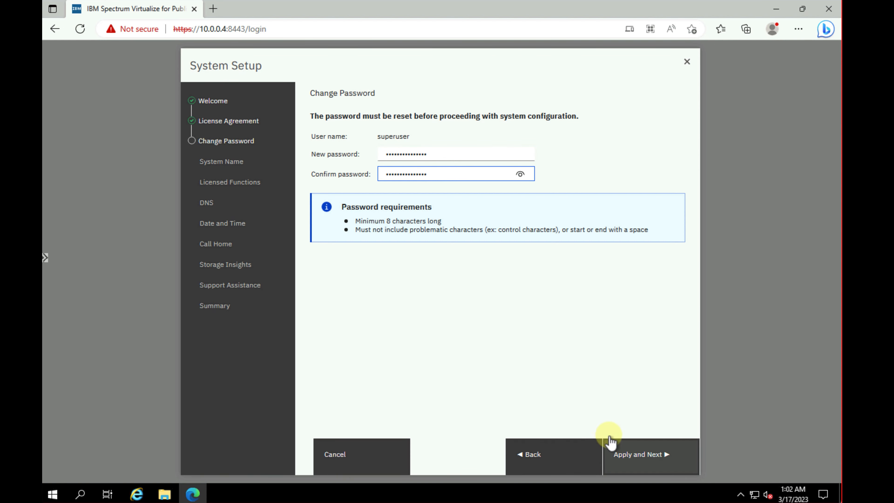
left_click(641, 454)
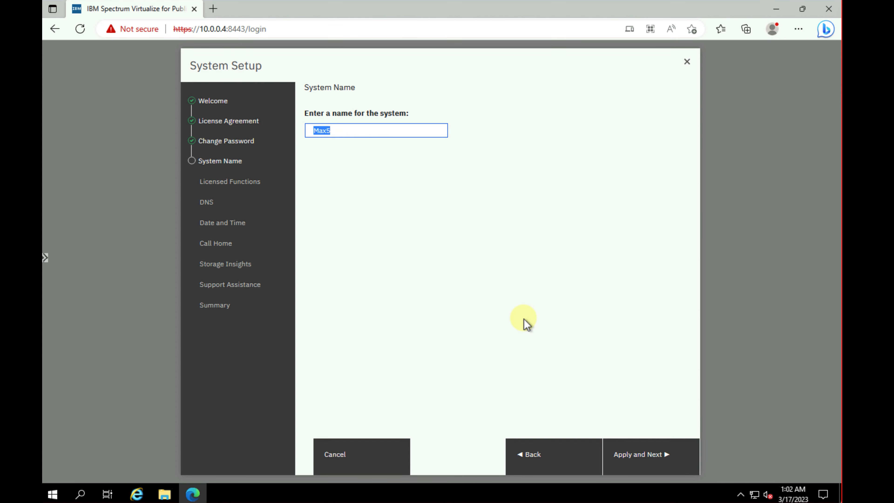
- Keep system name Max5, license 300 TiB External Virtualization, and skip DNS configuration
left_click(640, 454)
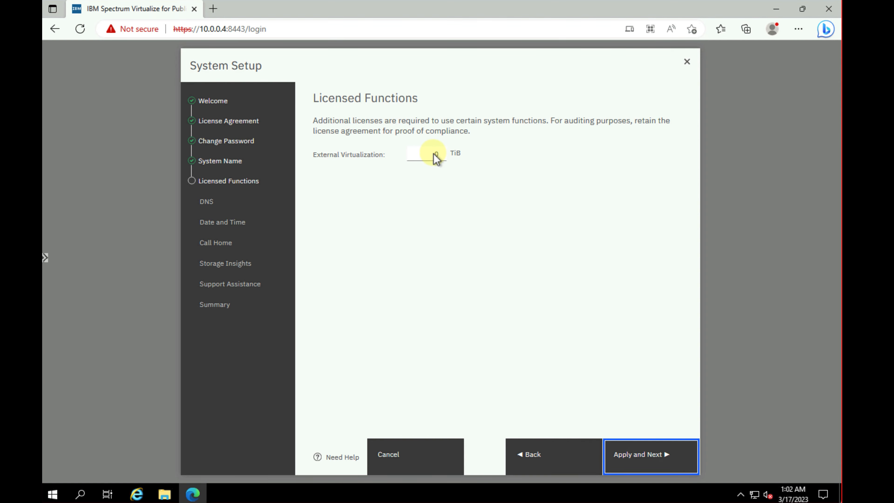
left_click(426, 154)
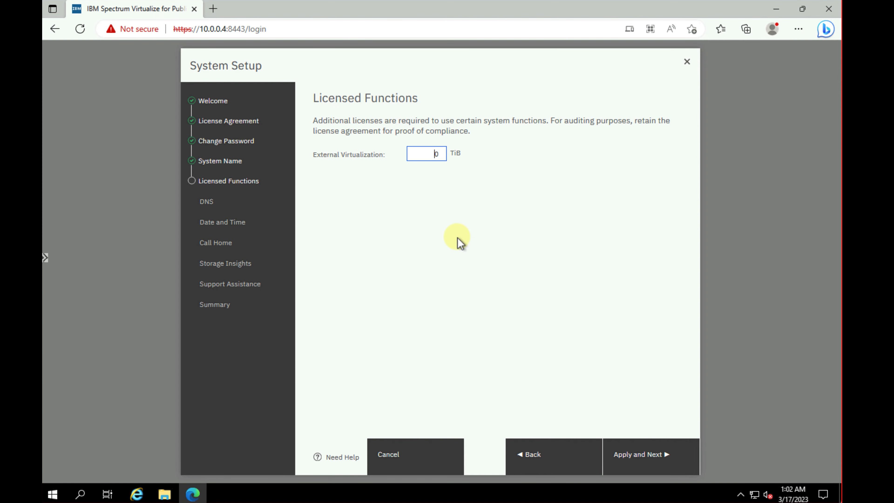
type("3")
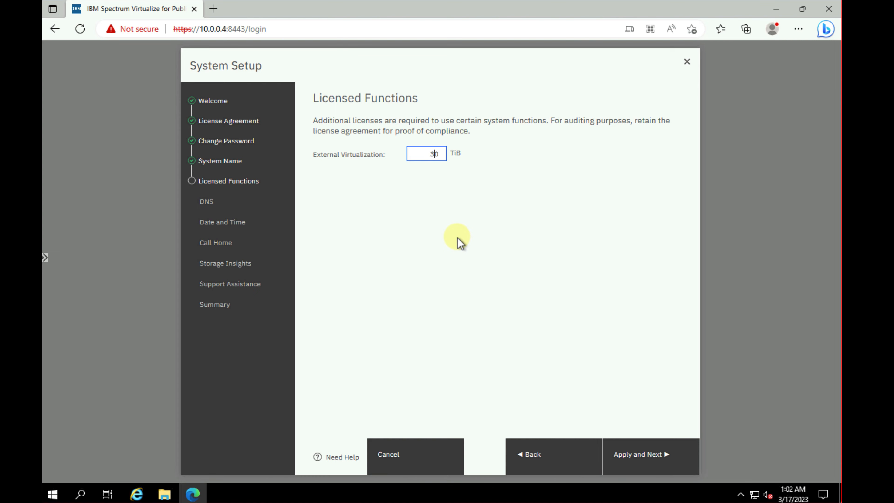
left_click(640, 454)
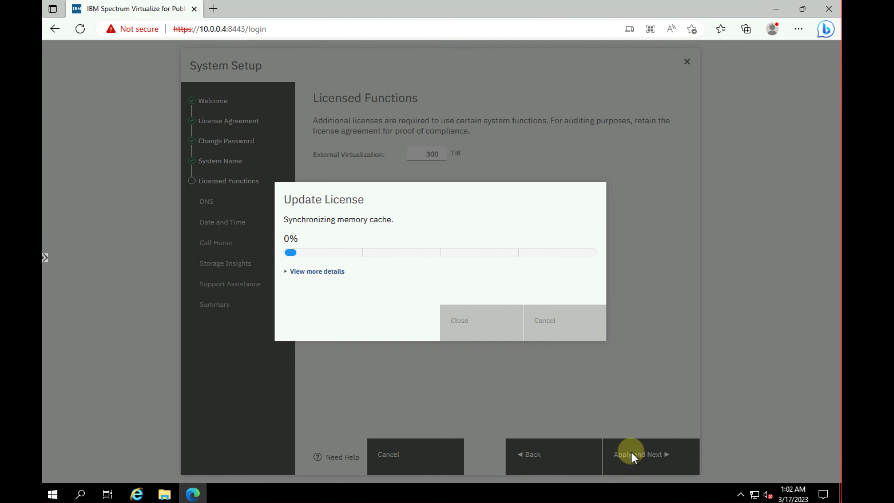
left_click(630, 454)
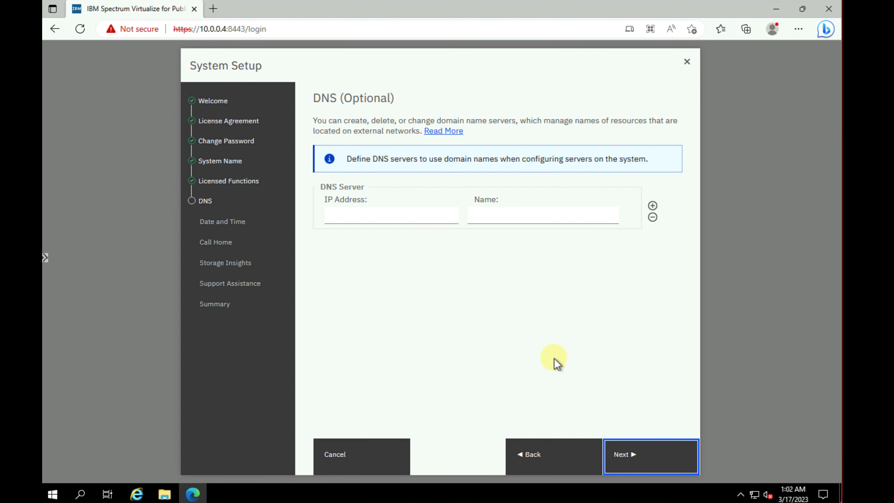
left_click(650, 454)
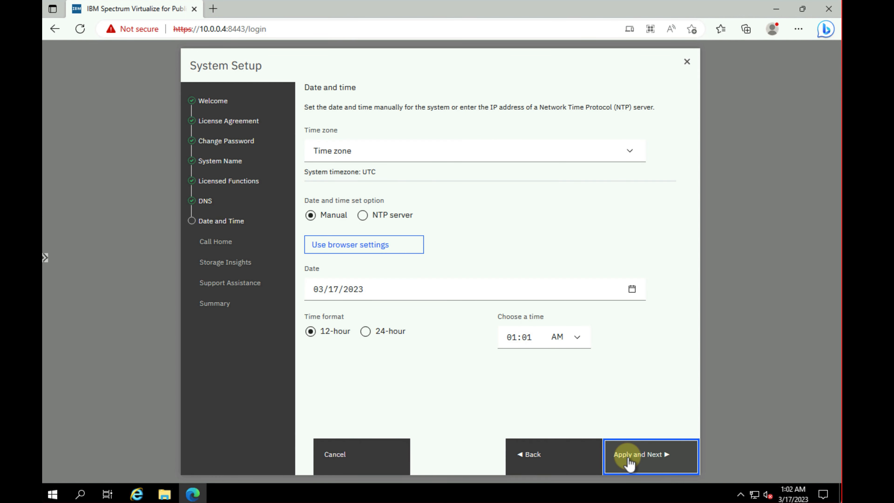
mouse_move(616, 289)
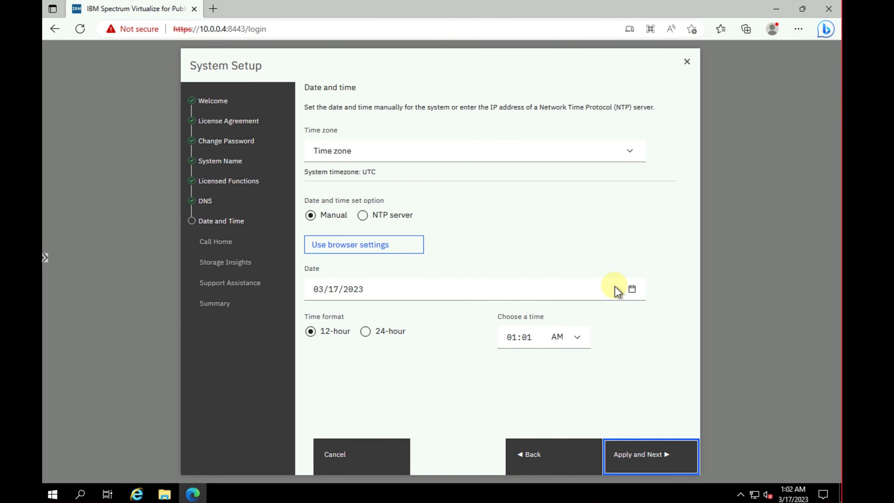
mouse_move(667, 462)
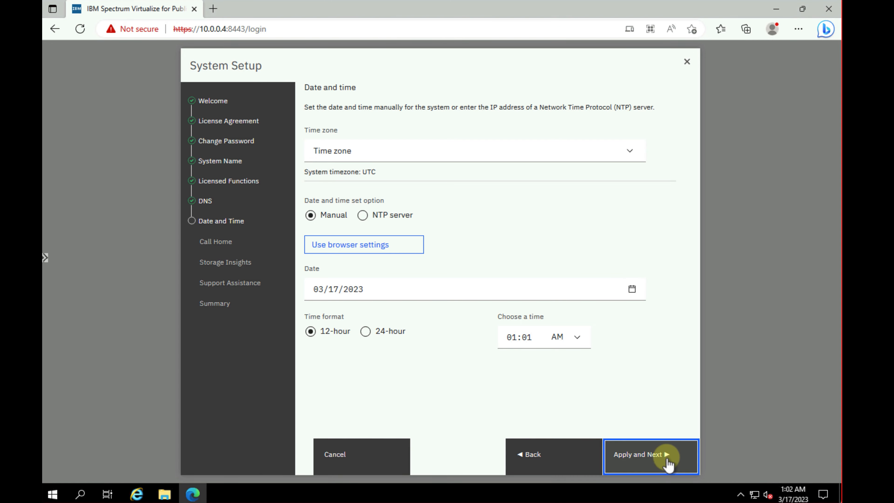
- Apply date and time, opt out of Call Home, and skip Storage Insights to the Summary
left_click(650, 456)
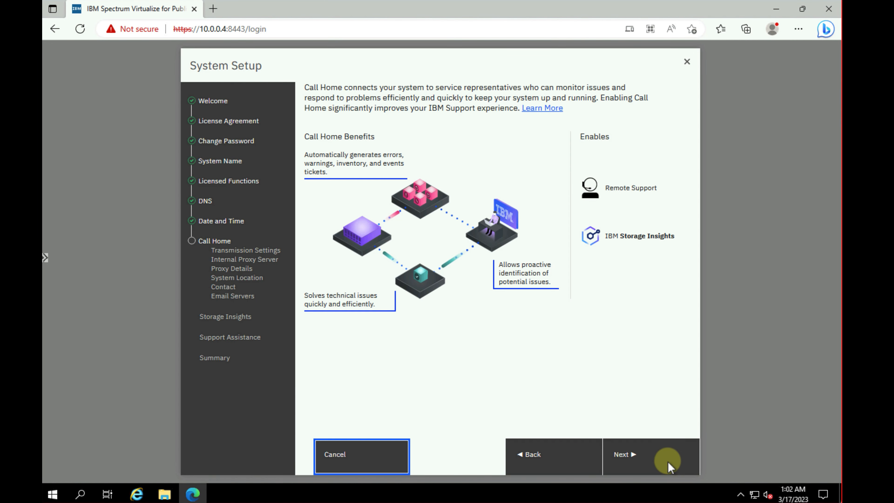
left_click(624, 455)
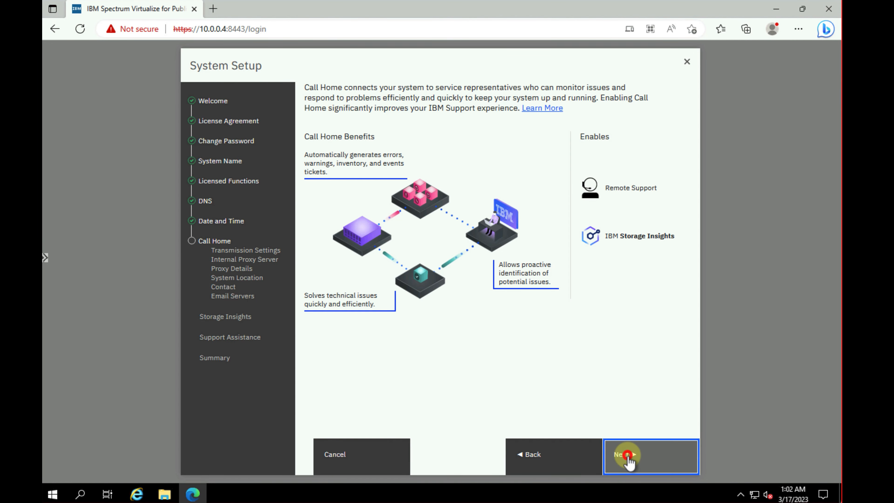
left_click(626, 456)
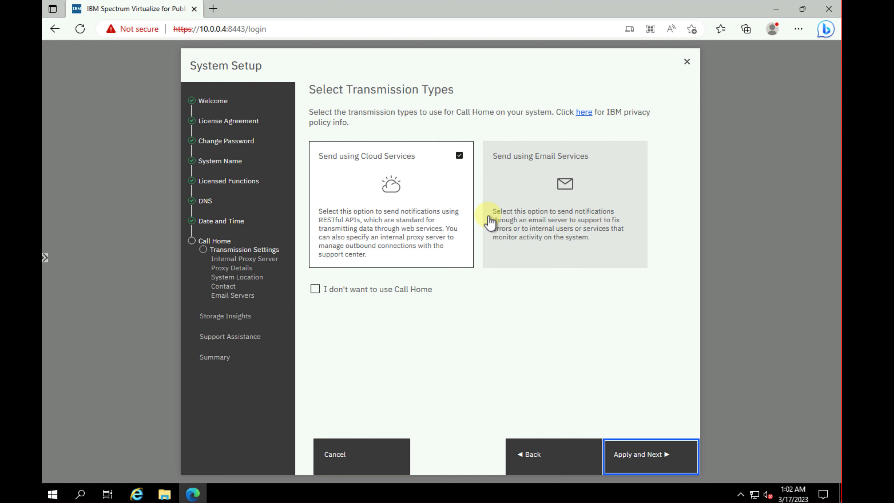
mouse_move(426, 295)
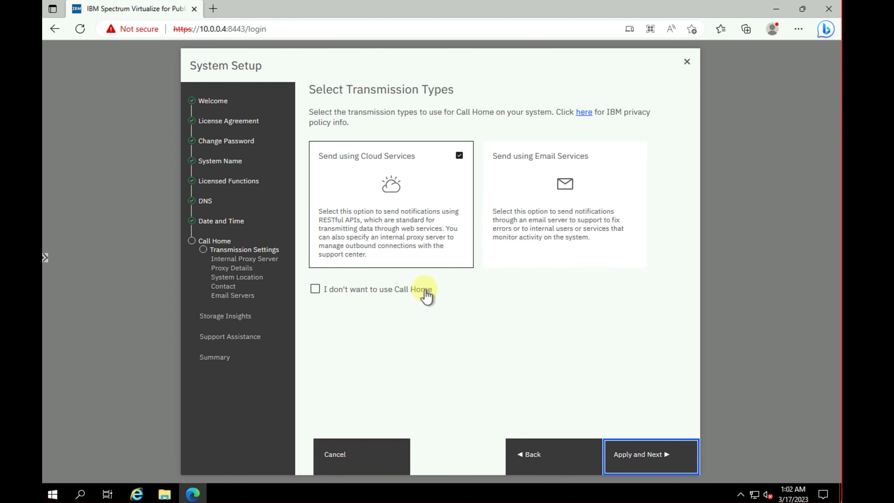
left_click(315, 289)
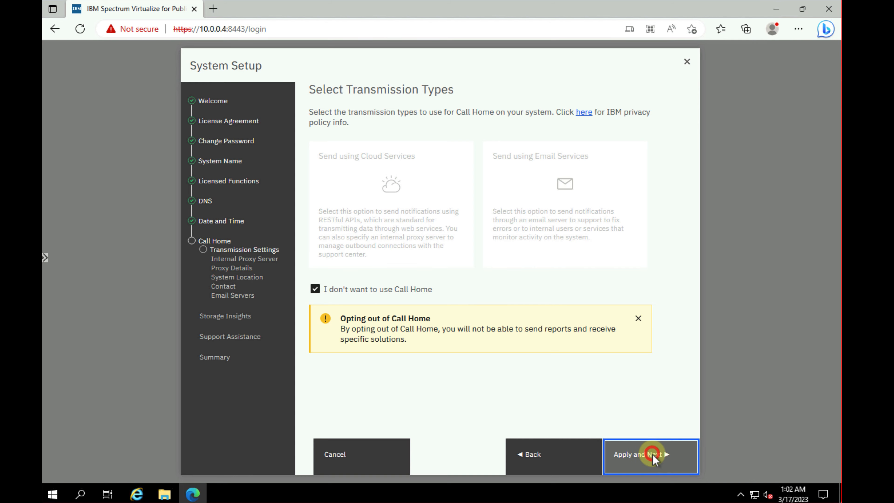
left_click(650, 455)
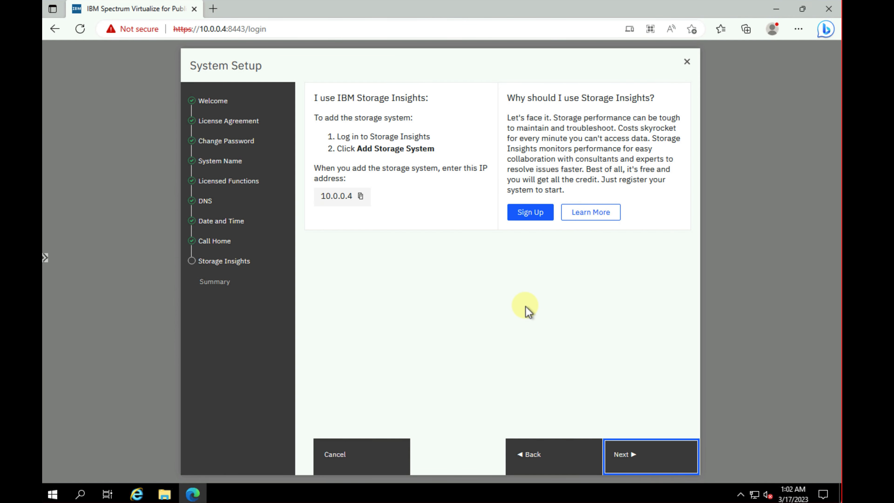
left_click(649, 454)
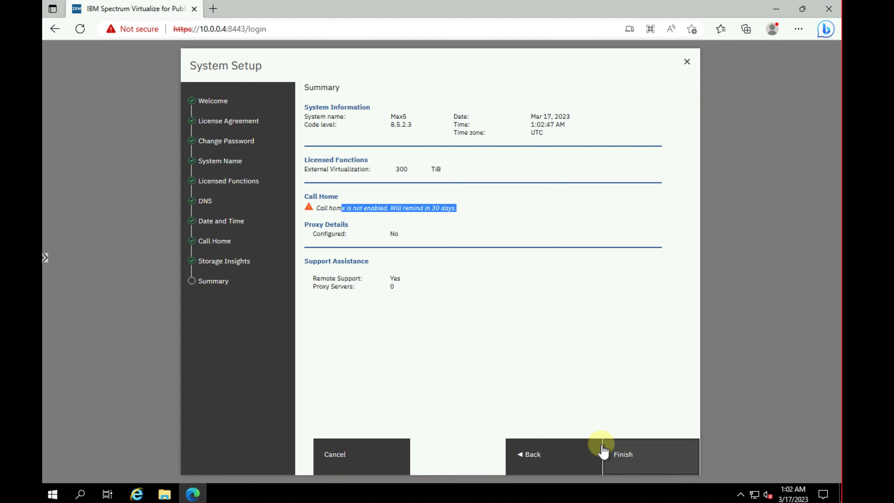
- Finish the setup wizard and close the Setup Completed dialog to reach the Max5 dashboard
left_click(622, 454)
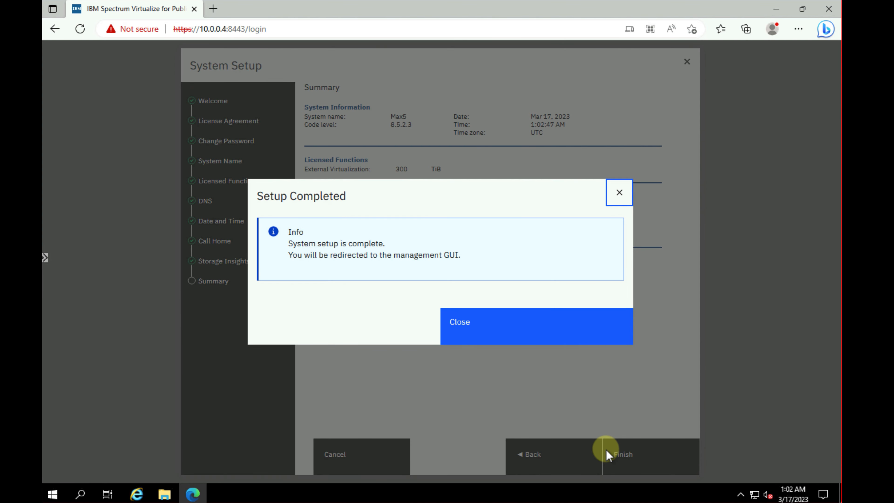
left_click(535, 326)
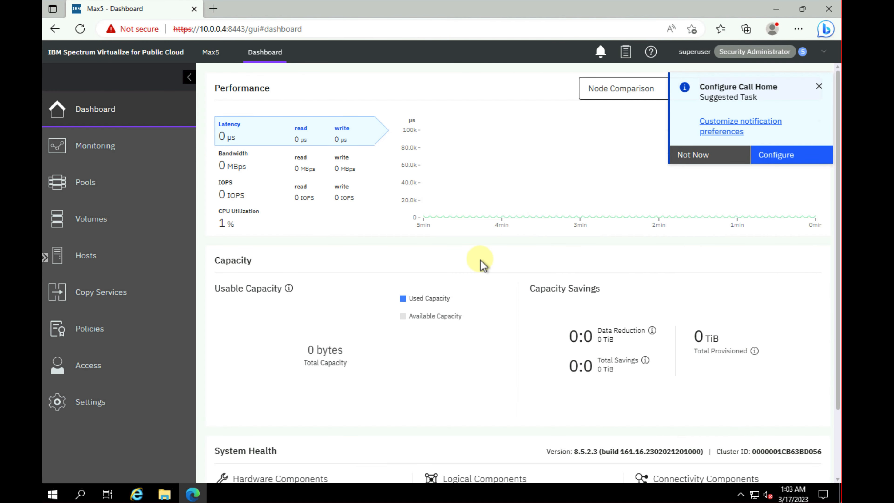
- Decline Call Home for now, then view node1 details under System Hardware, dismissing Storage Insights
left_click(775, 155)
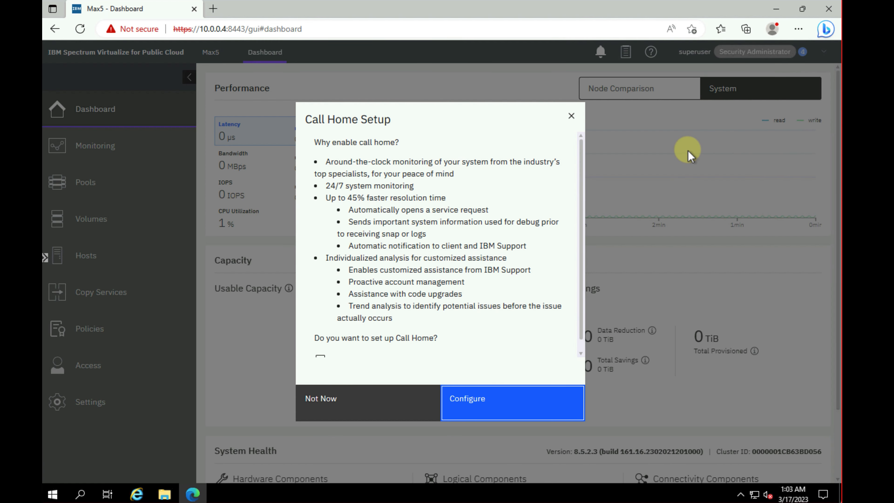
left_click(320, 398)
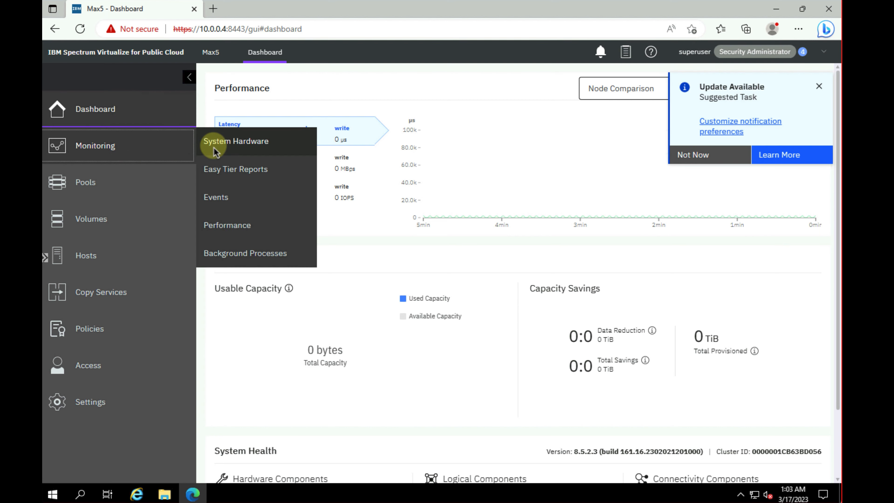
left_click(236, 140)
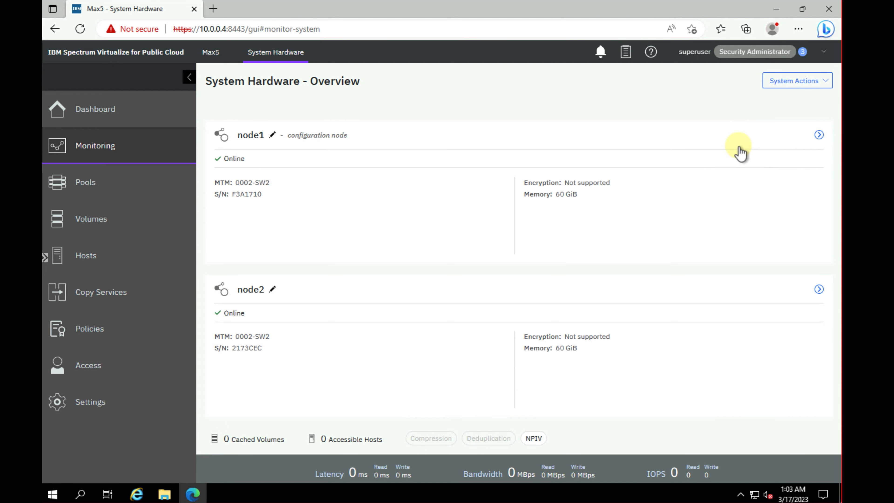
left_click(818, 134)
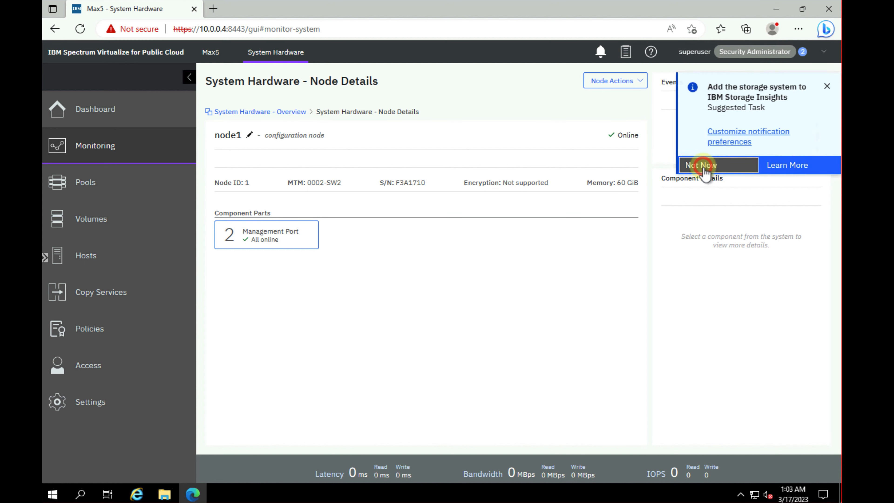
left_click(700, 165)
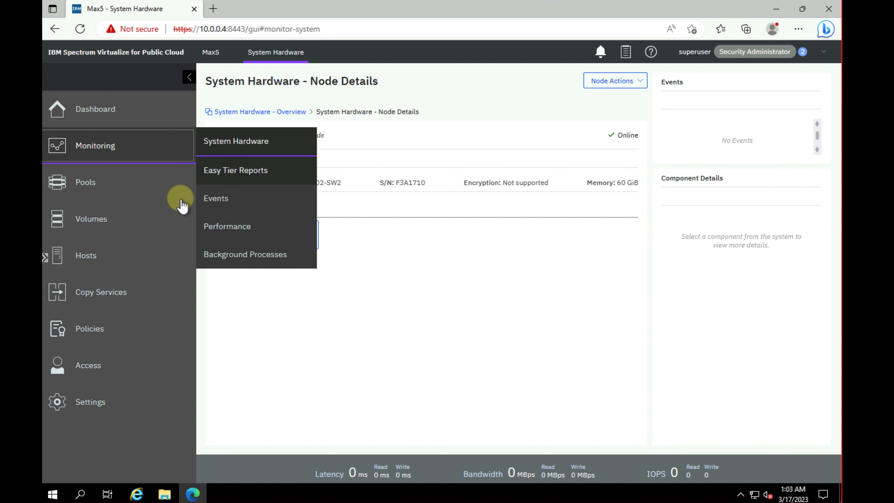
- View the Performance charts, return to the dashboard and show the Pools pages
left_click(227, 225)
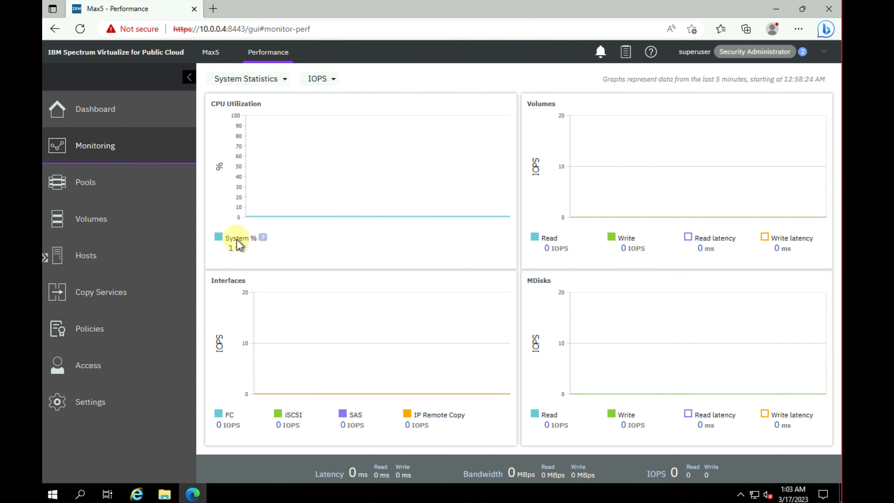
mouse_move(94, 114)
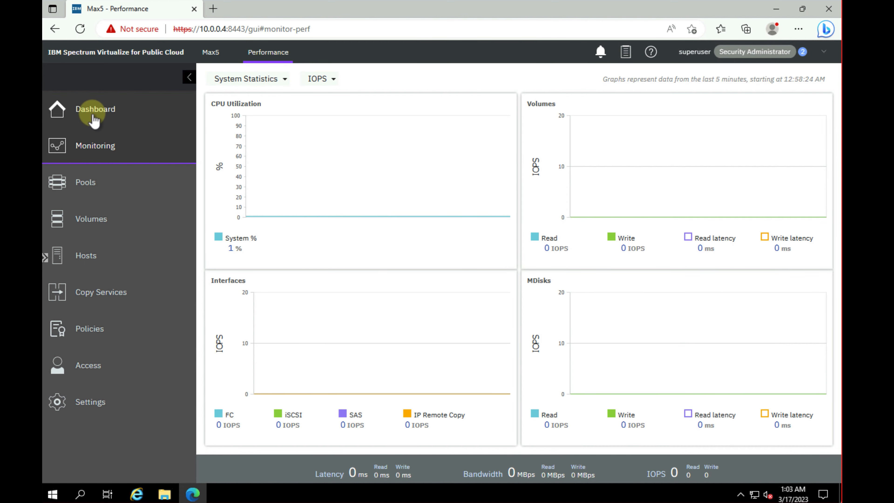
left_click(95, 109)
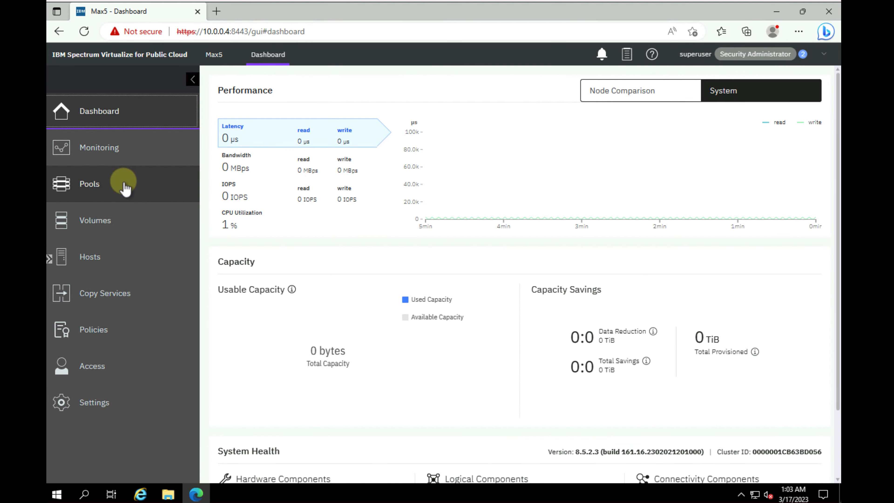
left_click(89, 183)
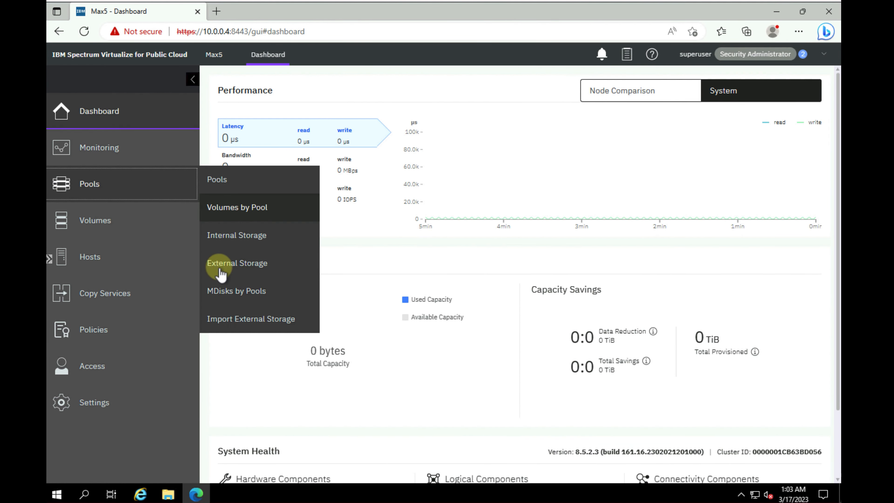
- Show MDisks by Pools with the Unassigned MDisks group expanded (mdisk0, mdisk1, 512 GiB each)
left_click(236, 290)
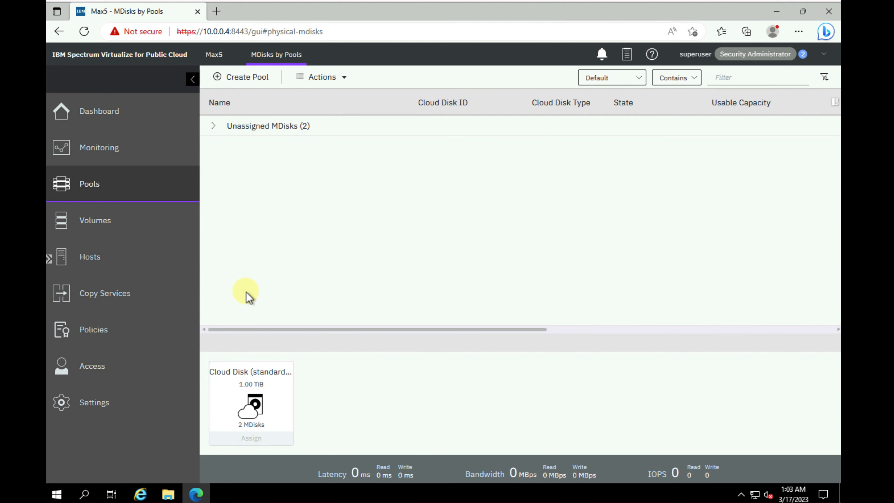
left_click(212, 126)
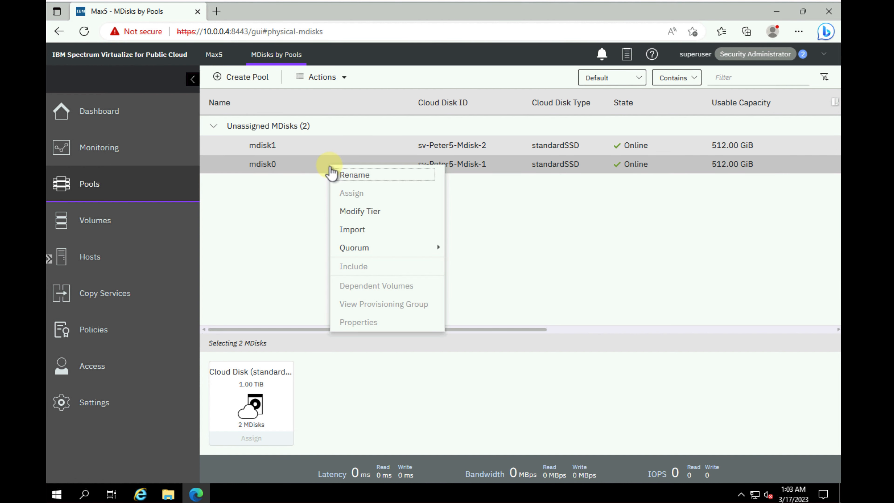
mouse_move(373, 210)
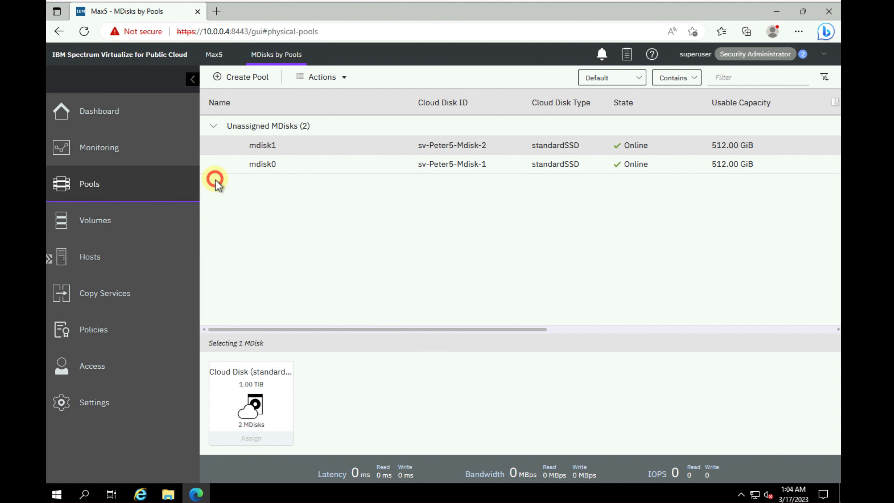
- Create pool Pool0 with default 1.00 GiB extents and dismiss the progress dialog
left_click(239, 76)
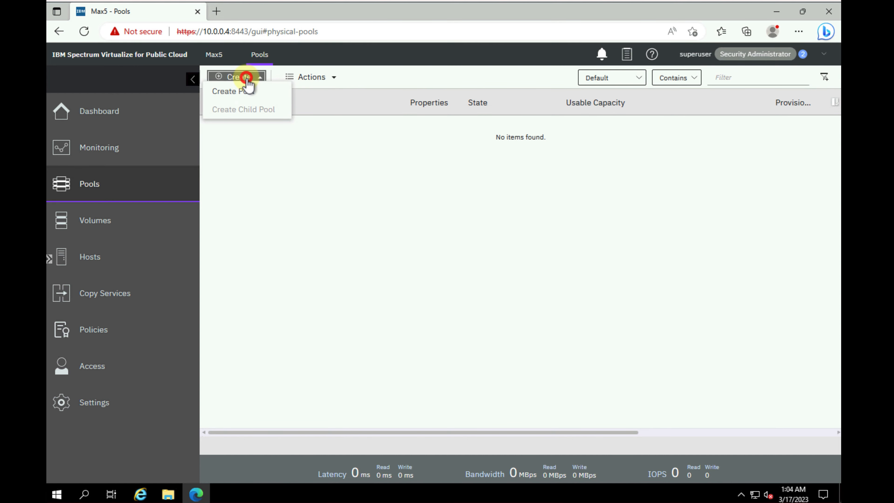
left_click(228, 92)
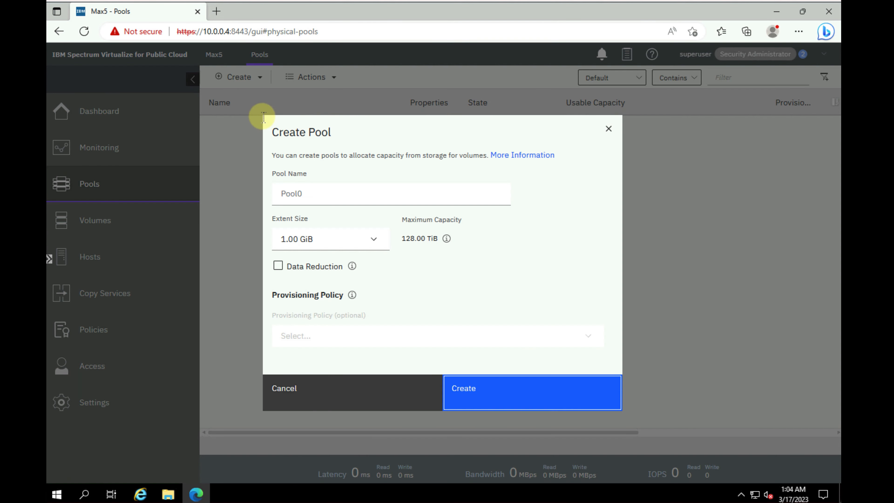
mouse_move(364, 277)
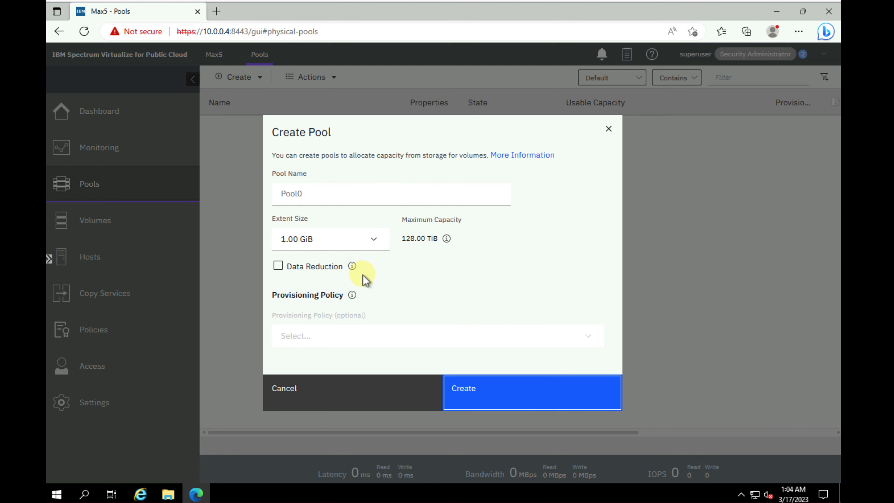
mouse_move(352, 268)
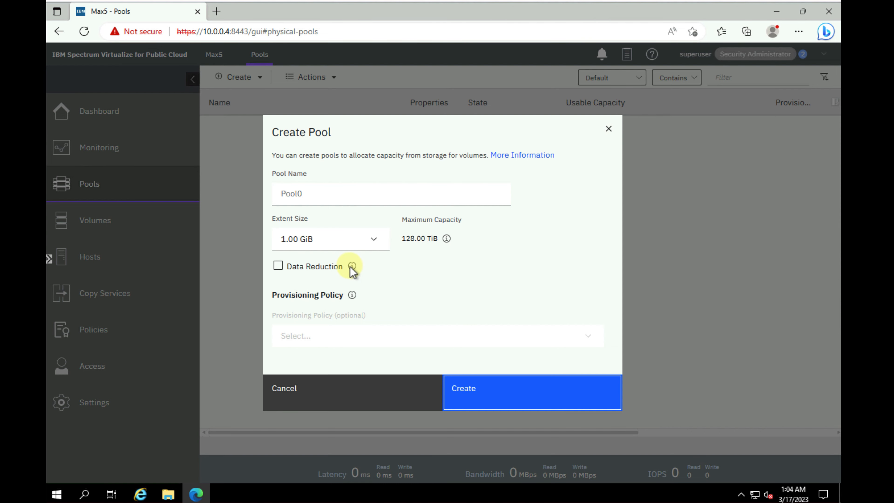
mouse_move(352, 267)
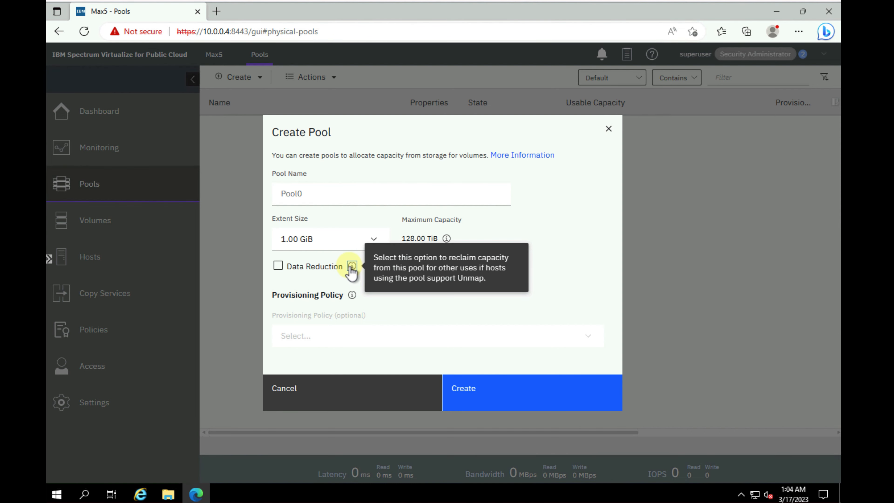
mouse_move(437, 350)
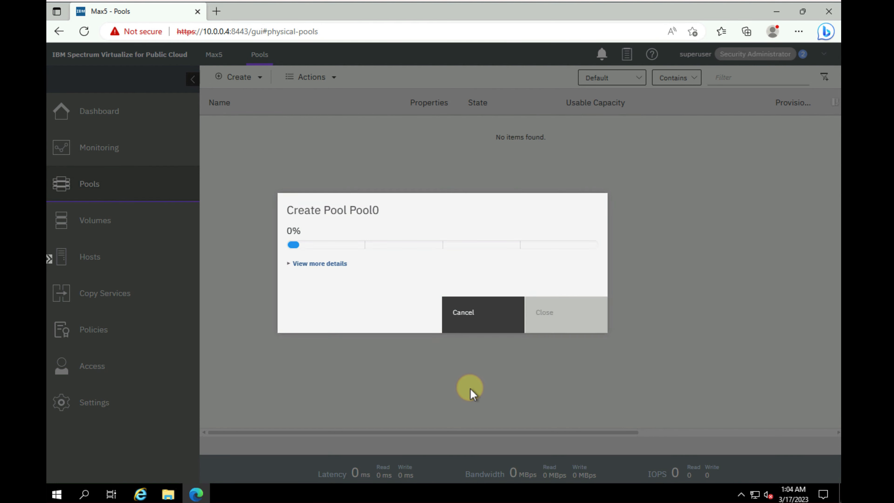
left_click(543, 312)
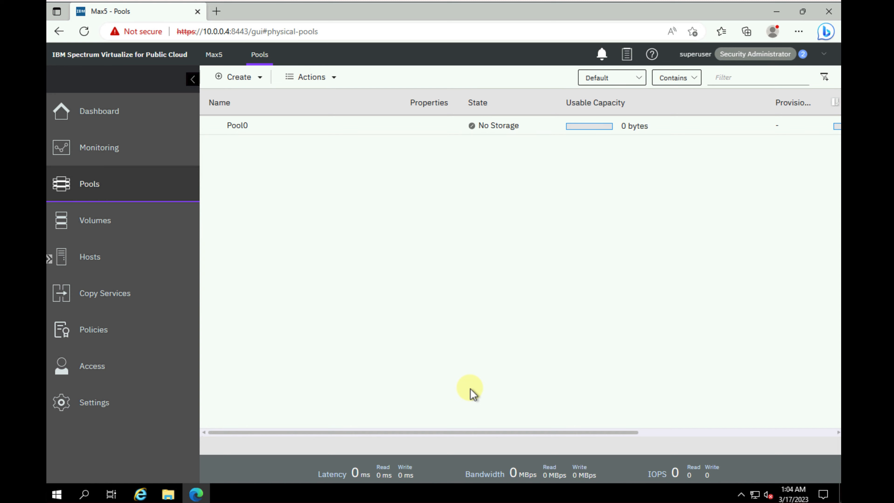
mouse_move(370, 125)
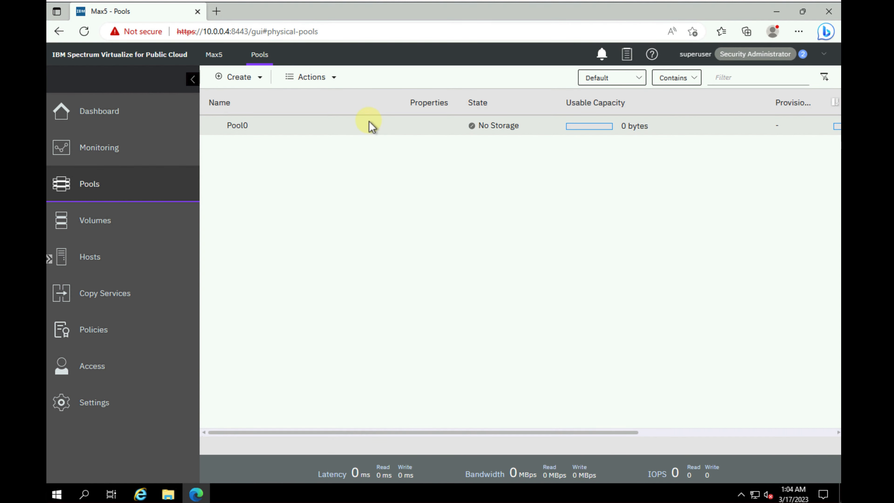
- From Pool0's actions, start Add Storage and select both cloud MDisks, mdisk0 and mdisk1 (1.00 TiB)
right_click(370, 125)
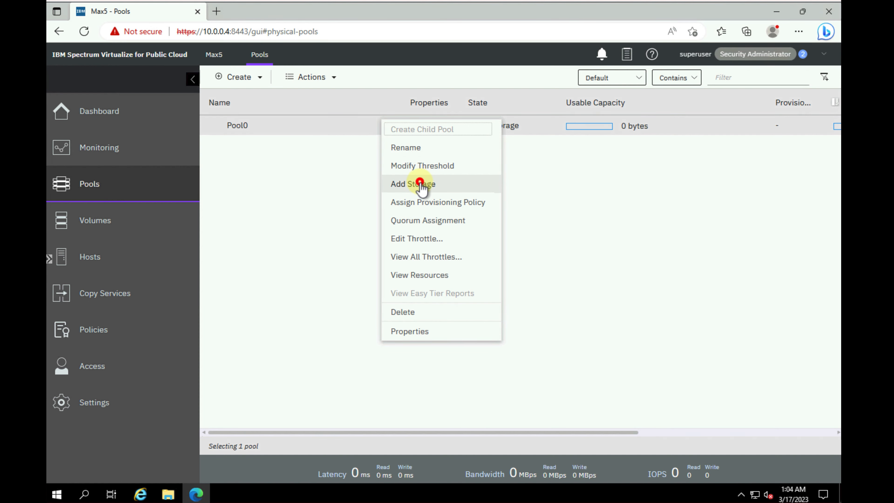
left_click(412, 183)
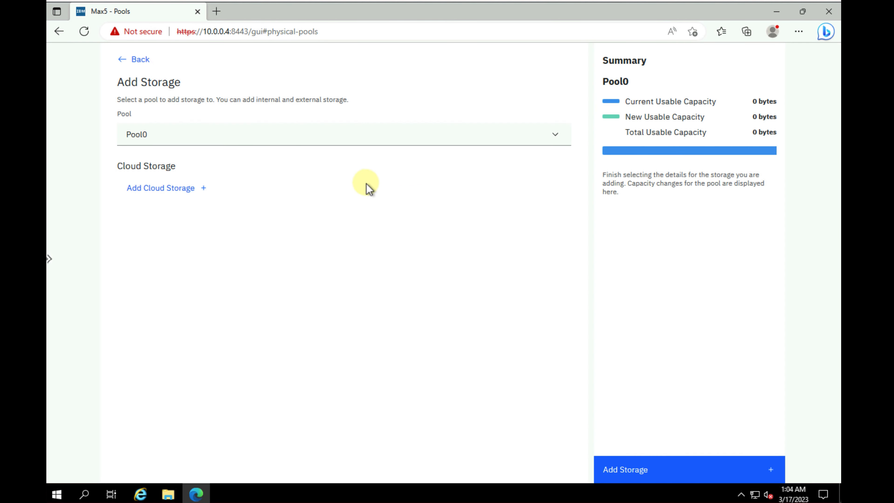
left_click(165, 188)
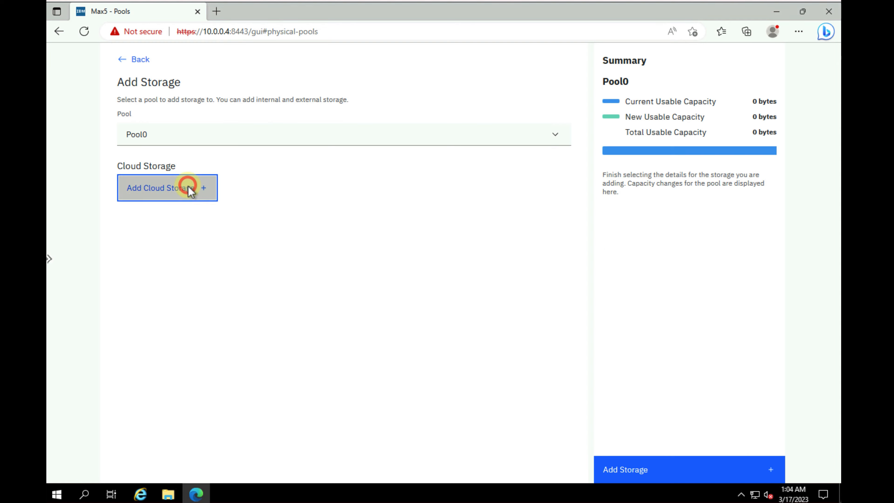
left_click(162, 188)
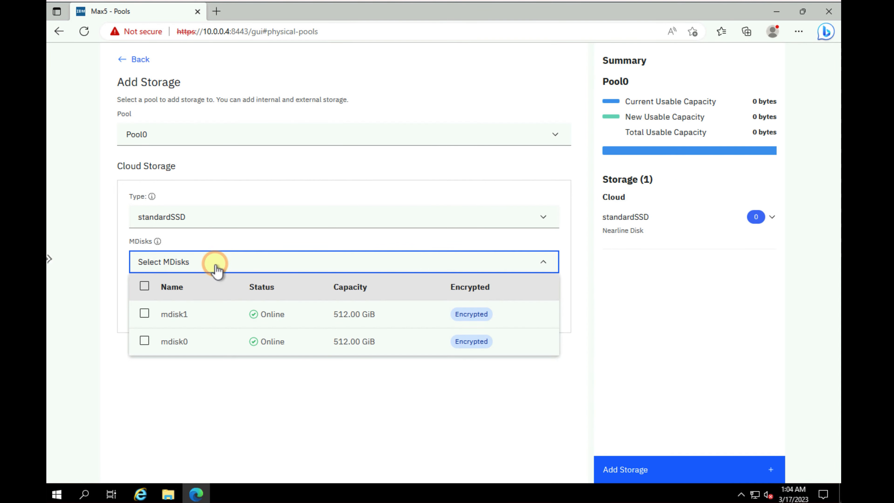
left_click(144, 286)
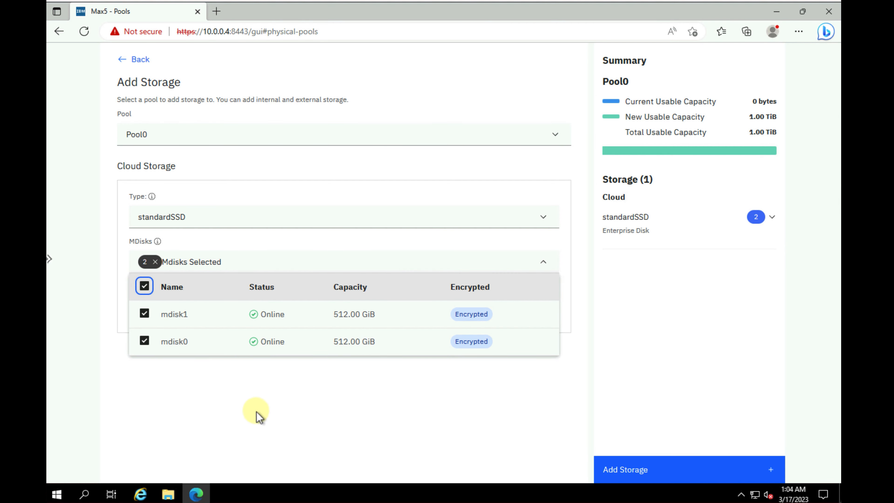
left_click(542, 261)
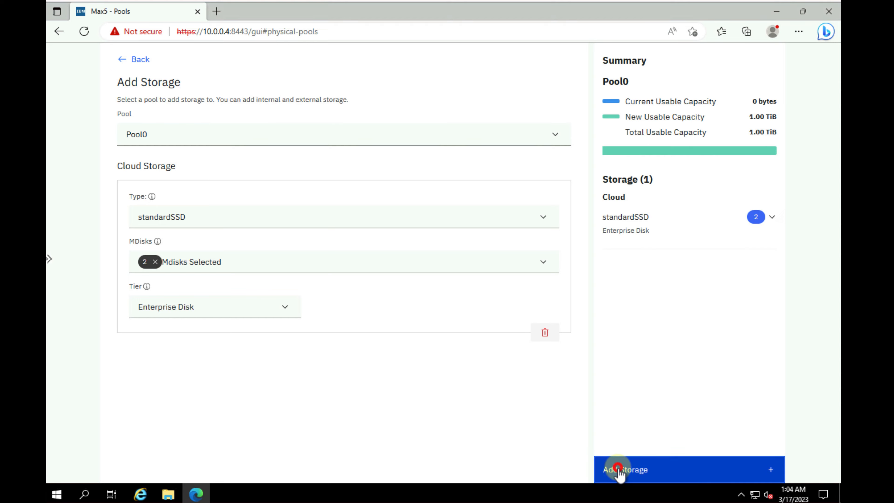
- Run Add Storage, review the task details, and close it with Pool0 online at 1.00 TiB
left_click(623, 469)
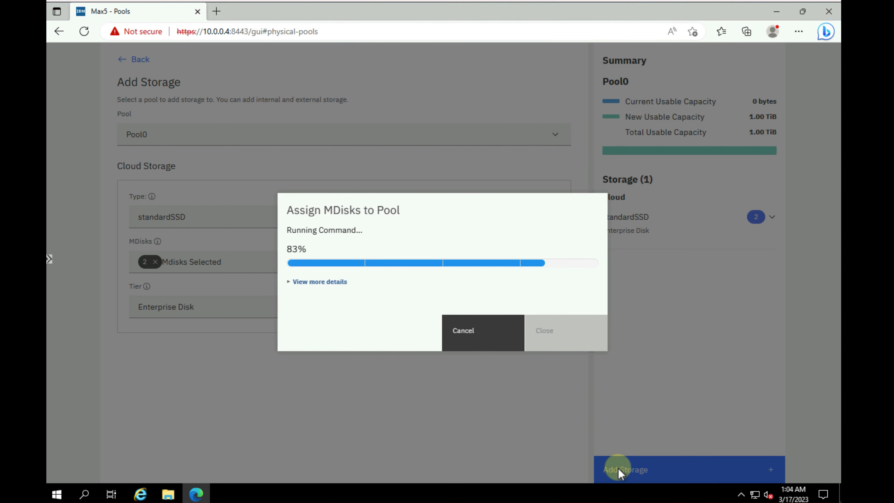
mouse_move(431, 363)
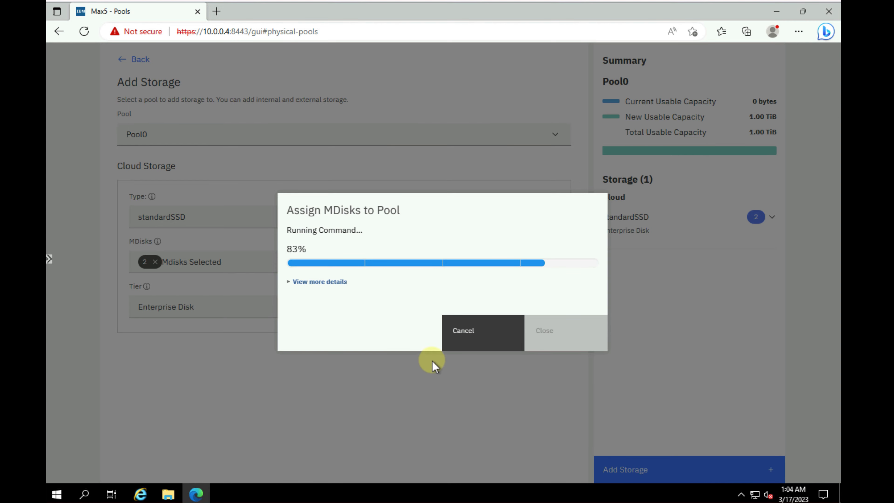
left_click(319, 281)
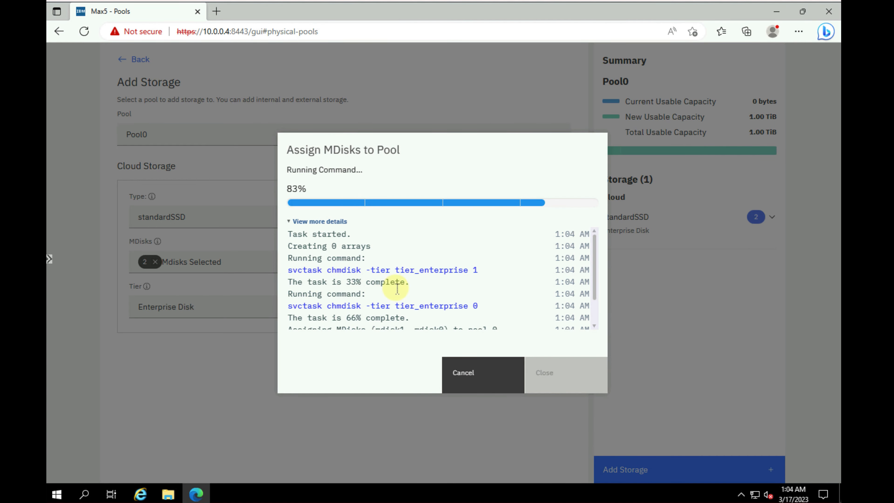
scroll("down", 3)
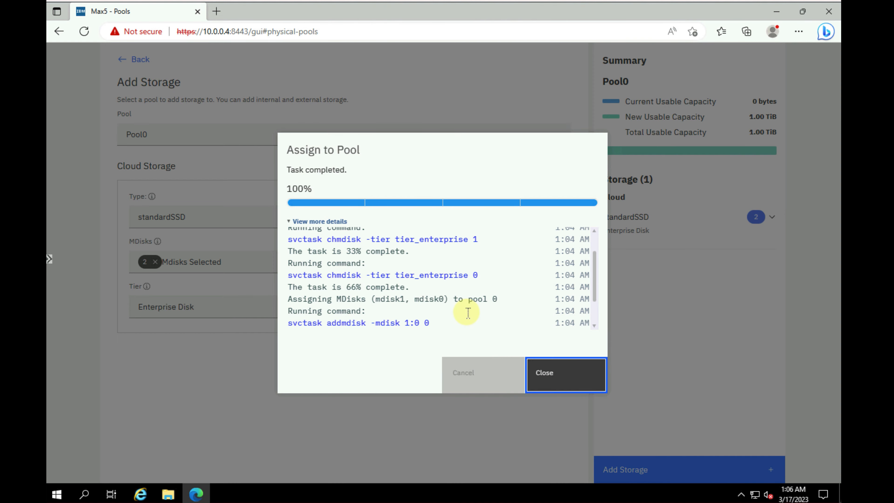
left_click(566, 375)
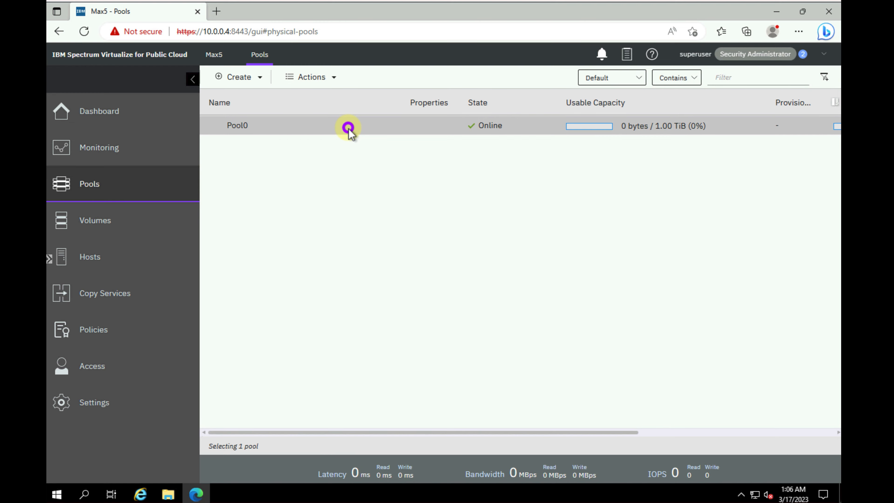
right_click(348, 125)
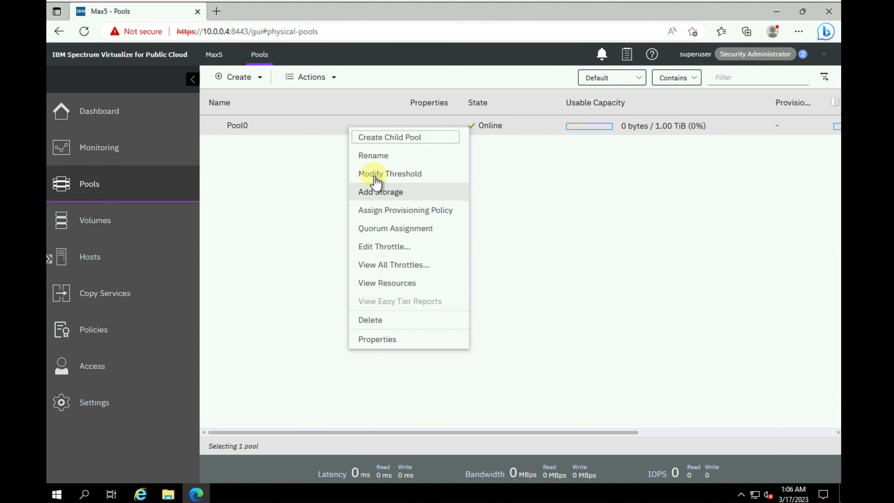
mouse_move(419, 282)
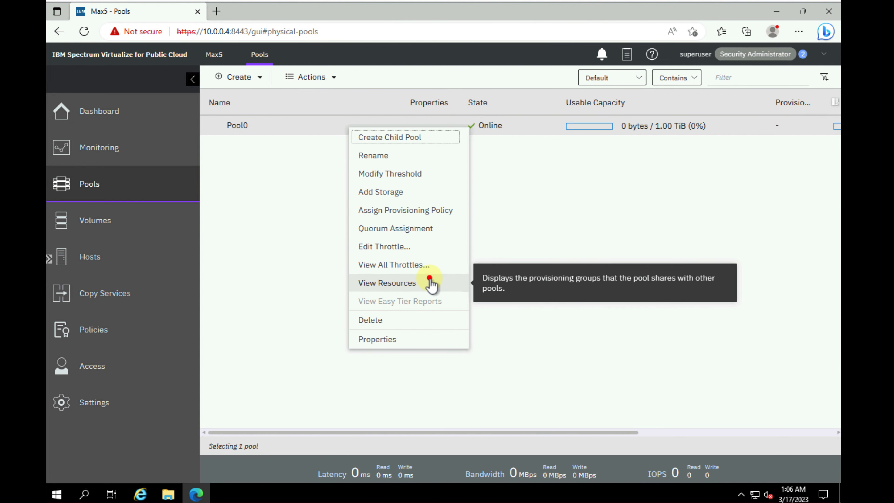
left_click(386, 283)
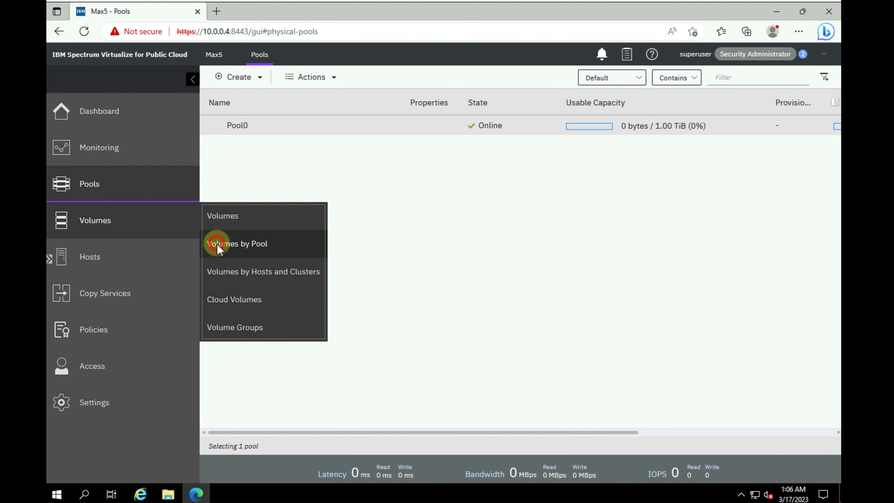
- Under Volumes by Pool, define a 1 GiB volume named MaxPeter in Pool0 and save it
left_click(236, 243)
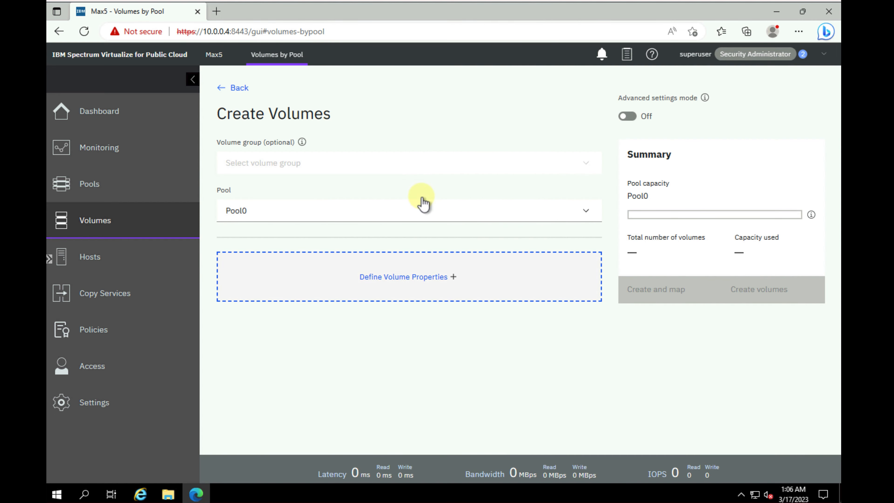
left_click(403, 277)
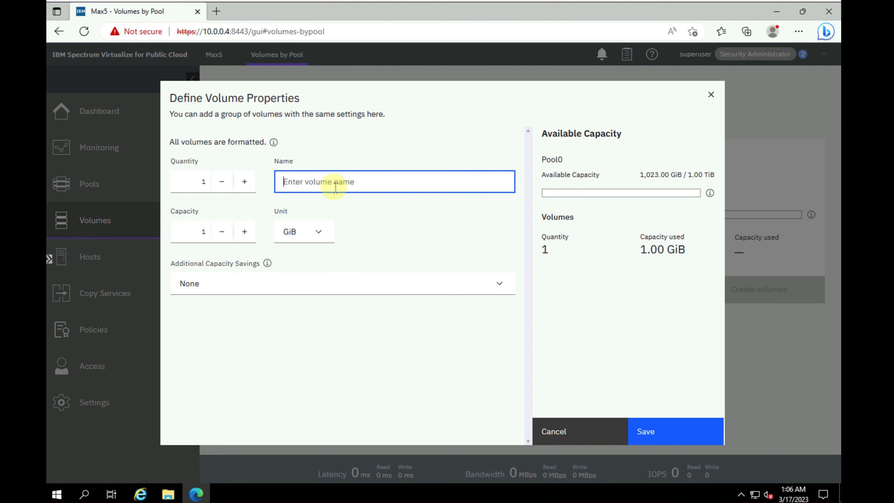
type("Max")
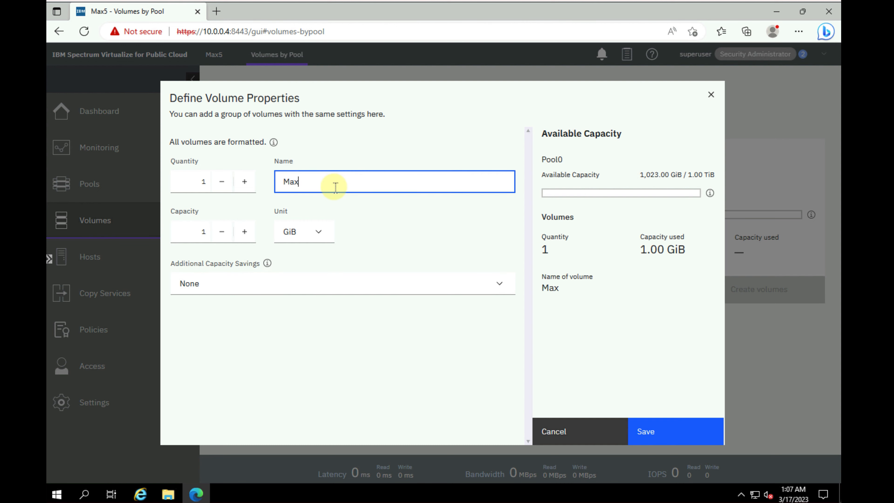
type("Peter")
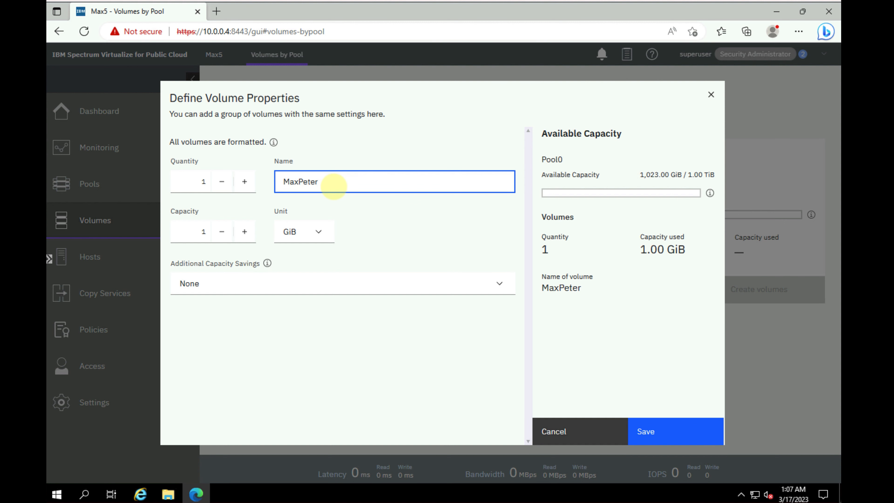
left_click(342, 284)
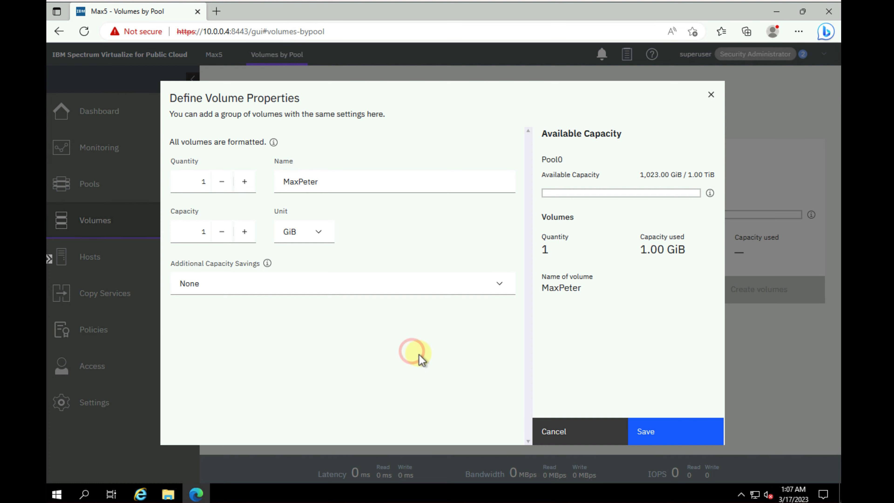
left_click(645, 431)
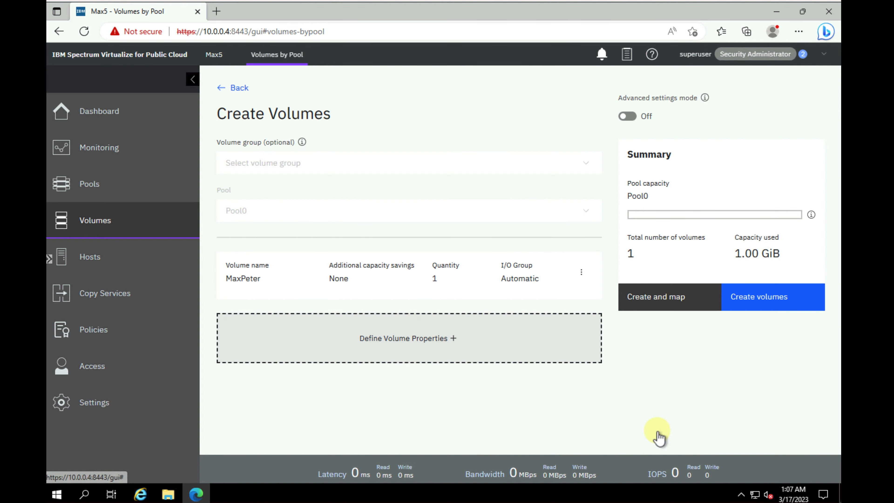
- Create the defined MaxPeter volume and close the finished task
left_click(758, 296)
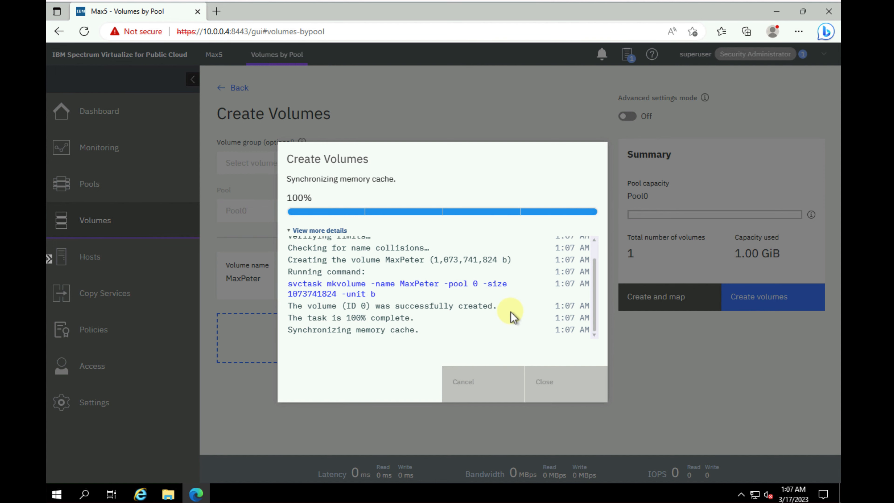
left_click(543, 382)
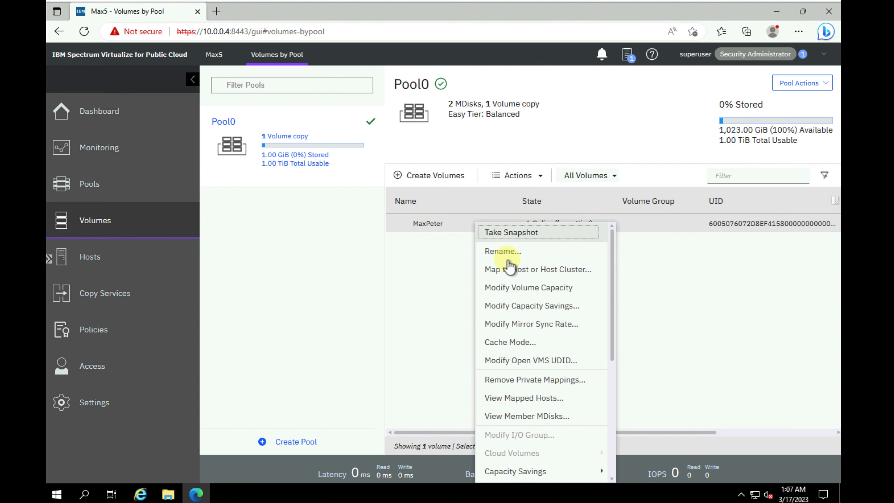
left_click(537, 269)
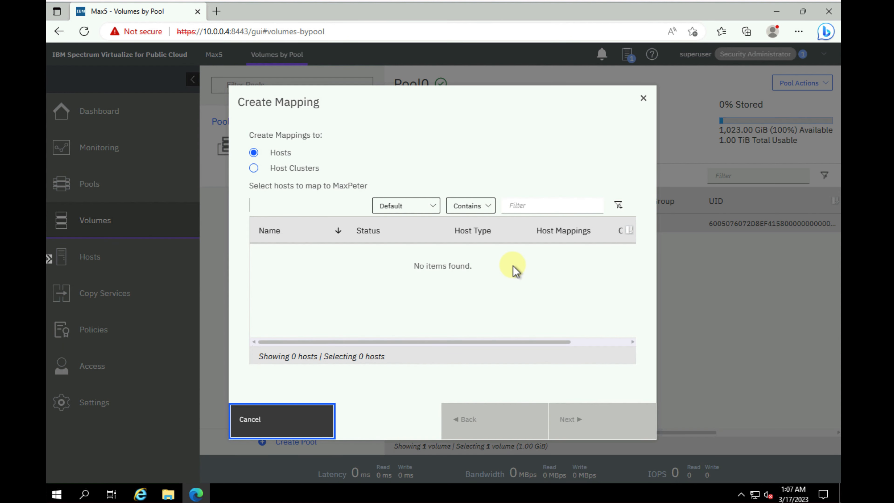
mouse_move(268, 427)
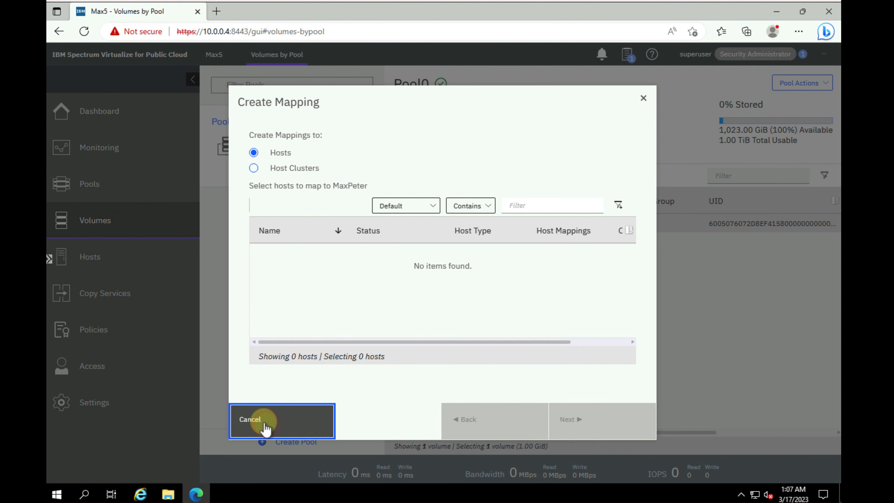
left_click(249, 419)
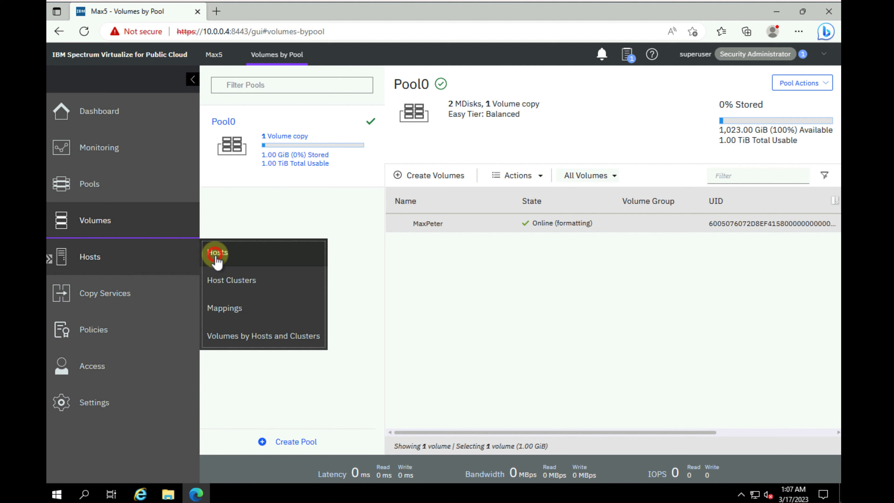
- Go to Hosts > Hosts and bring up the empty Add Host form
left_click(217, 252)
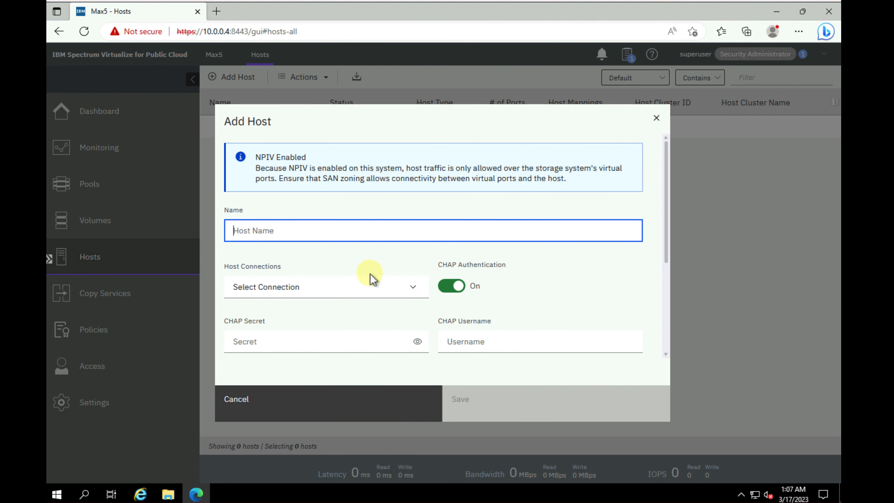
left_click(326, 286)
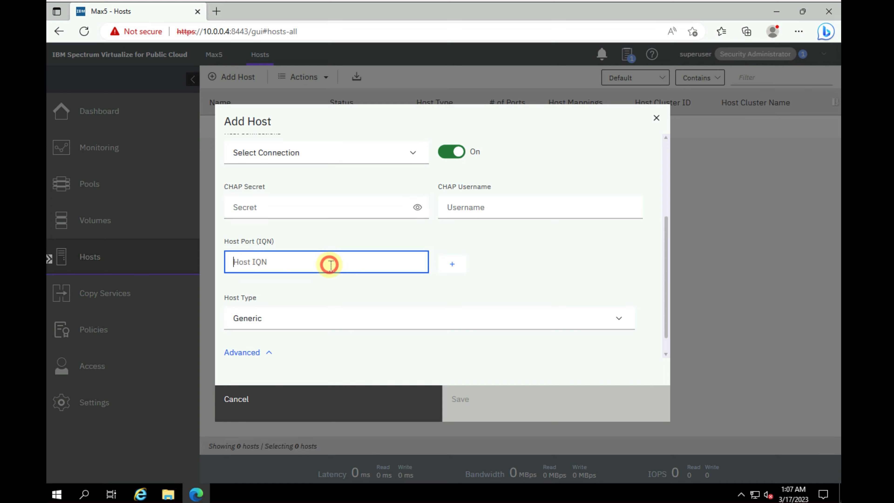
mouse_move(347, 351)
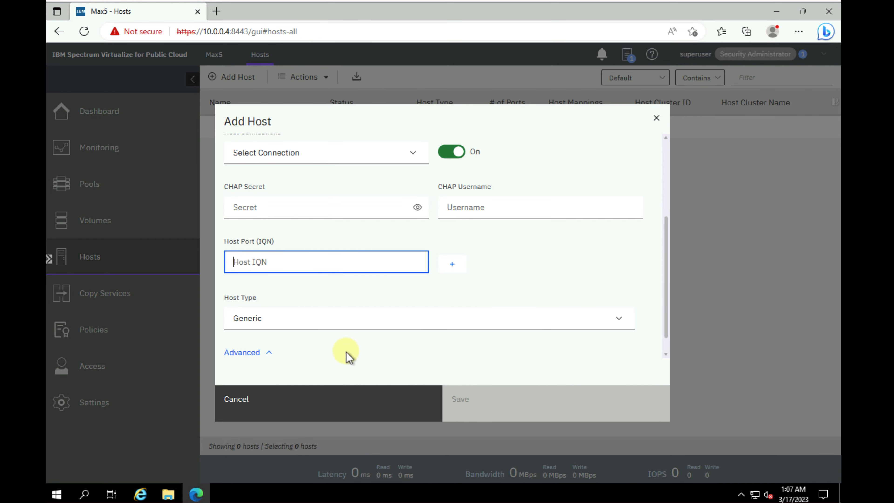